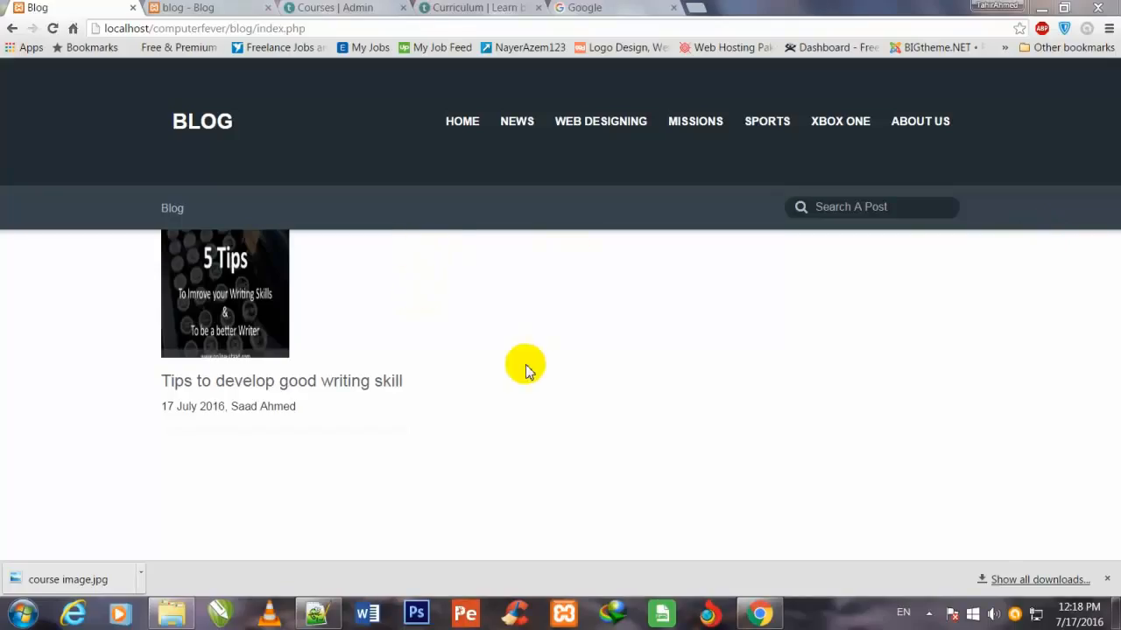
mouse_move(711, 228)
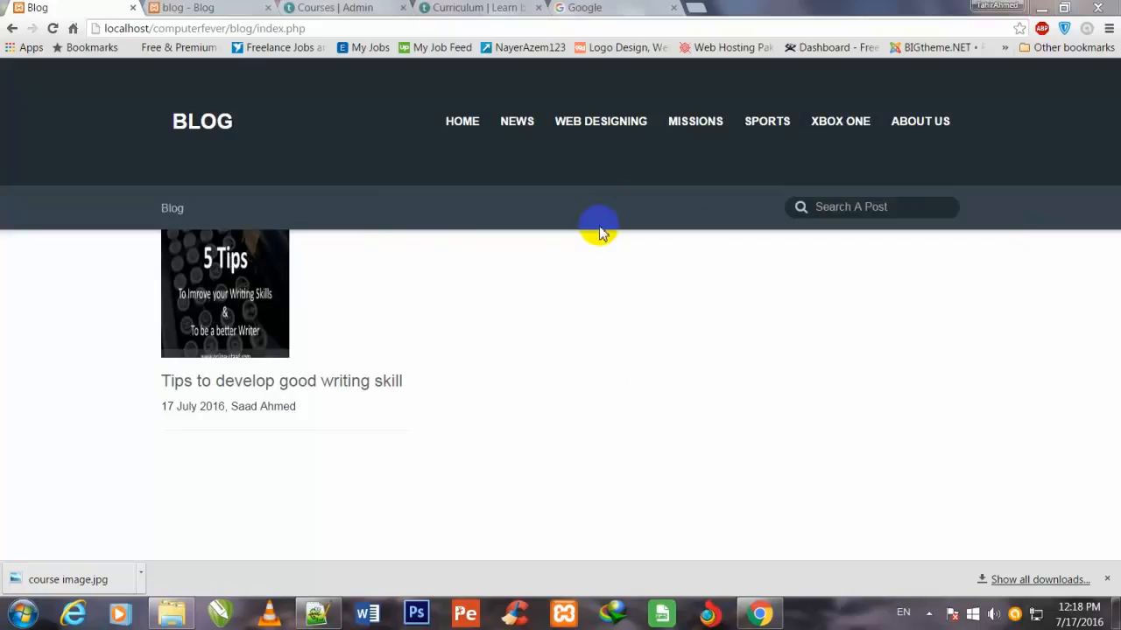
mouse_move(294, 195)
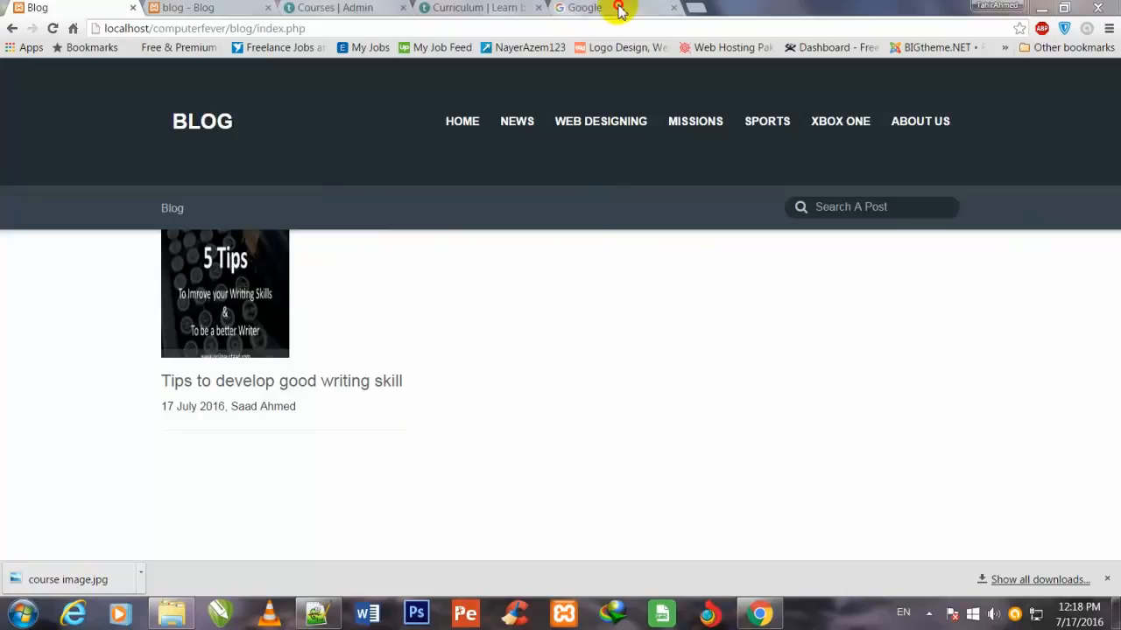
Search Google for lorem ipsum, reach lipsum.com and copy the "Why do we use it" paragraph
click(581, 7)
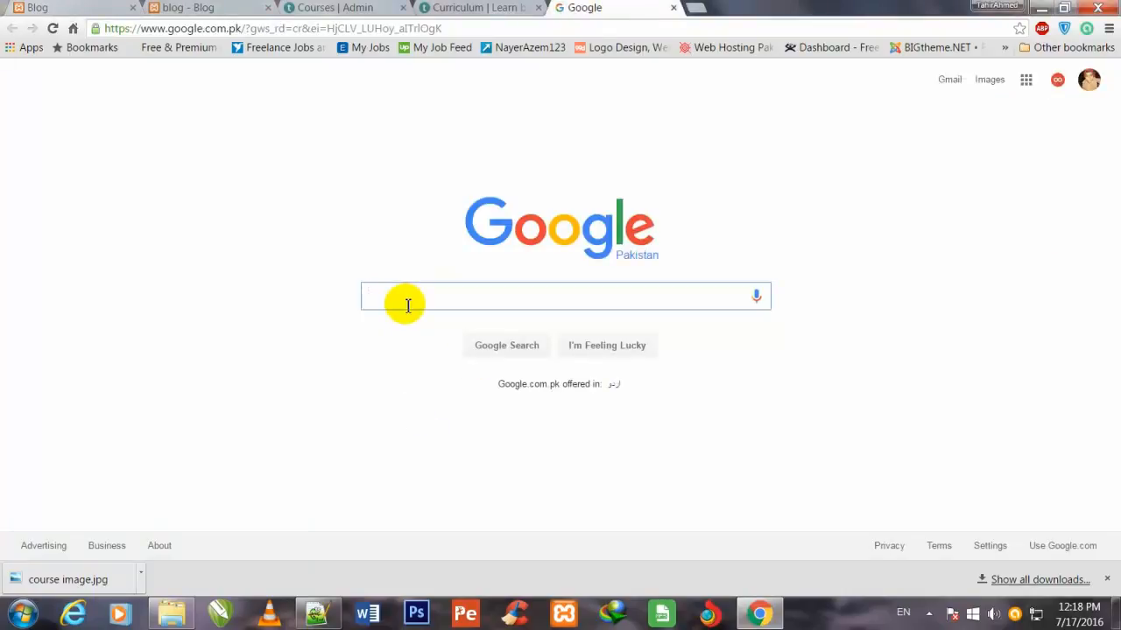
text(lorem ipsum)
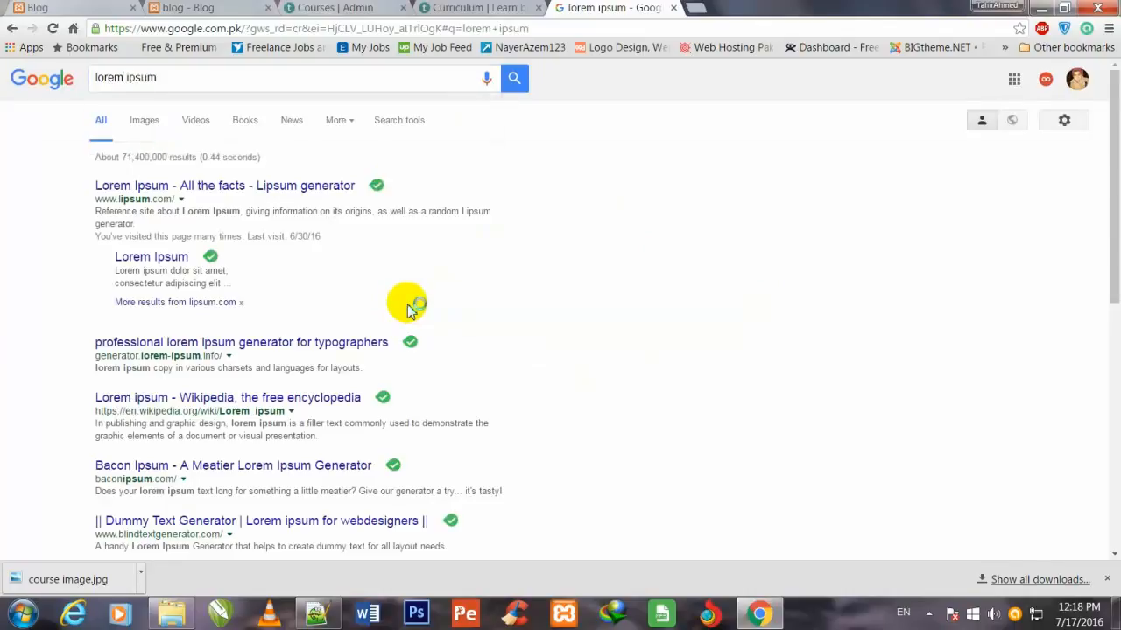
click(224, 185)
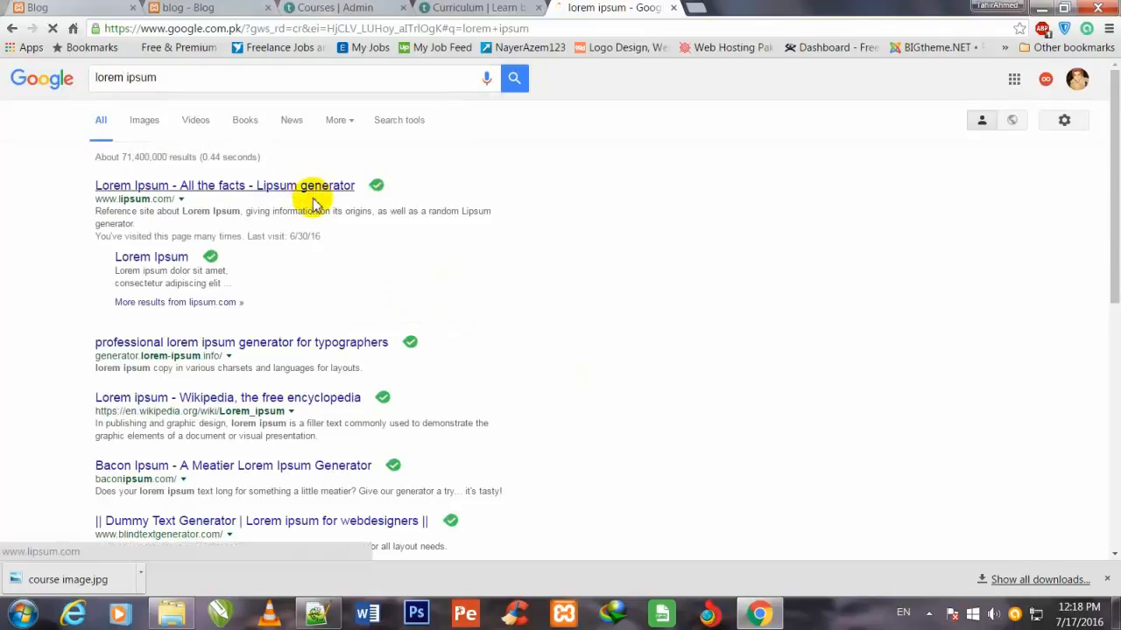
click(224, 186)
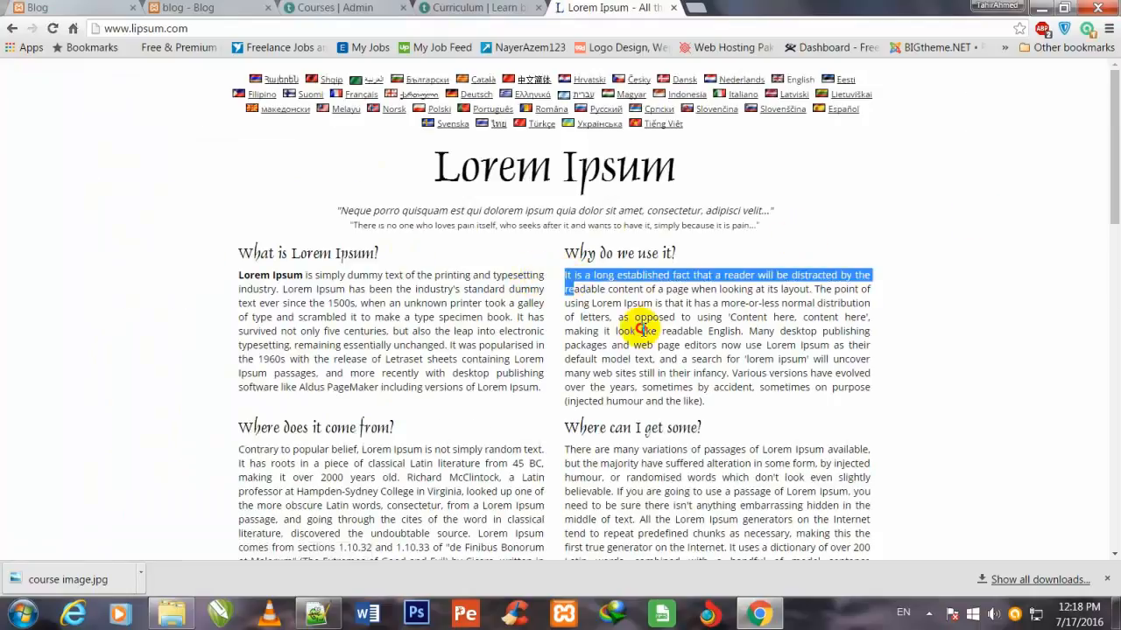
right_click(639, 331)
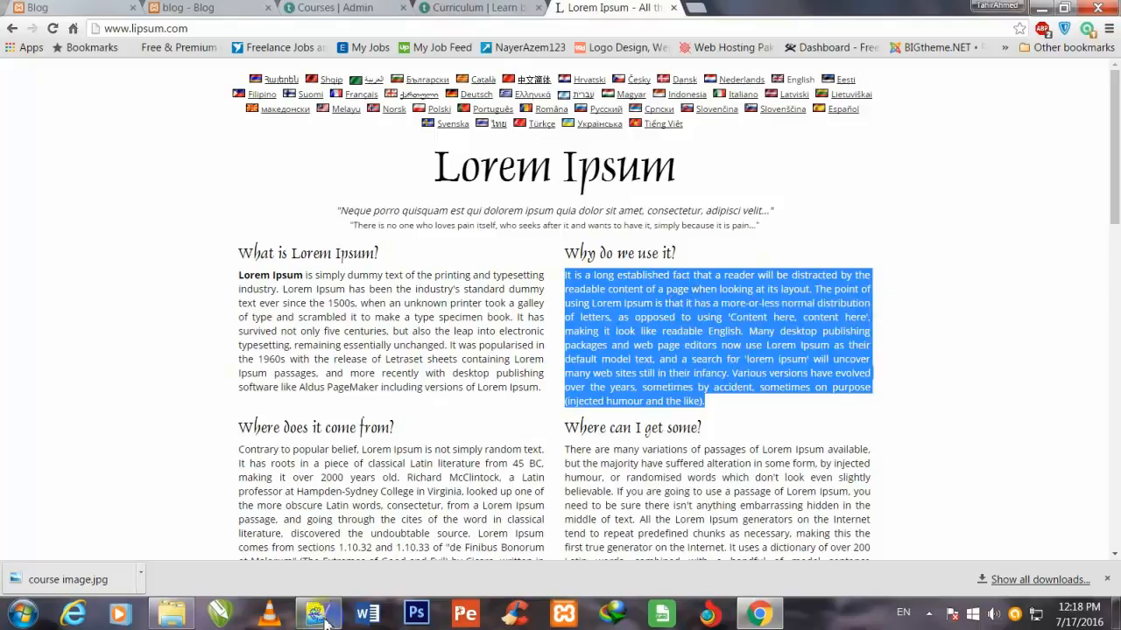
Paste the Lorem Ipsum text into the empty <p> of post_body.php and continue after the body </div>
click(319, 613)
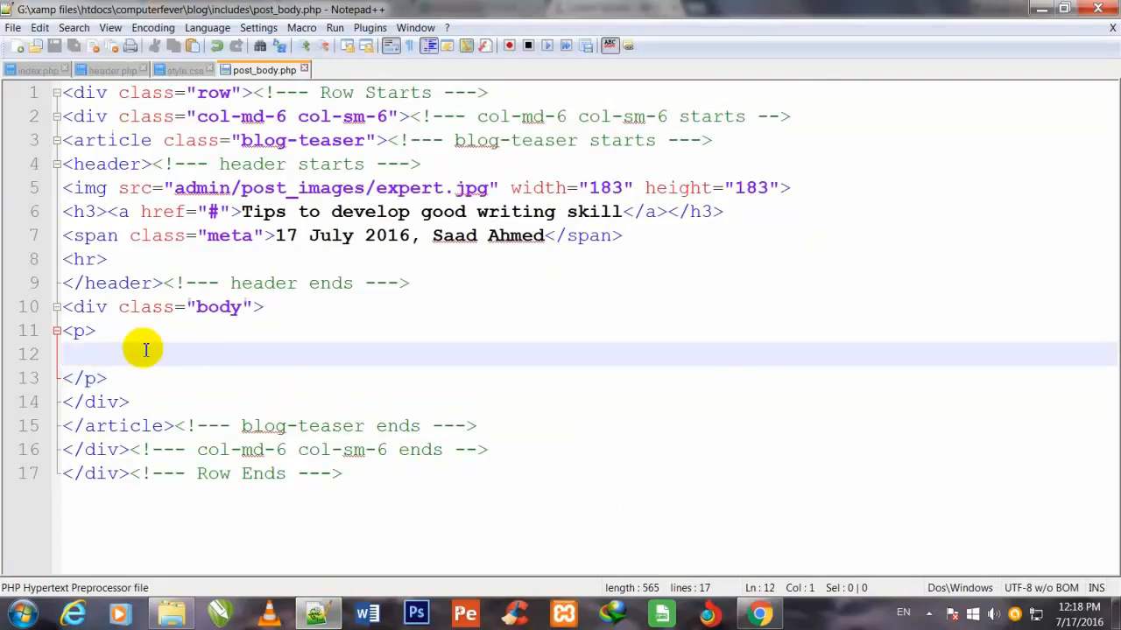
right_click(146, 350)
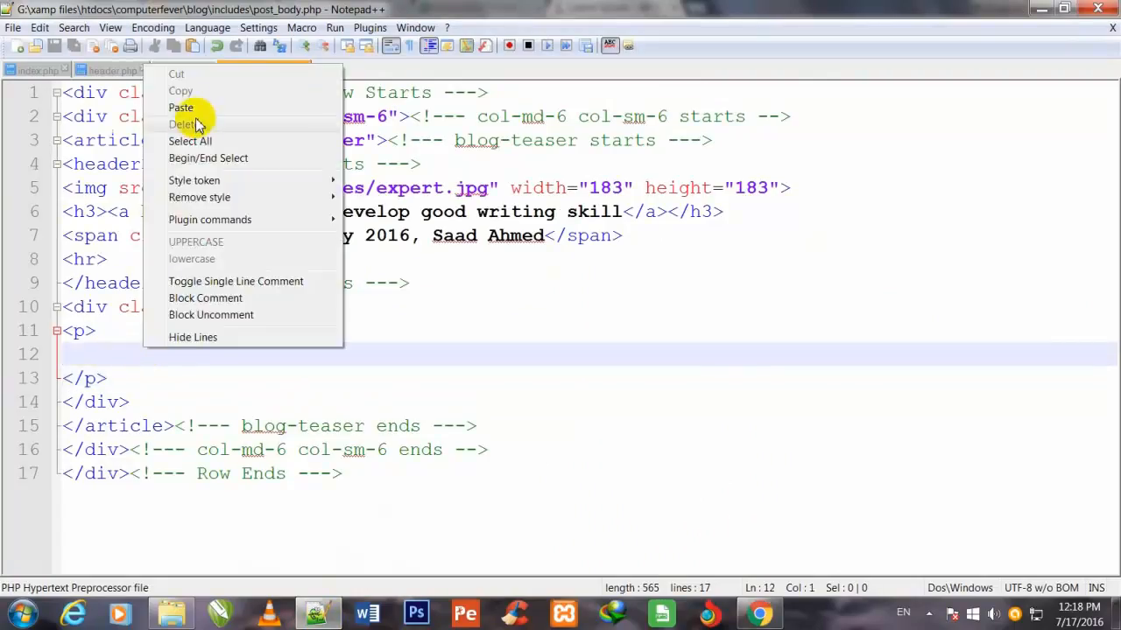
click(181, 107)
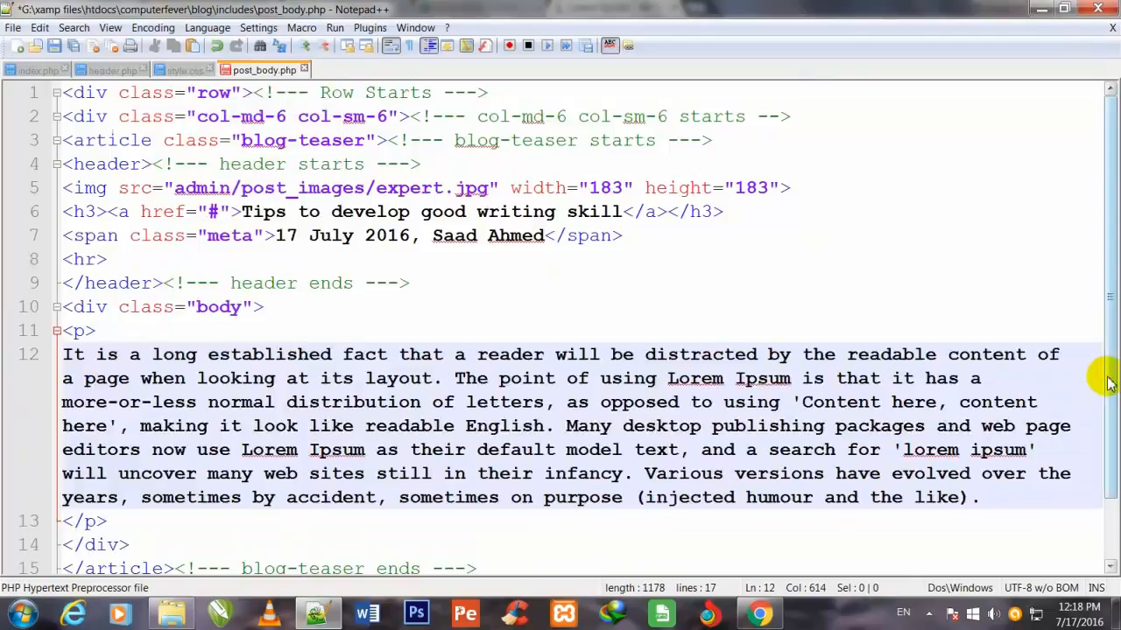
scroll(down, 3)
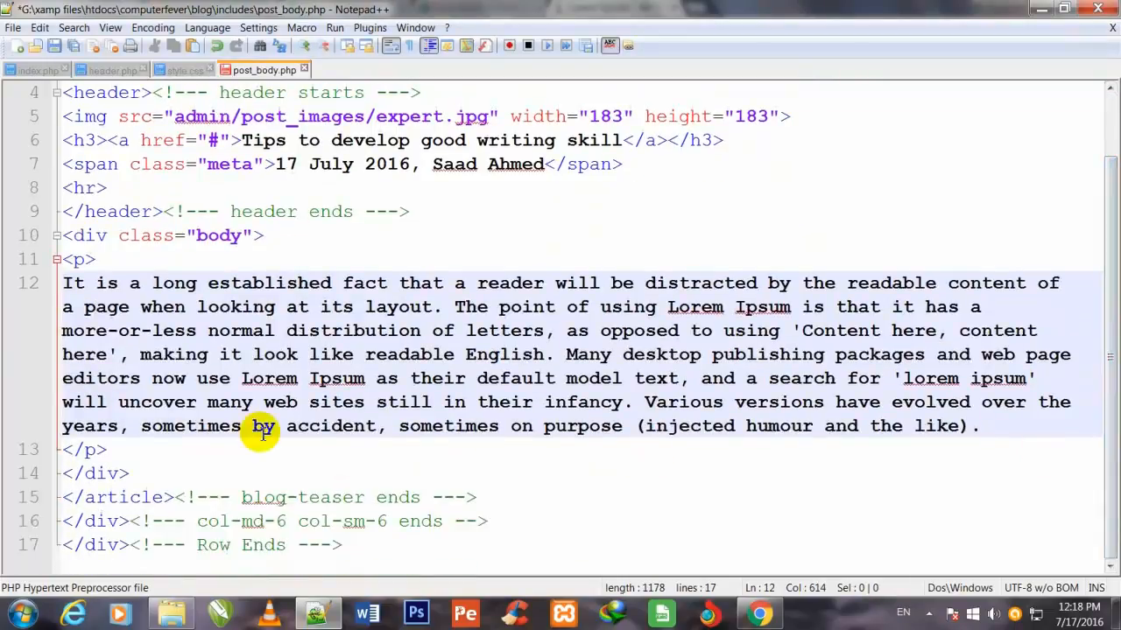
click(150, 473)
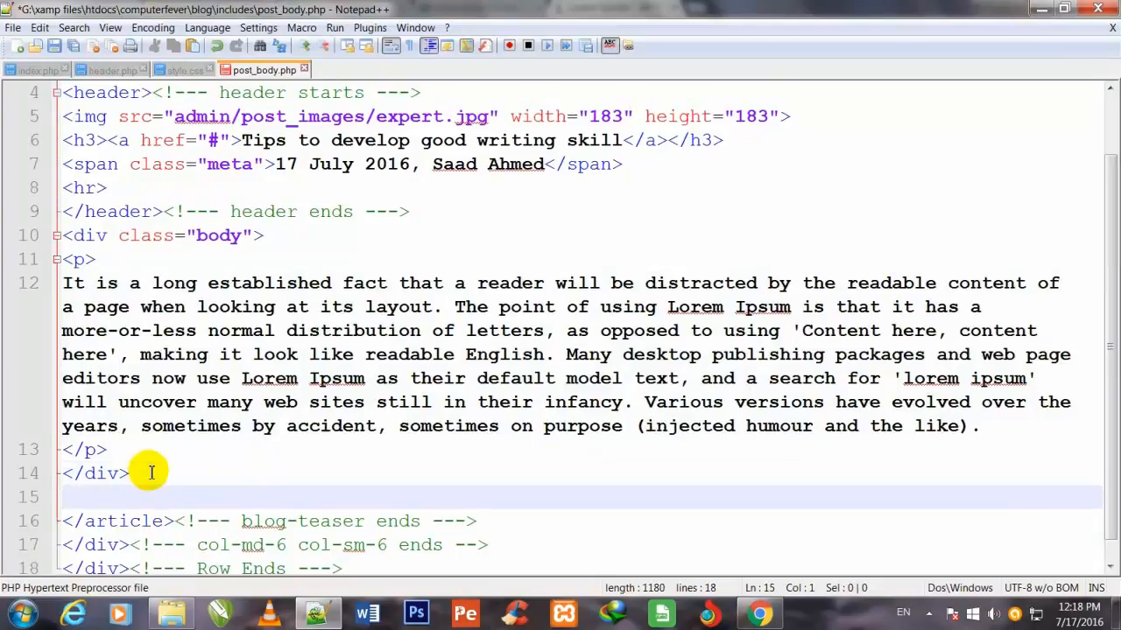
Add an empty <div class="clearfix"> with its closing </div> below the body division
key(enter)
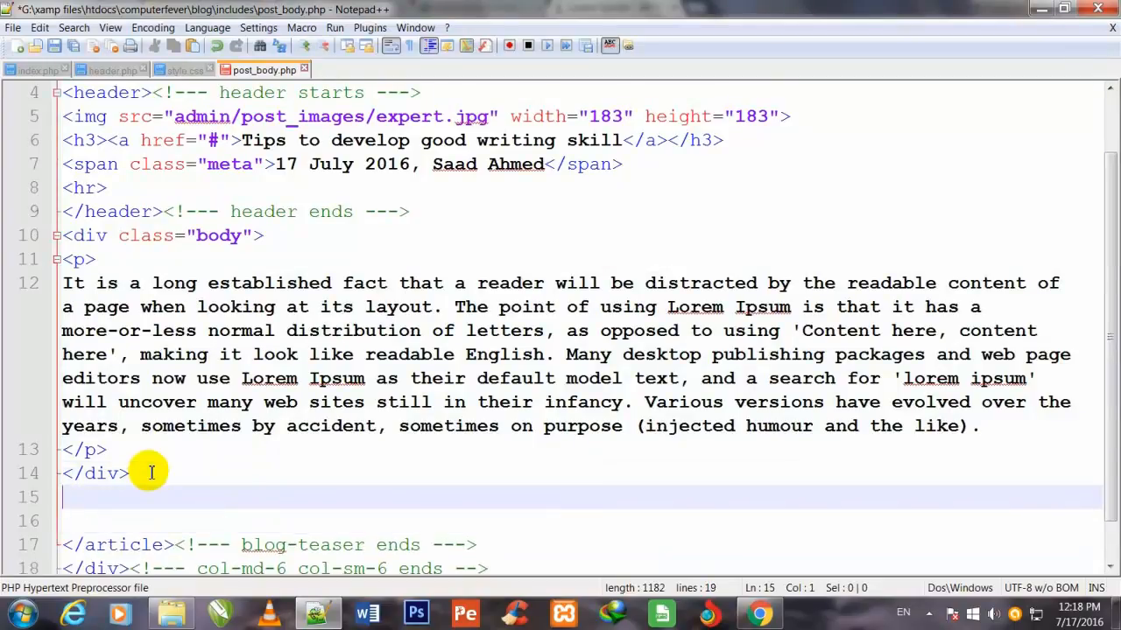
text(<)
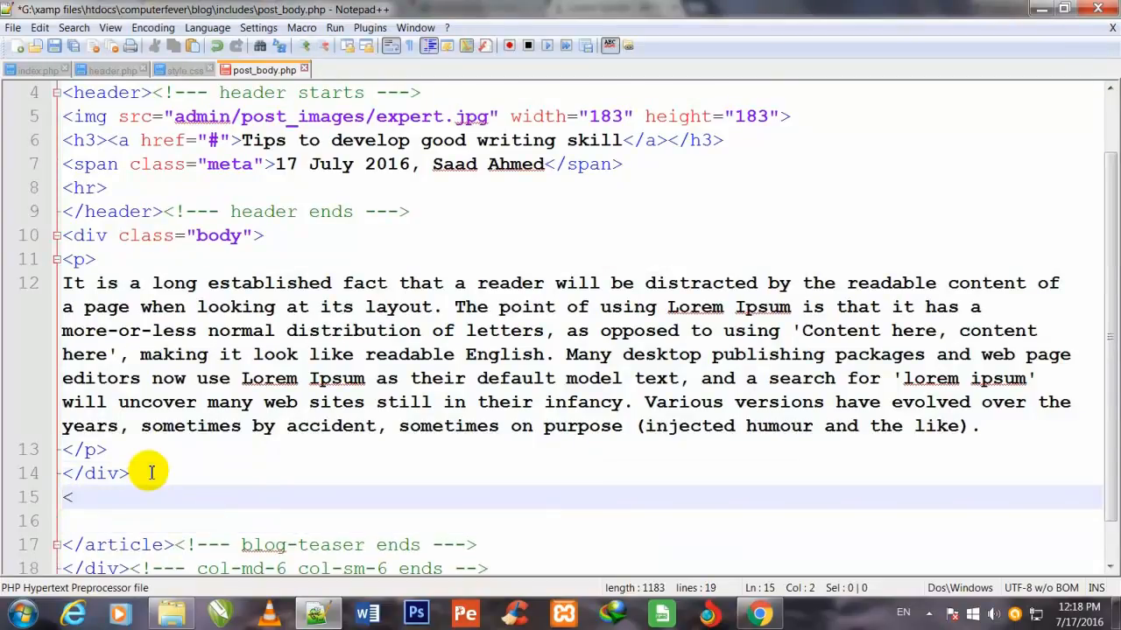
text(div>)
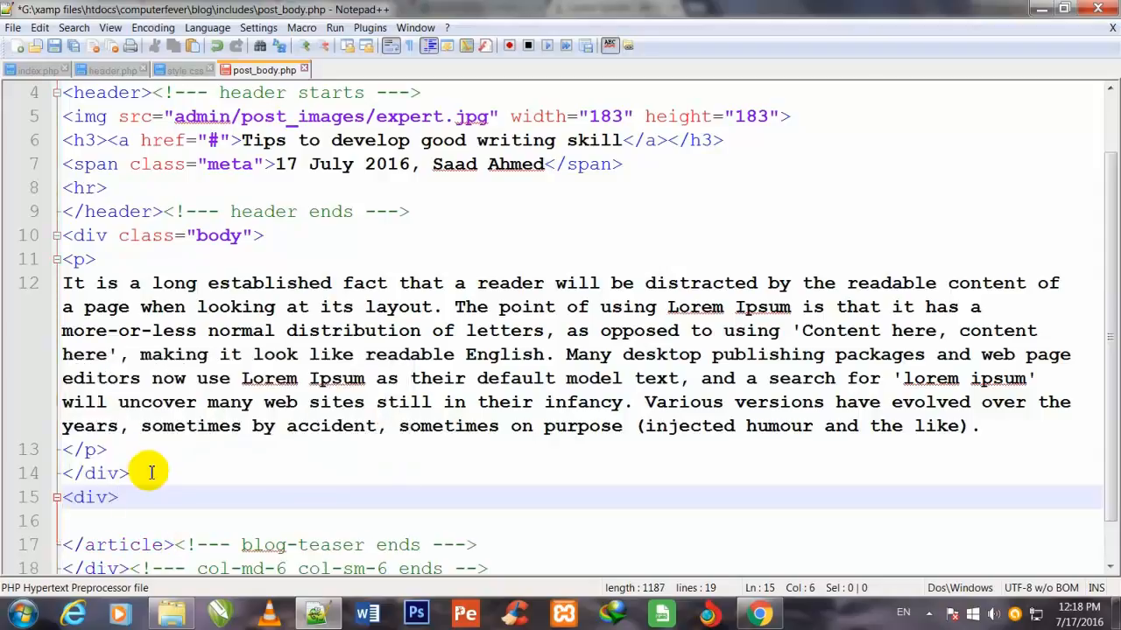
key(enter)
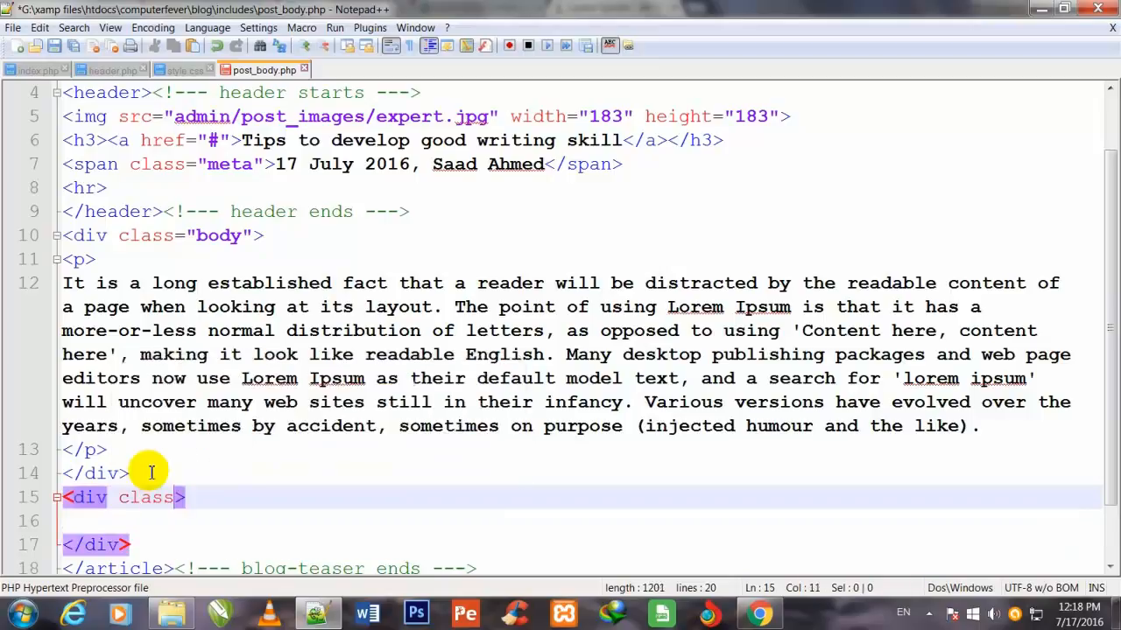
text(="")
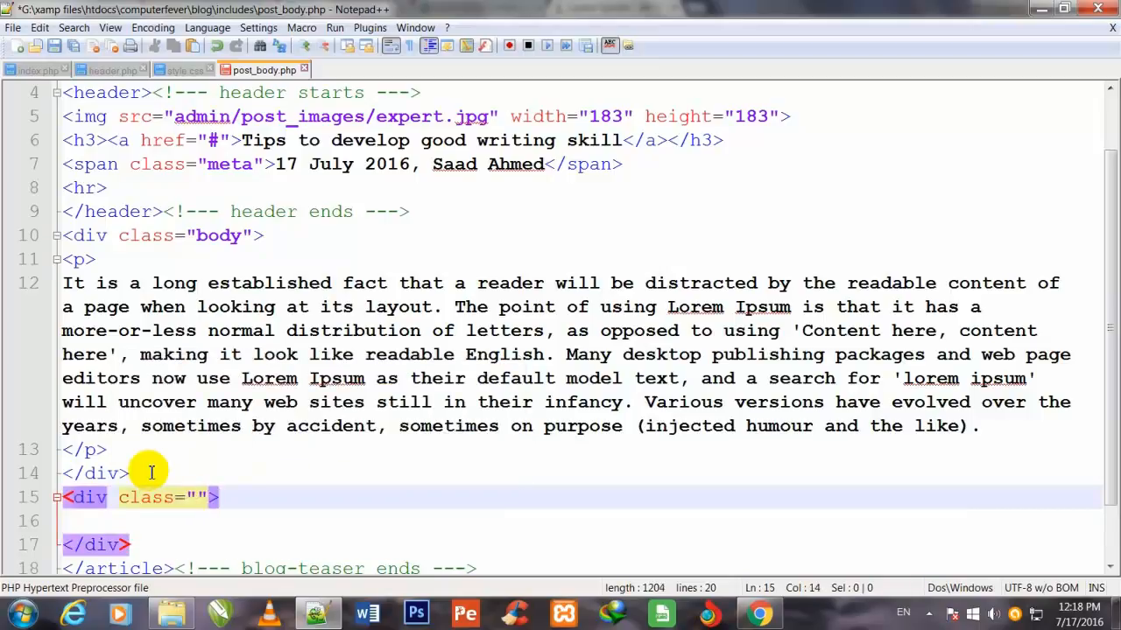
text(clear)
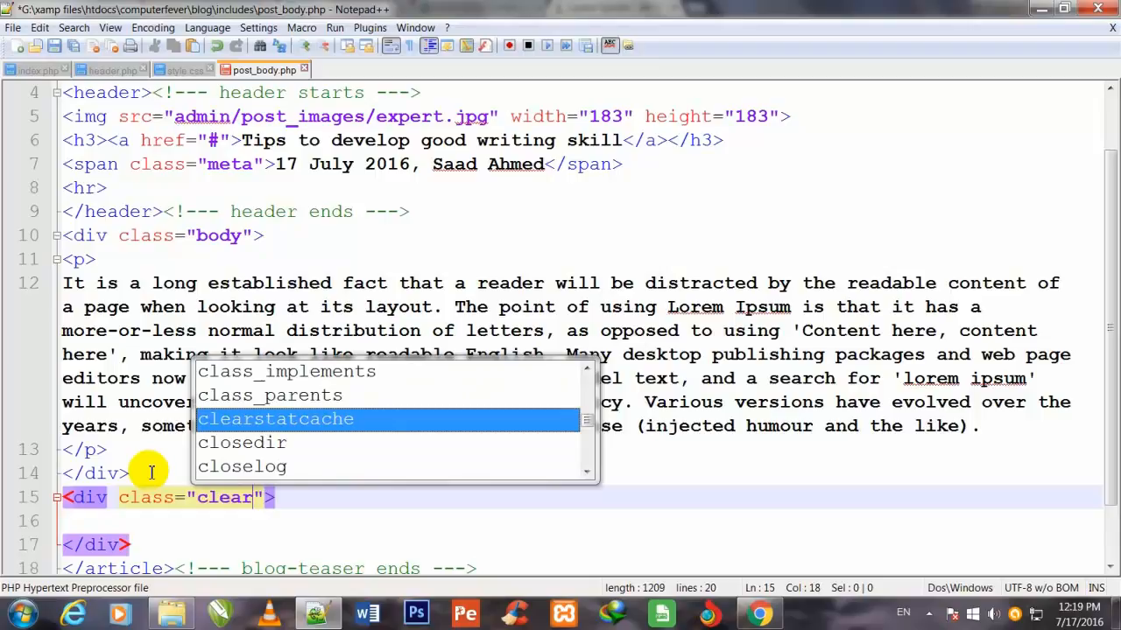
text(fix)
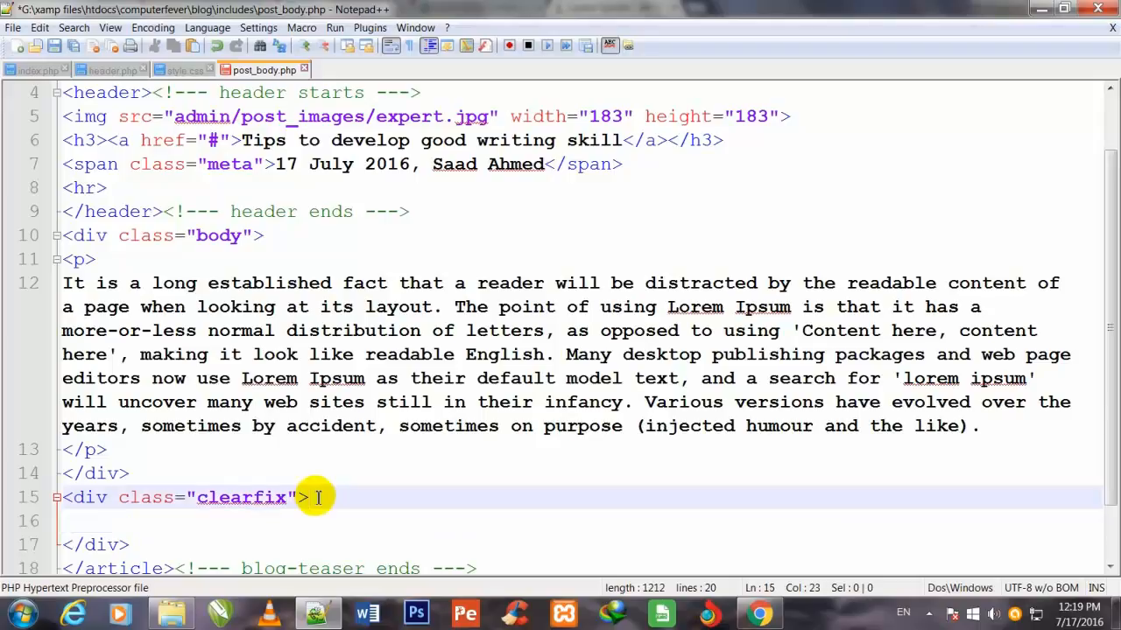
Write the <!-- clearfix starts ---> comment and copy it to reuse as the ends comment
text(<!-- clearfix st)
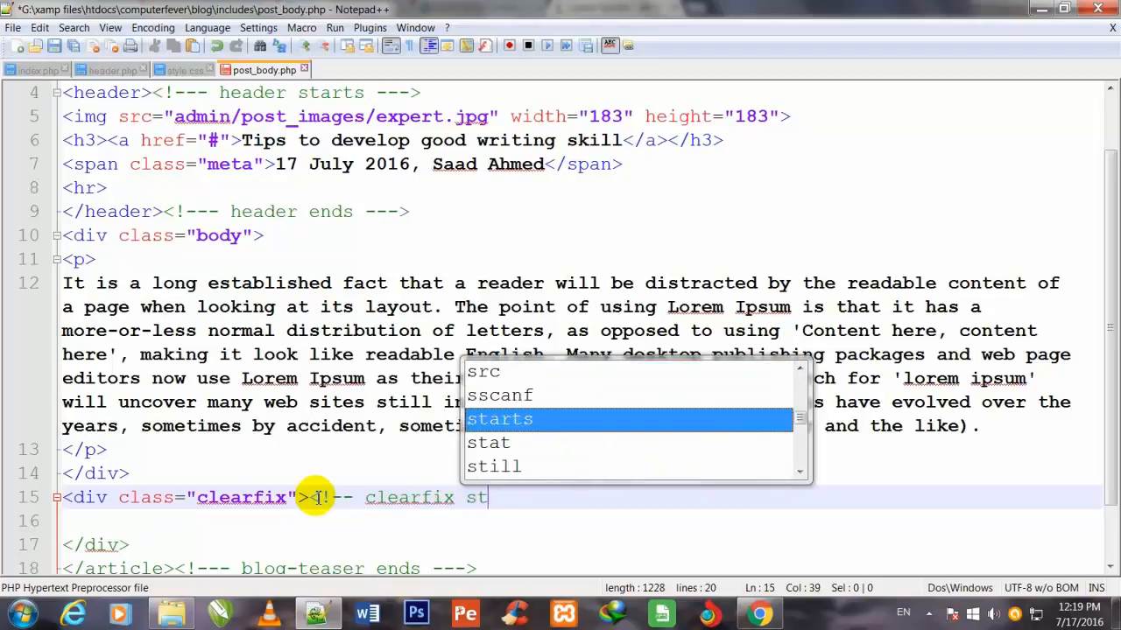
text(arts --->)
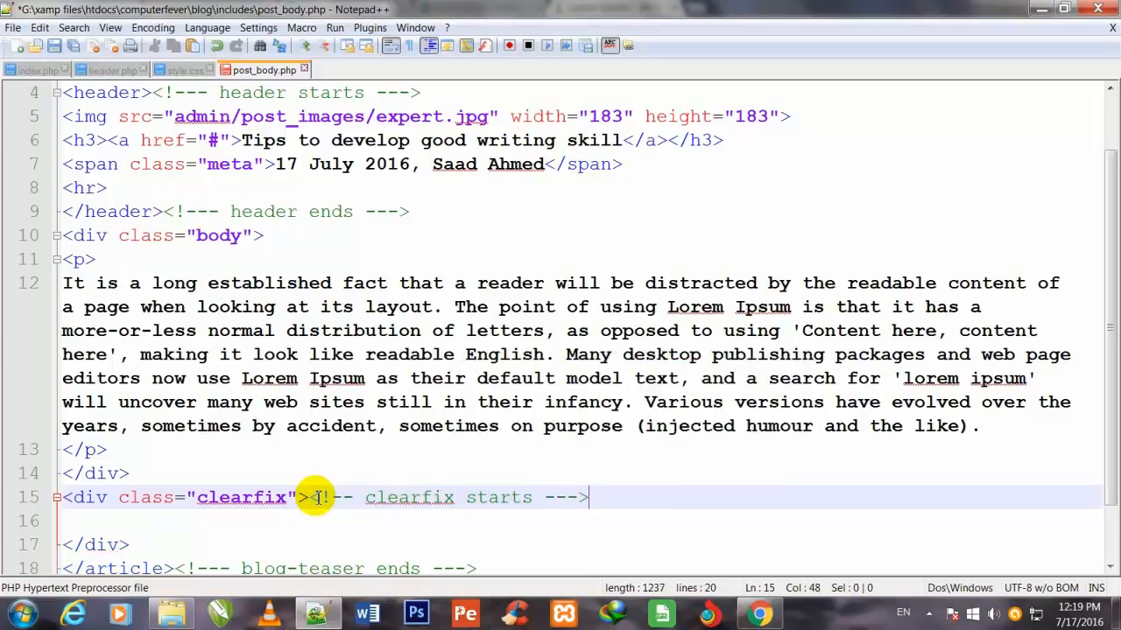
scroll(down, 3)
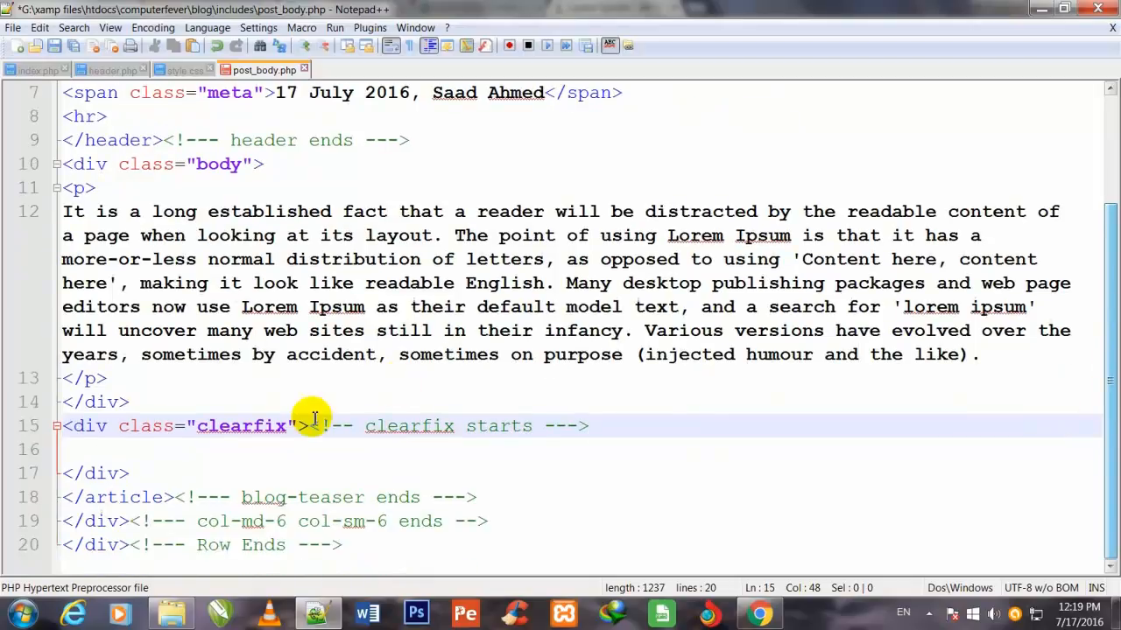
drag(308, 425, 588, 425)
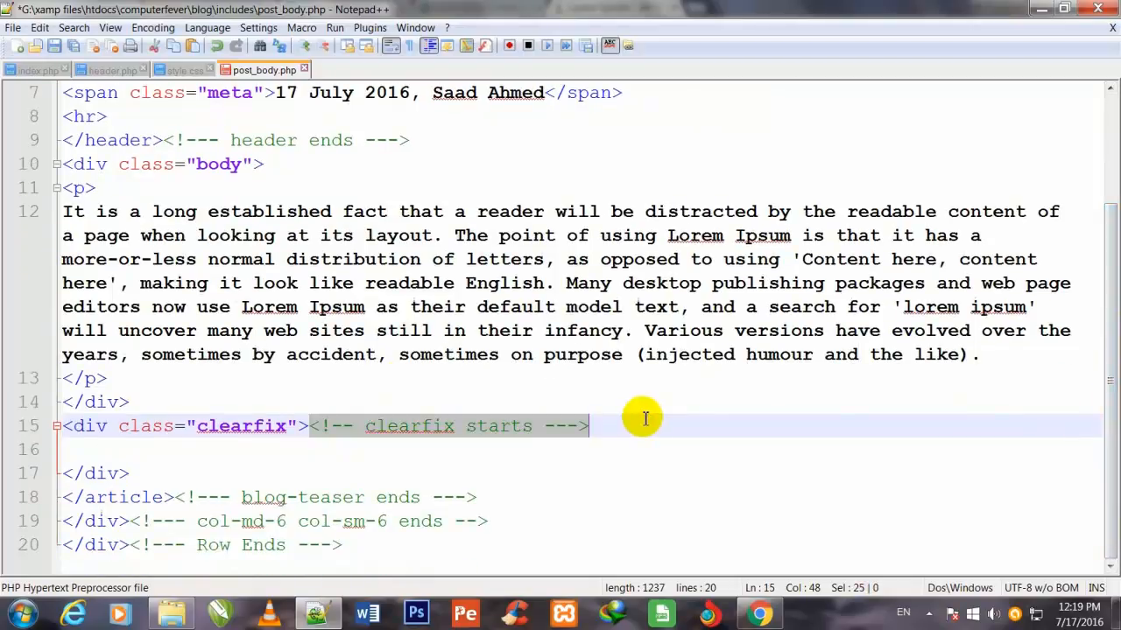
right_click(645, 418)
text(<!-- clearfix ends --->)
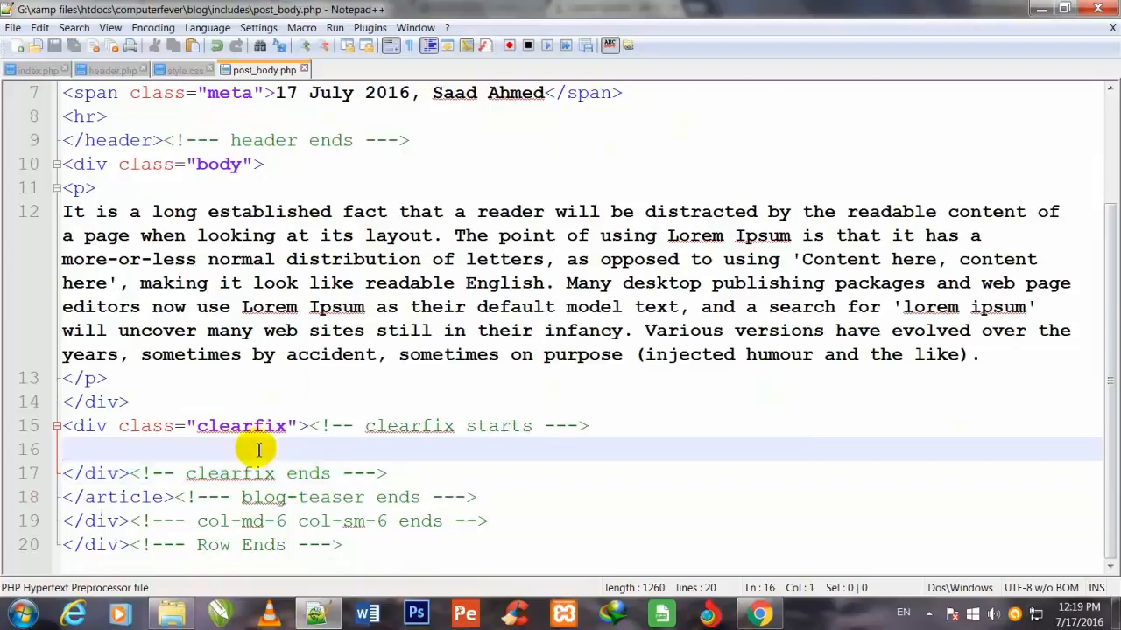
Write <a href="#" class="btn btn-blog-one">Read More</a> inside the clearfix div
text(<a></a>)
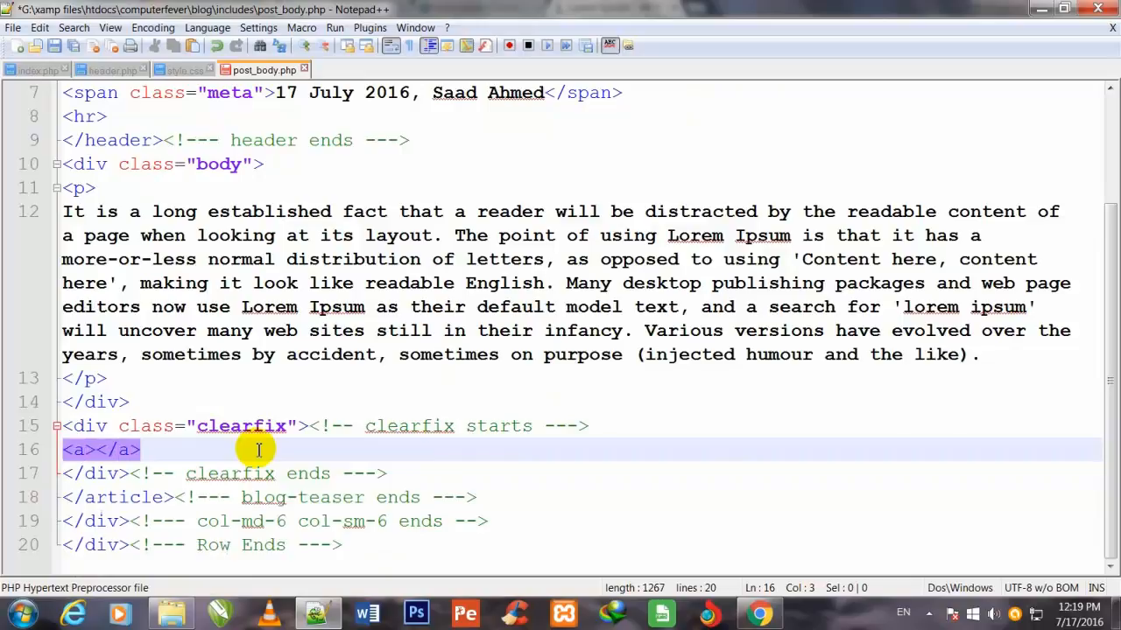
text(href)
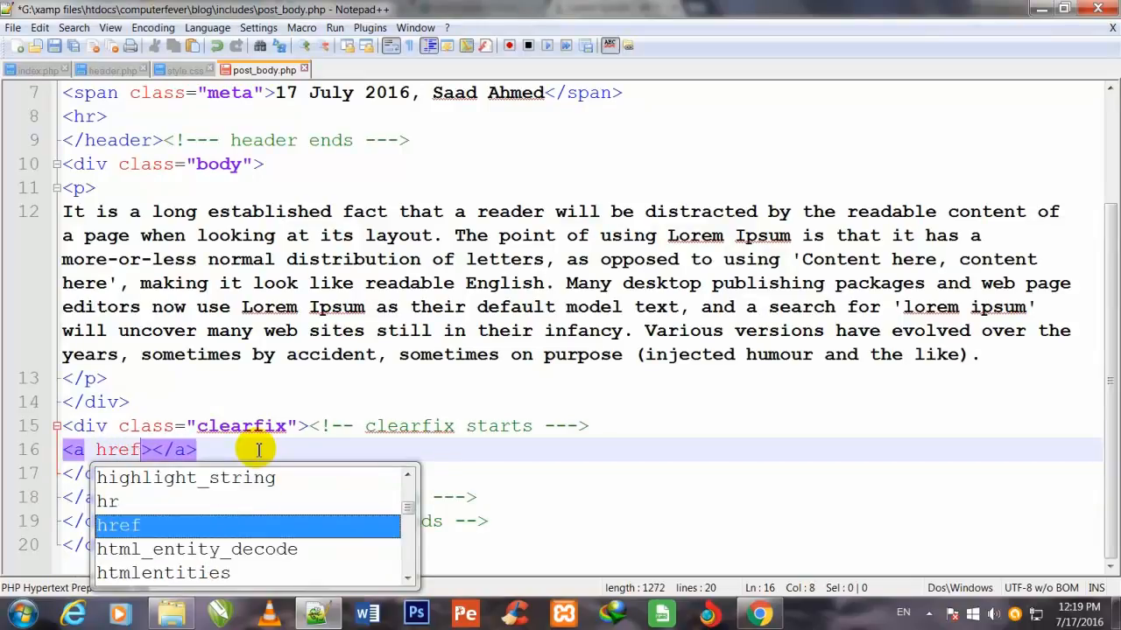
text(="")
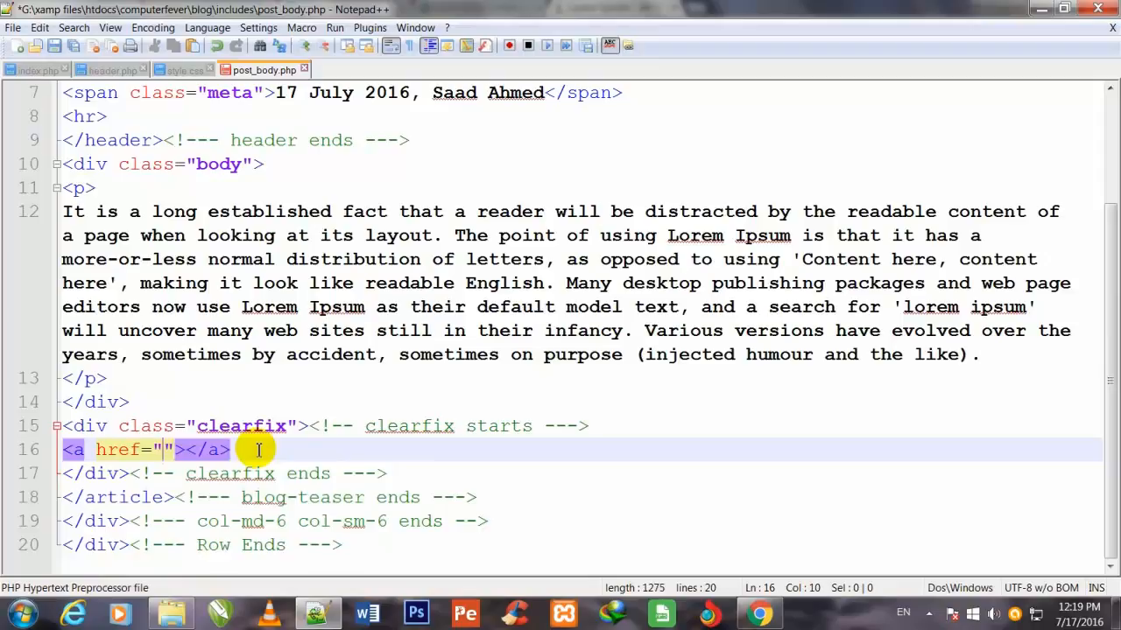
text(#)
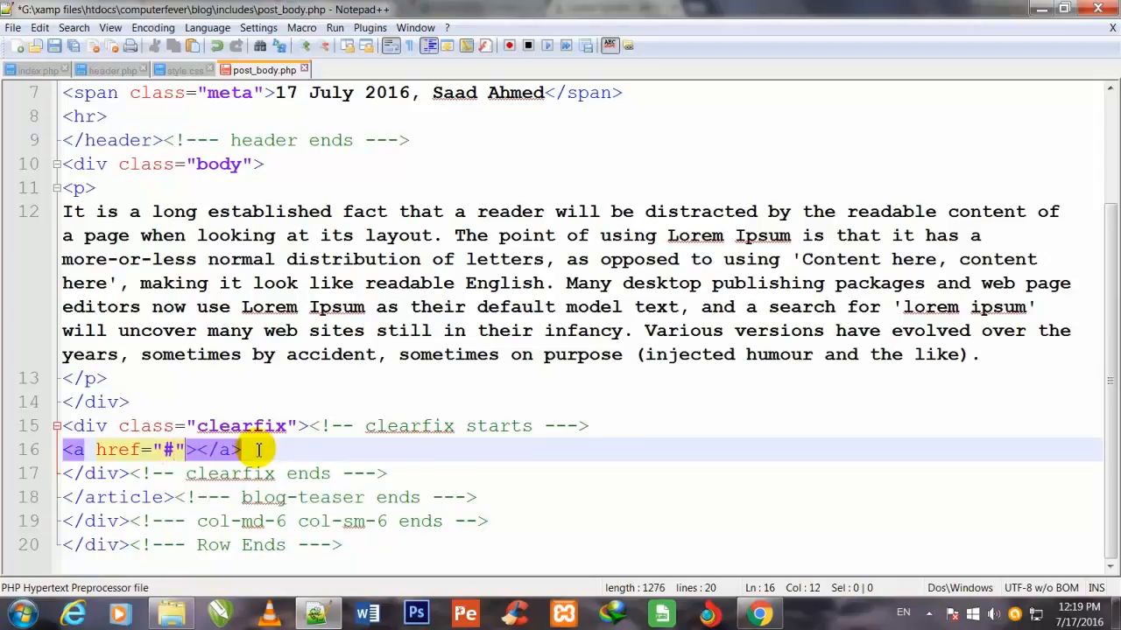
text(class=")
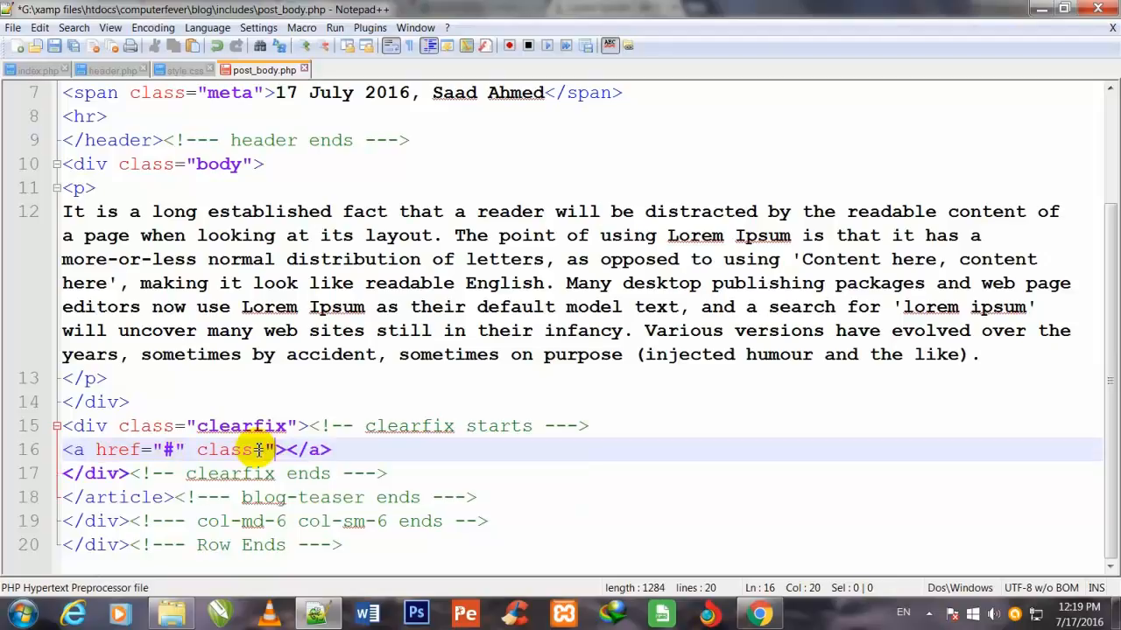
text(btn btn-)
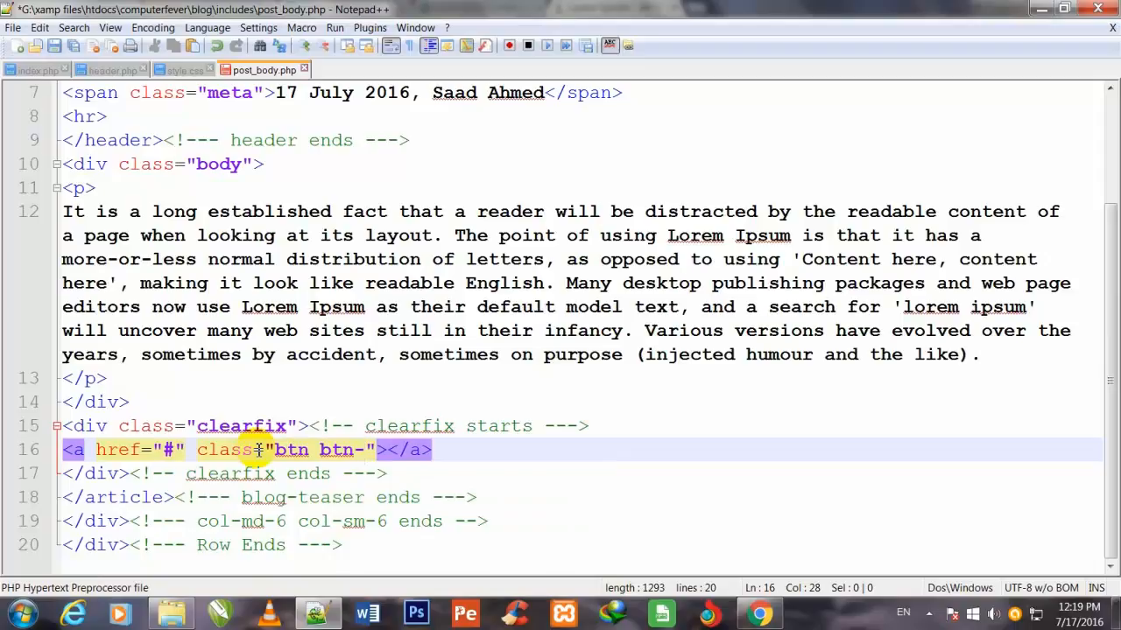
text(blog)
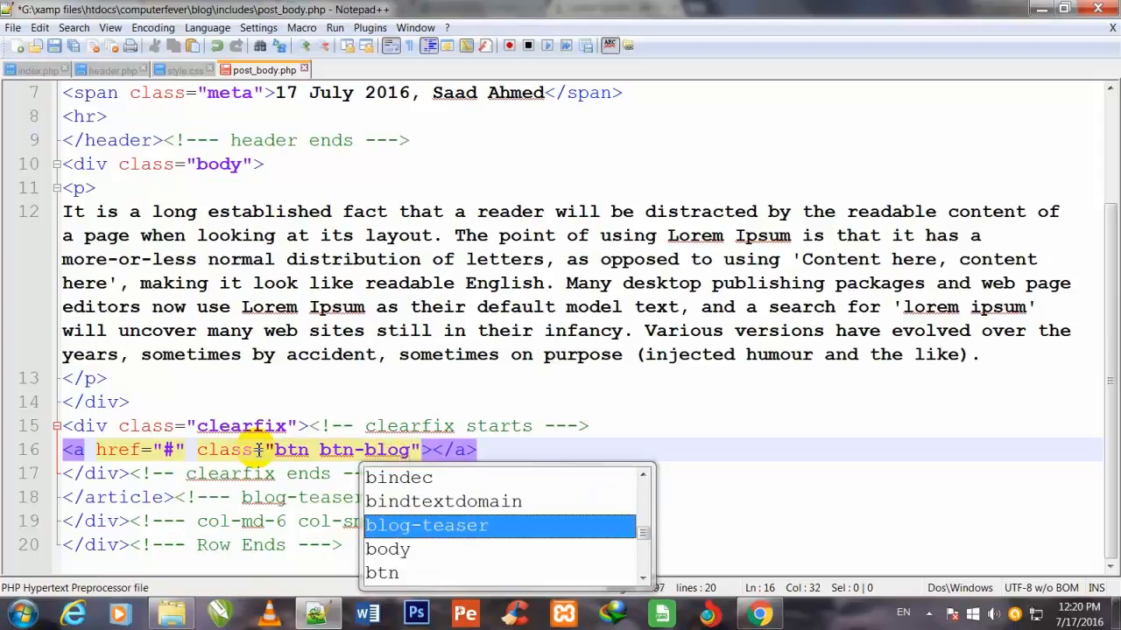
text(-one)
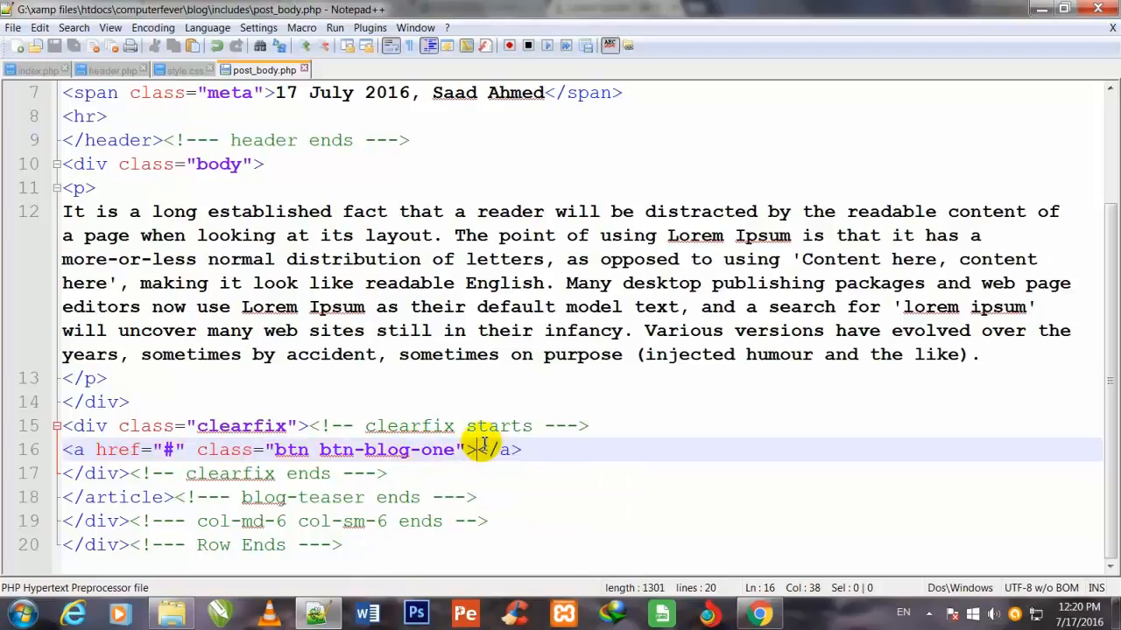
text(Read More)
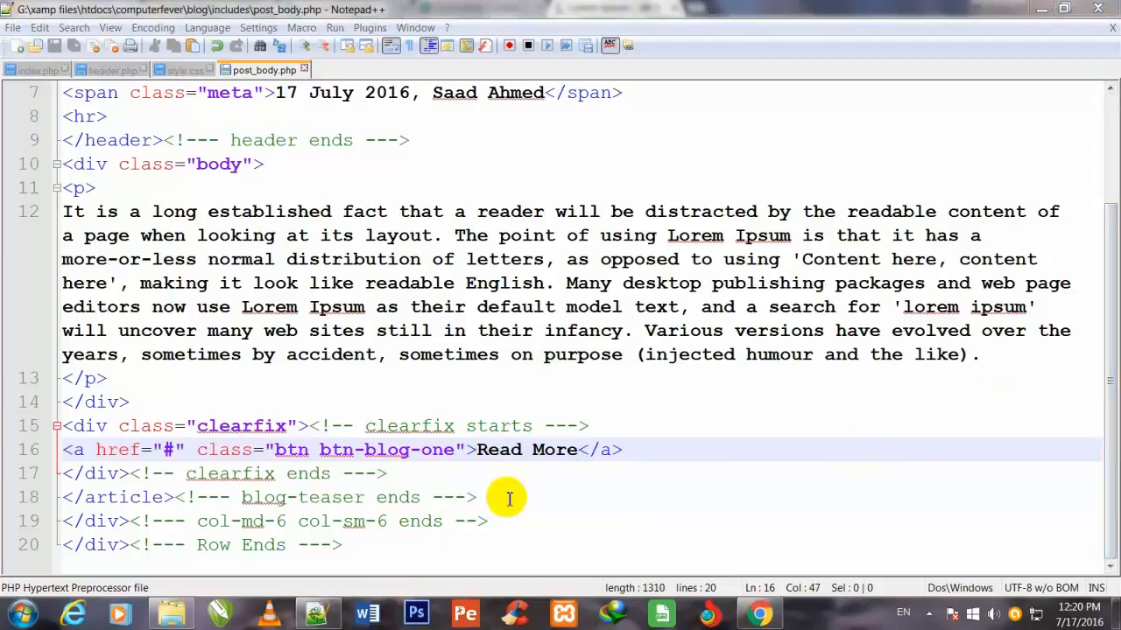
mouse_move(525, 529)
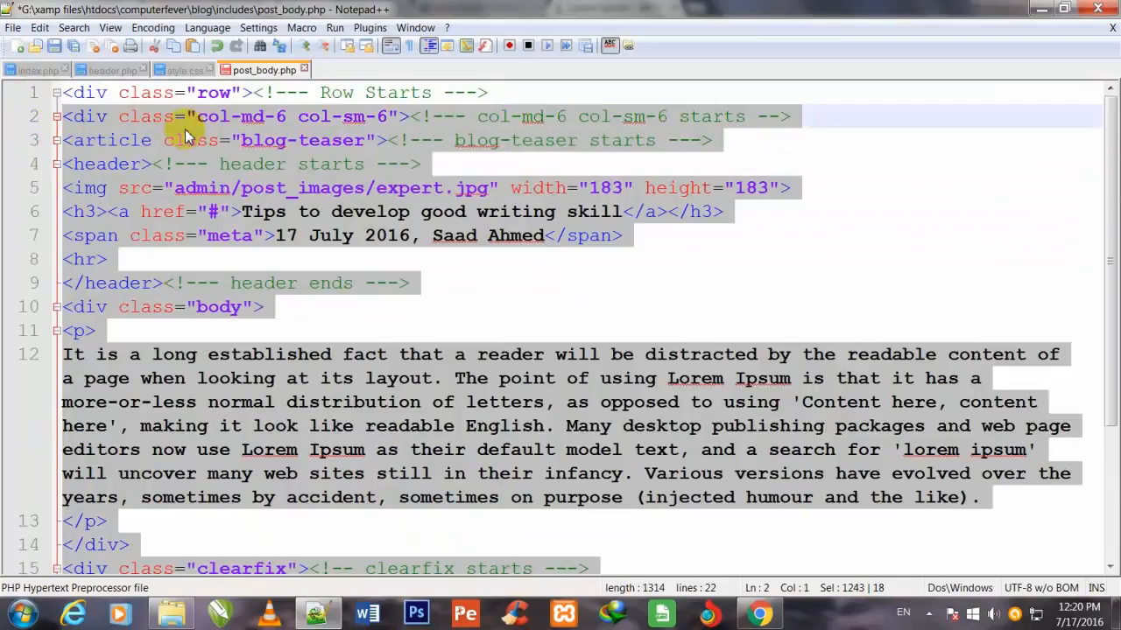
mouse_move(144, 202)
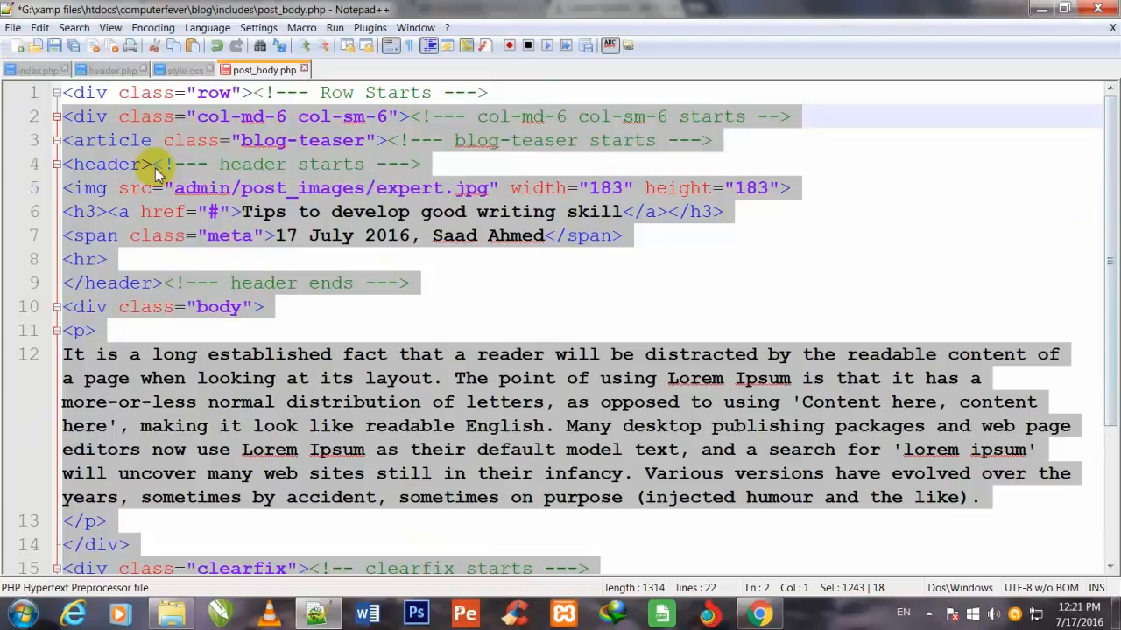
mouse_move(203, 148)
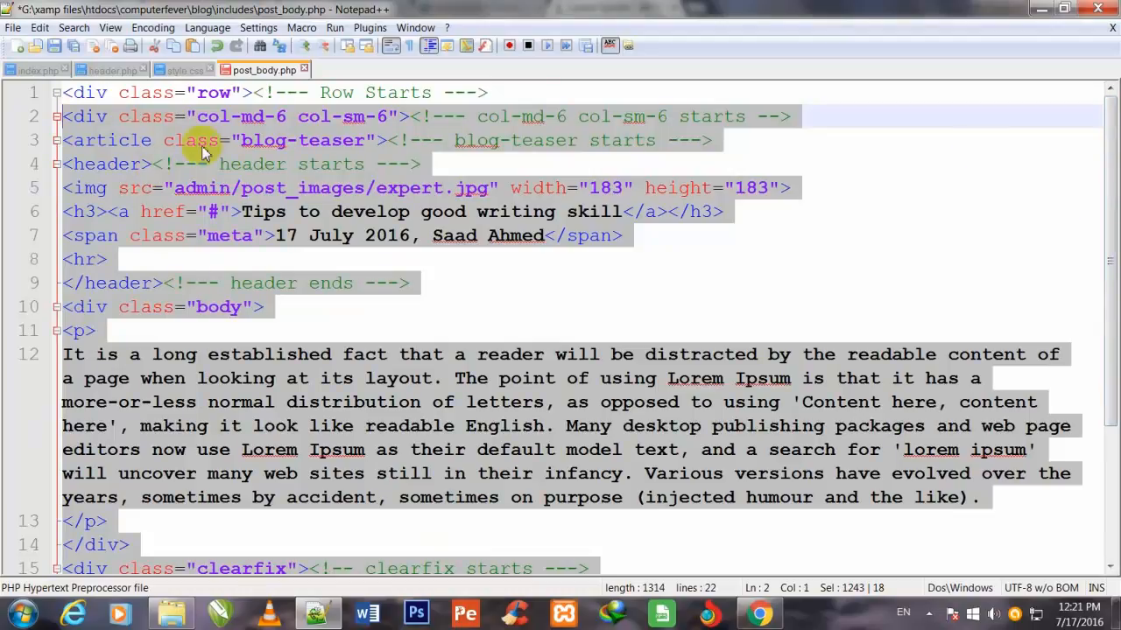
Copy the col-md-6 teaser block and paste duplicates on the blank line before Row Ends
scroll(down, 3)
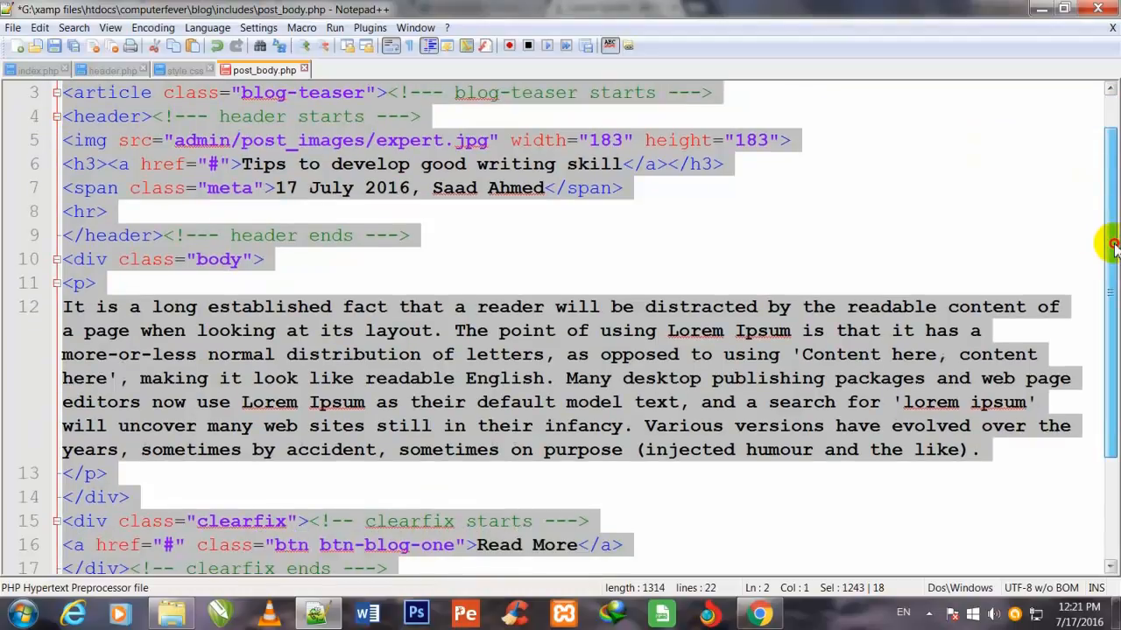
scroll(down, 3)
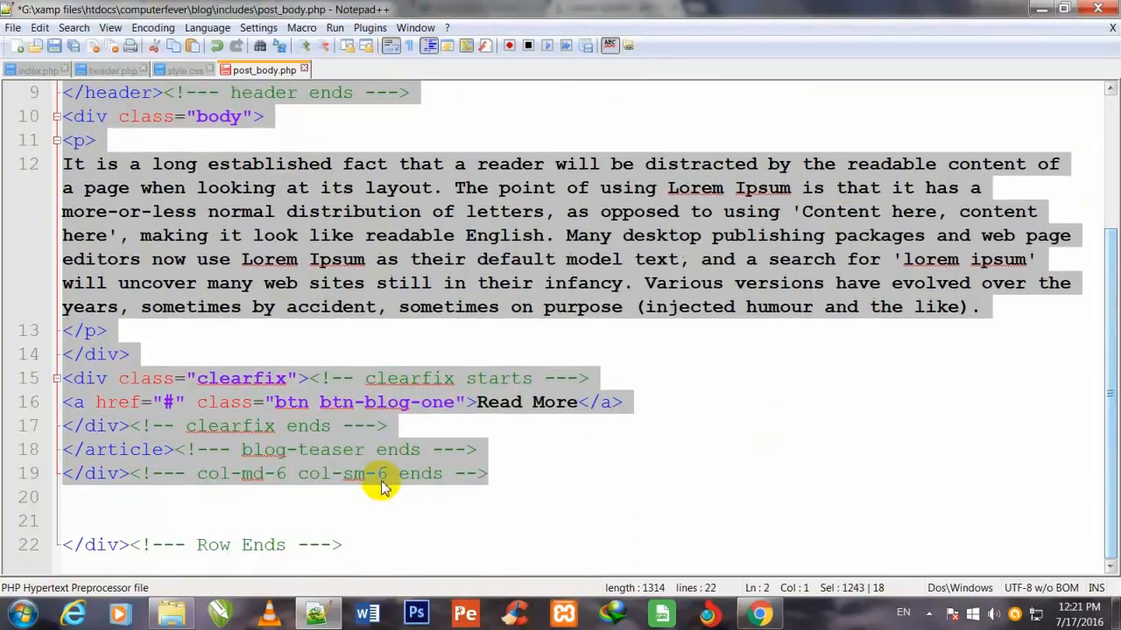
mouse_move(322, 486)
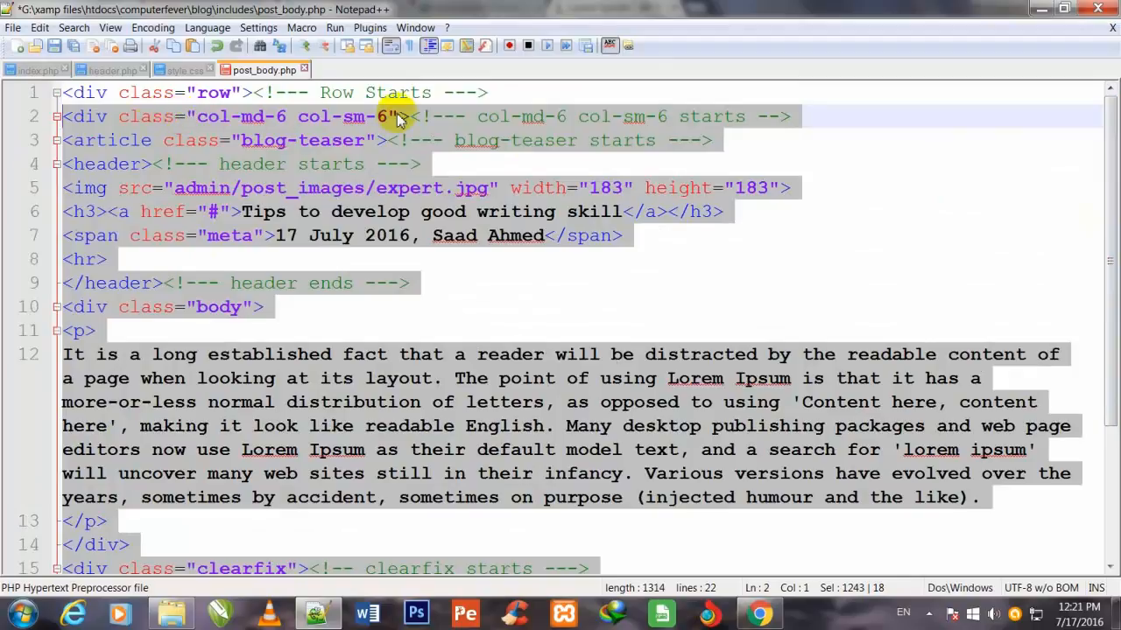
mouse_move(331, 175)
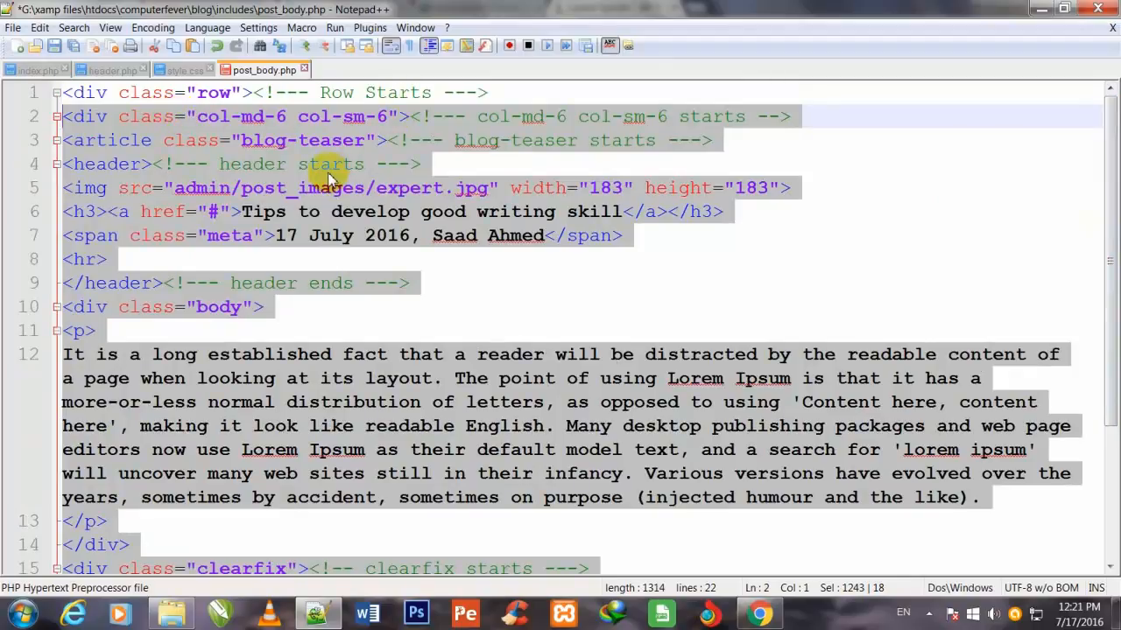
right_click(329, 175)
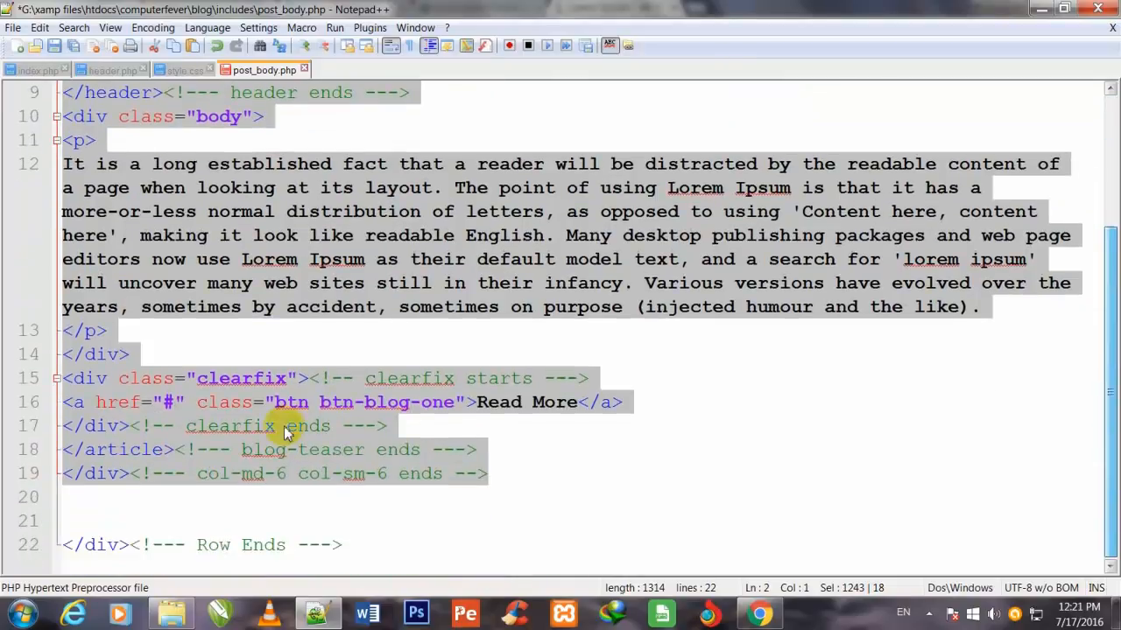
click(257, 497)
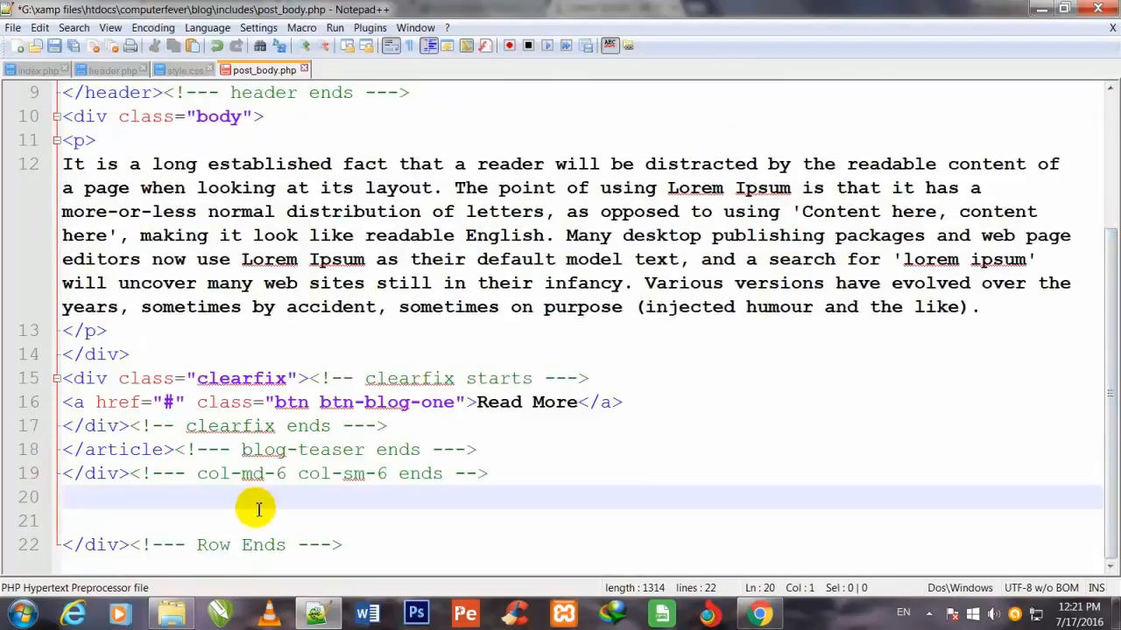
click(63, 497)
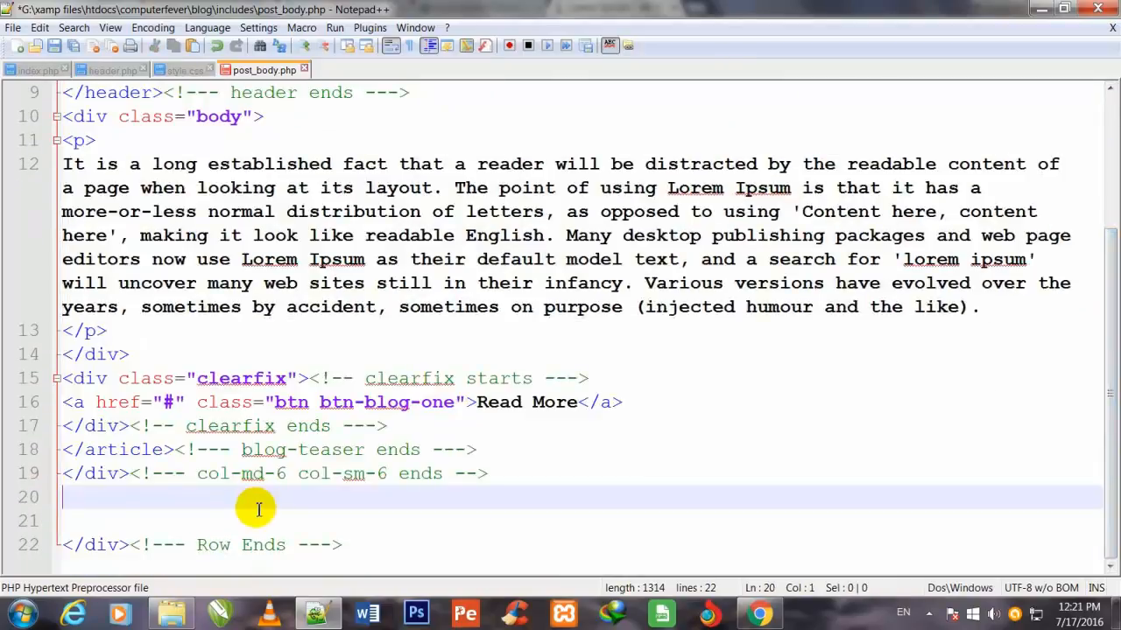
mouse_move(147, 488)
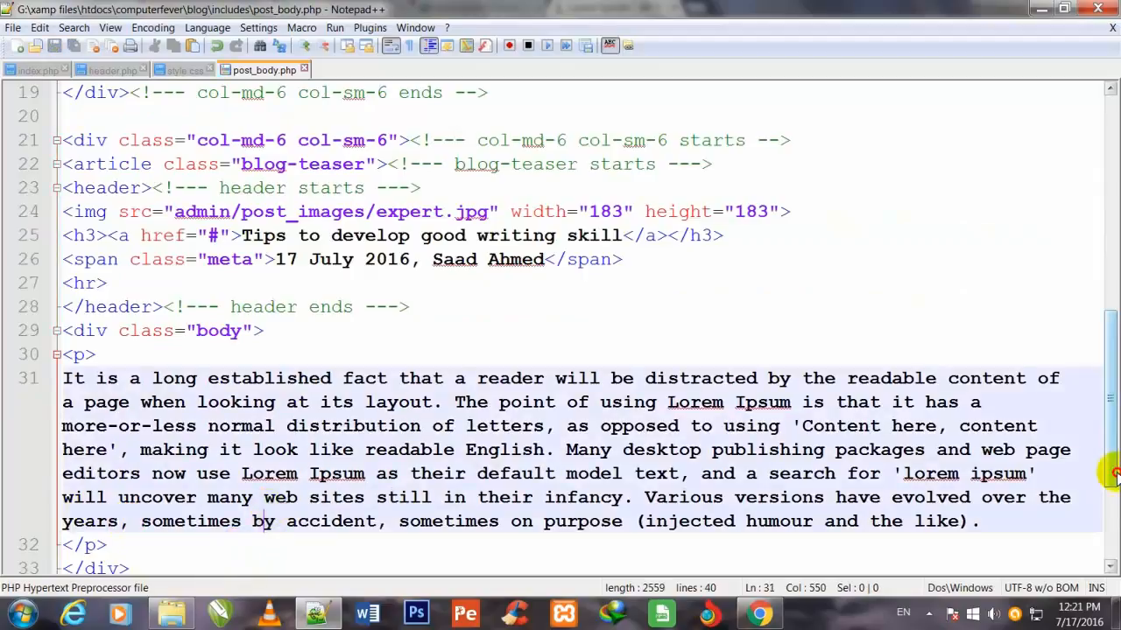
scroll(down, 3)
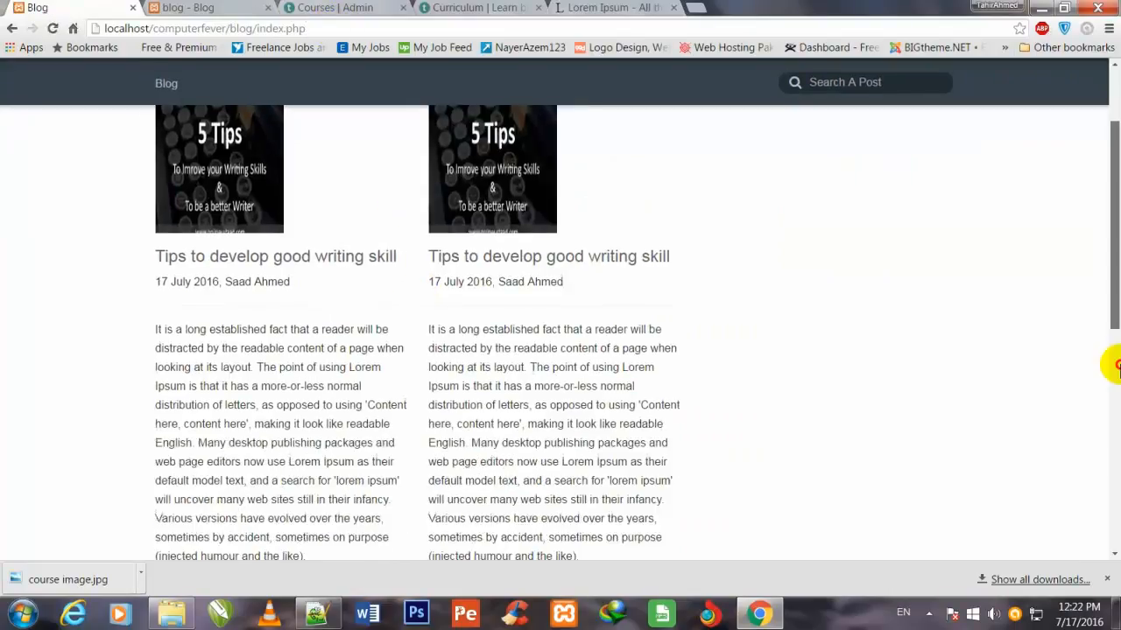
Scroll through the reloaded blog page showing four teasers with Read More links, then return to the editor
scroll(down, 3)
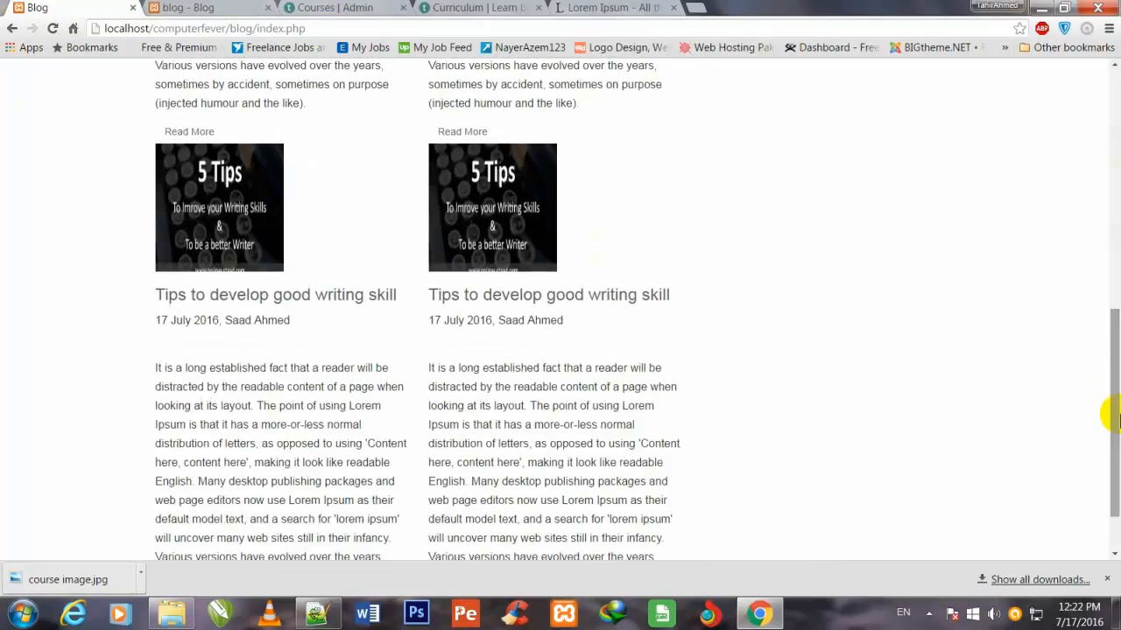
scroll(down, 3)
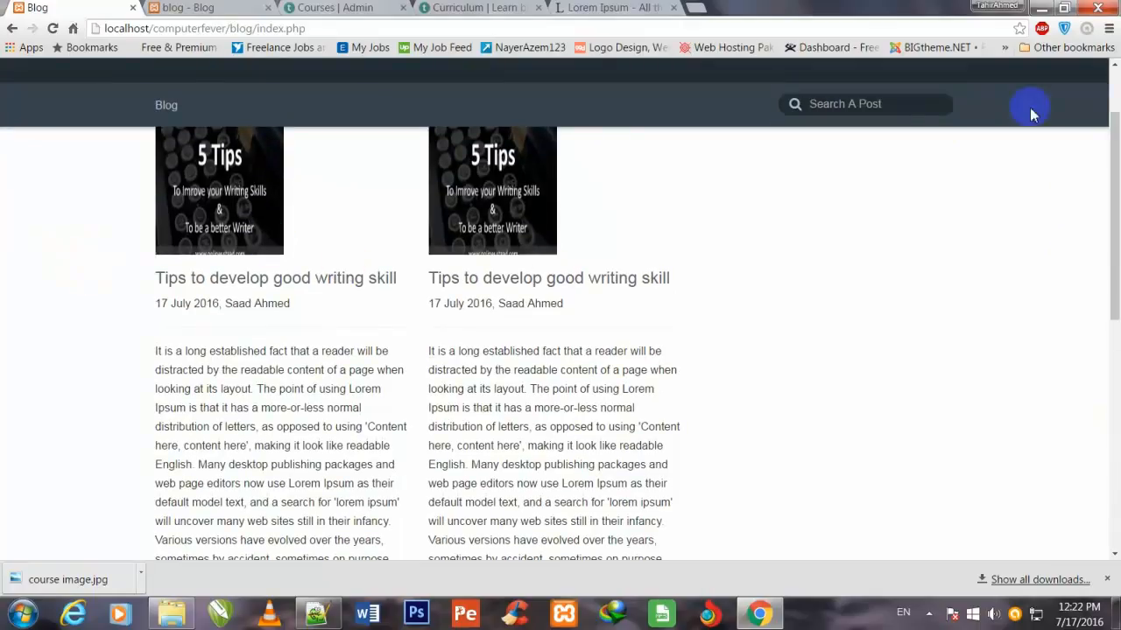
scroll(down, 3)
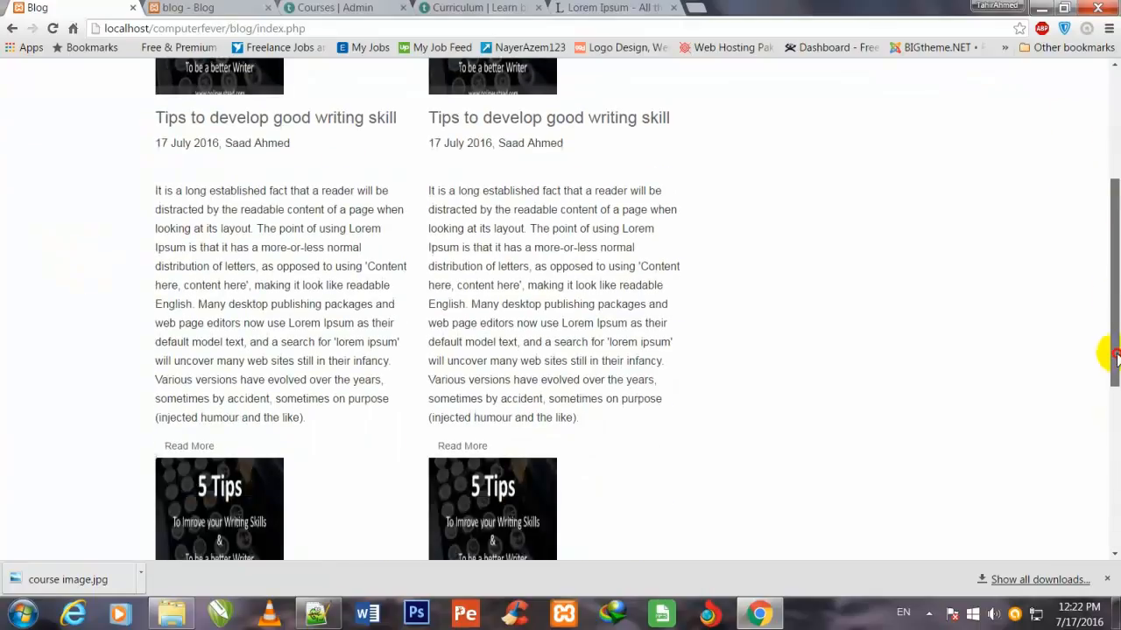
scroll(down, 3)
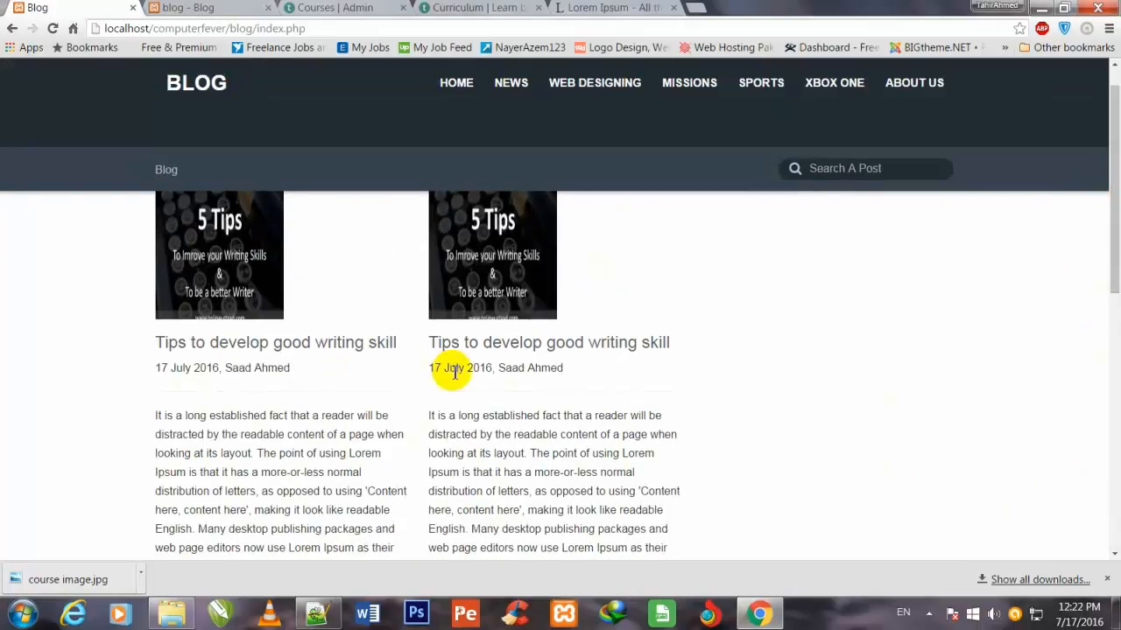
scroll(down, 3)
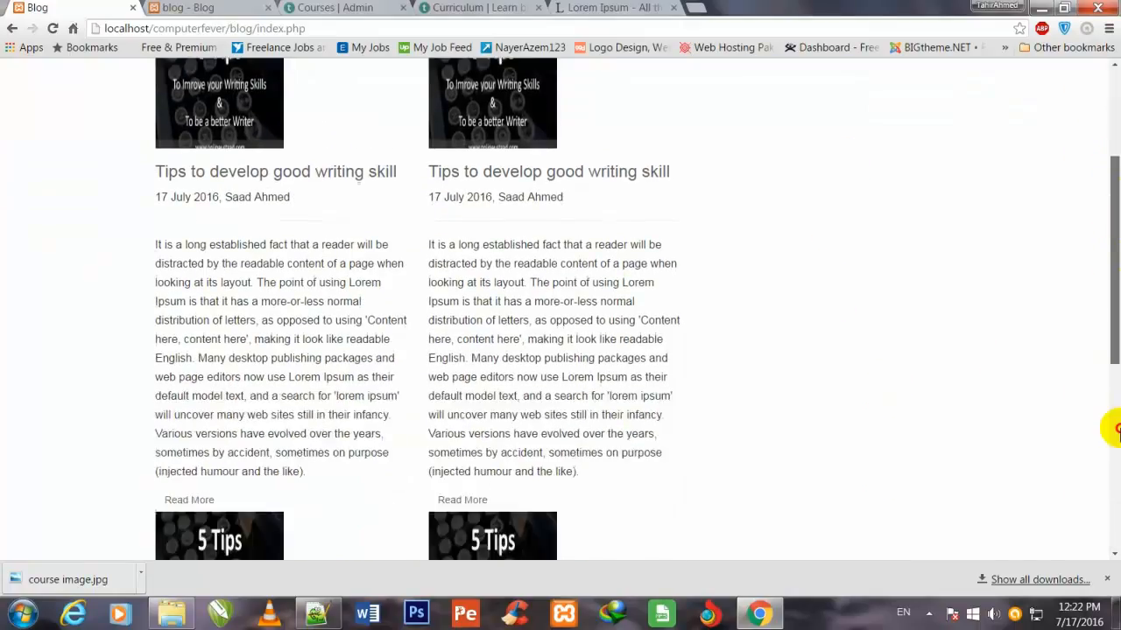
scroll(down, 3)
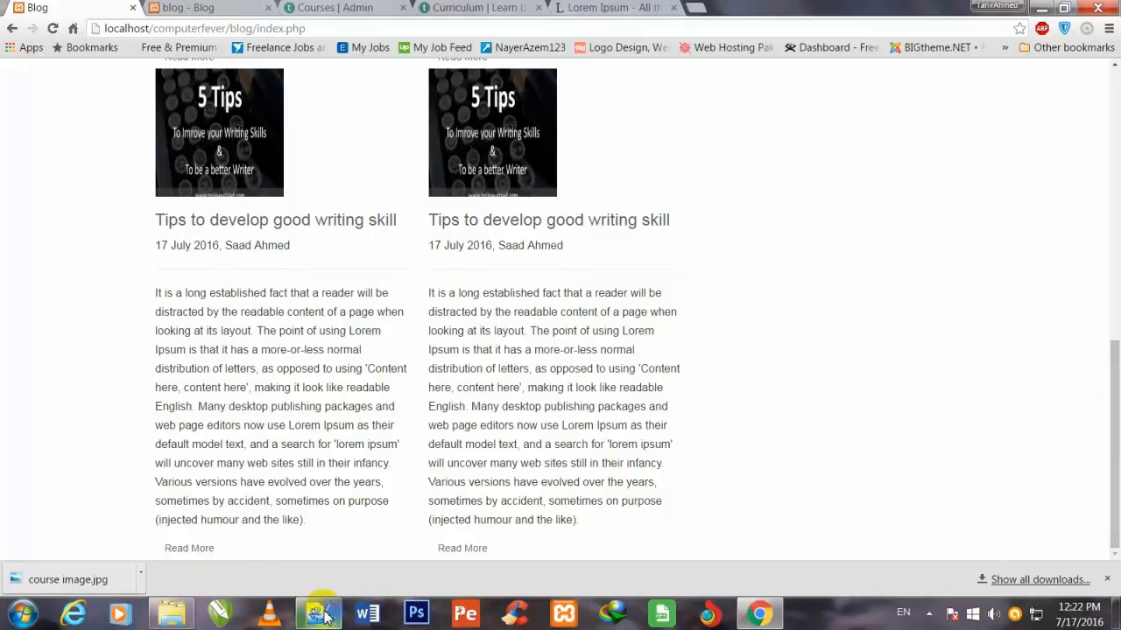
click(319, 613)
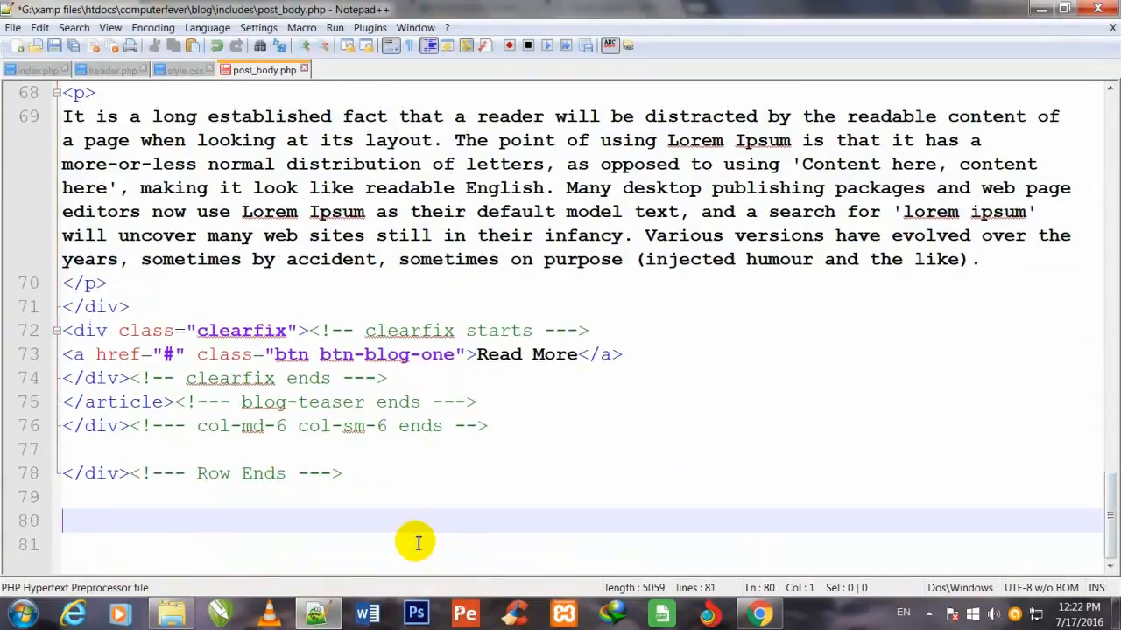
Add an empty <div class="paging"> with its closing </div> after the row's closing div
text(<div>)
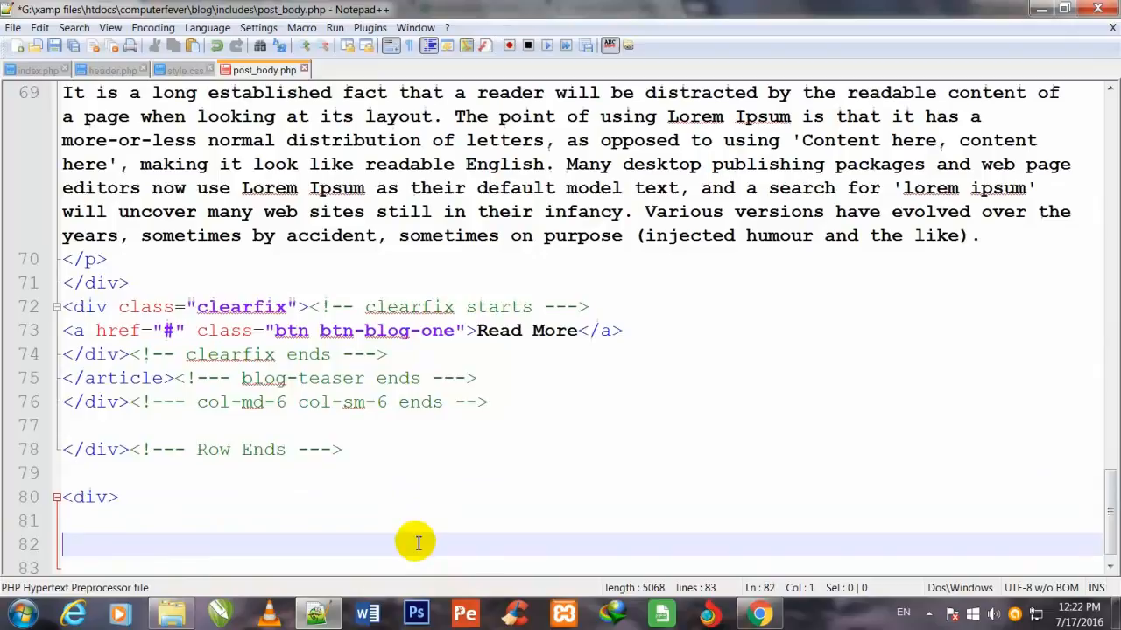
text(</)
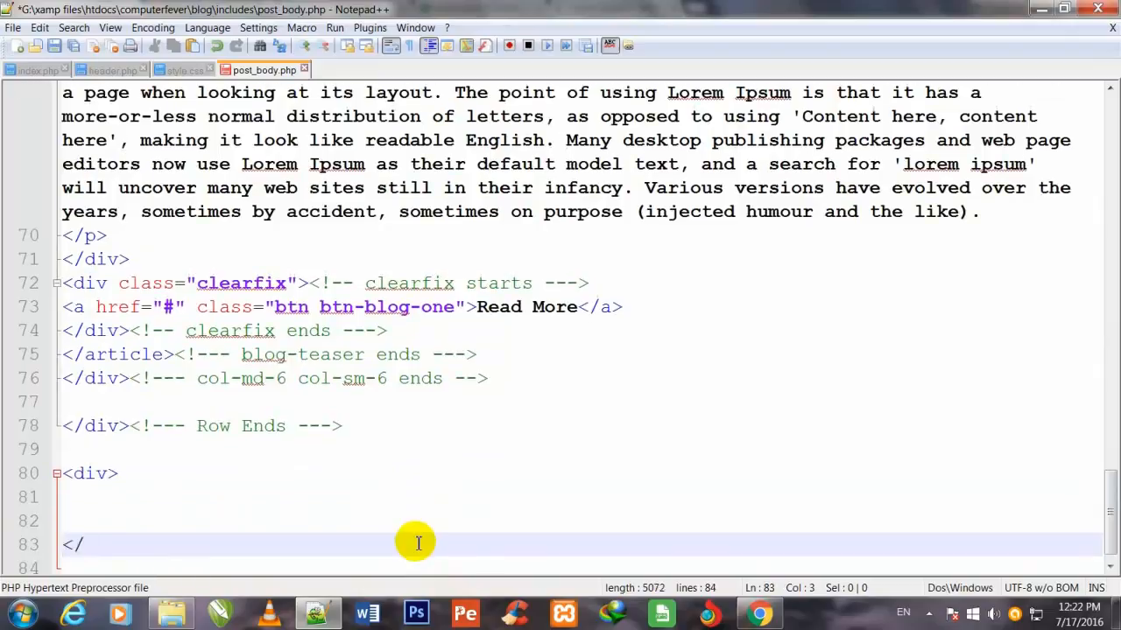
text(div>)
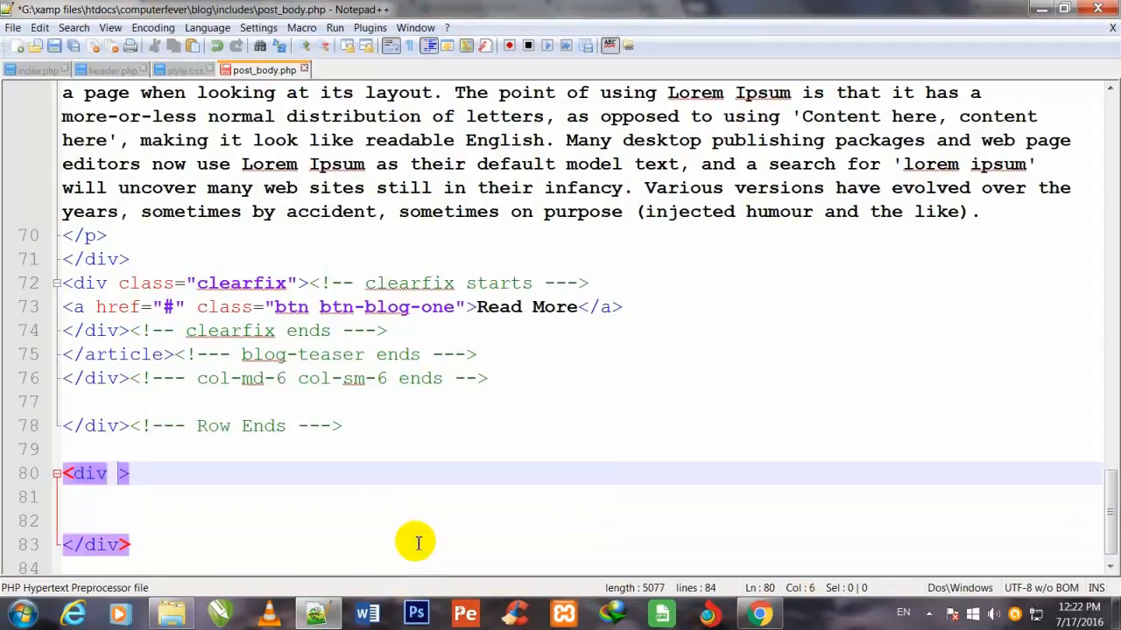
text(class=)
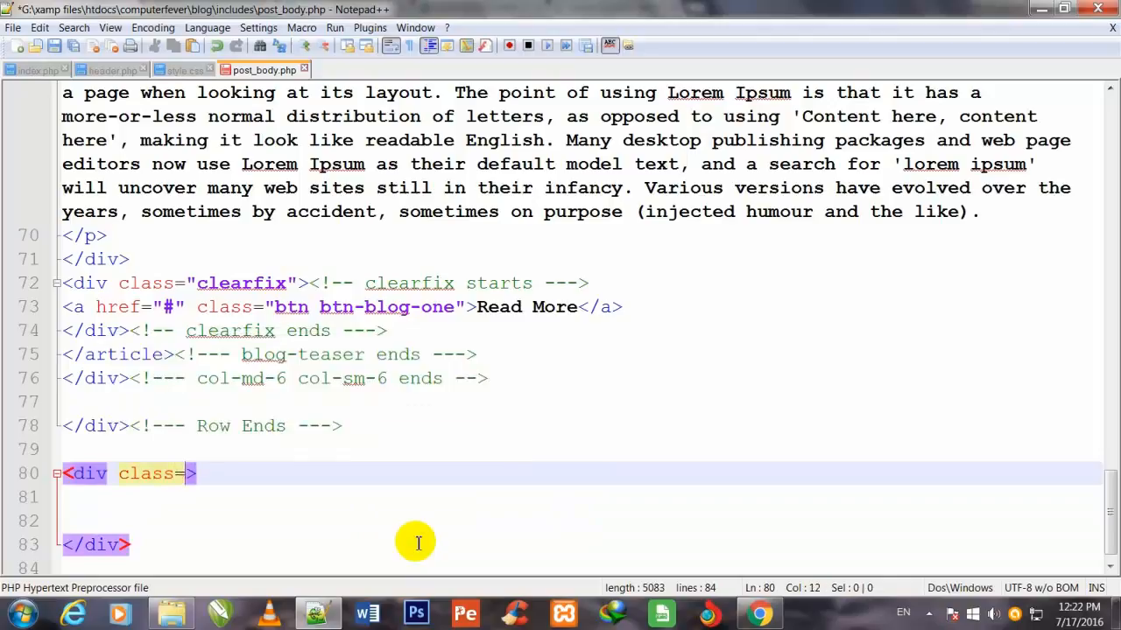
text("")
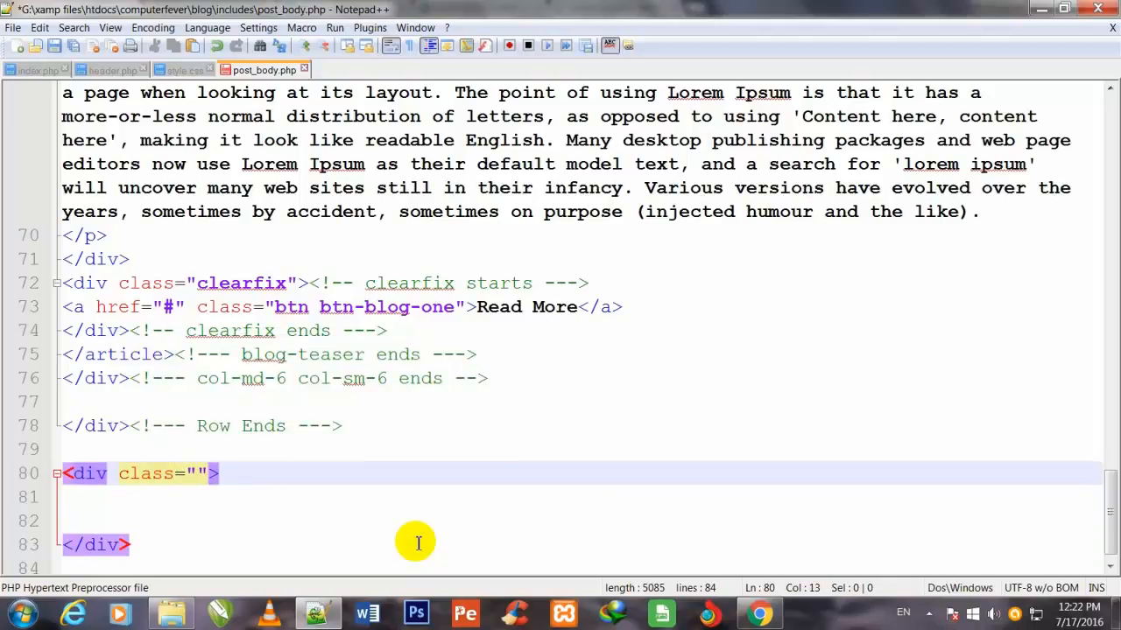
text(pag)
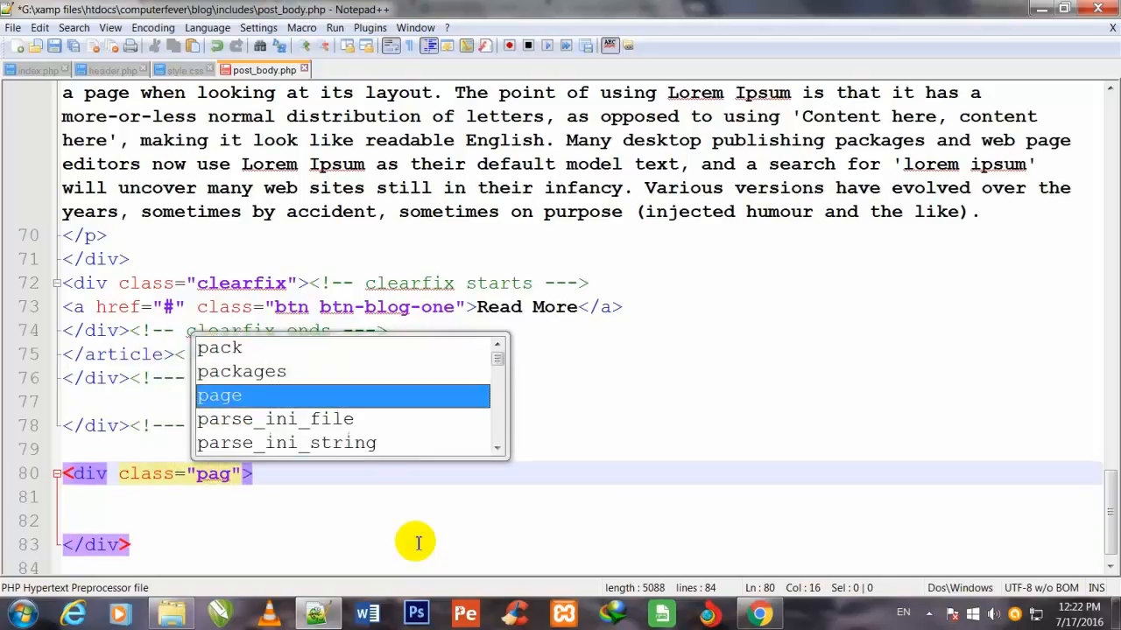
text(ing)
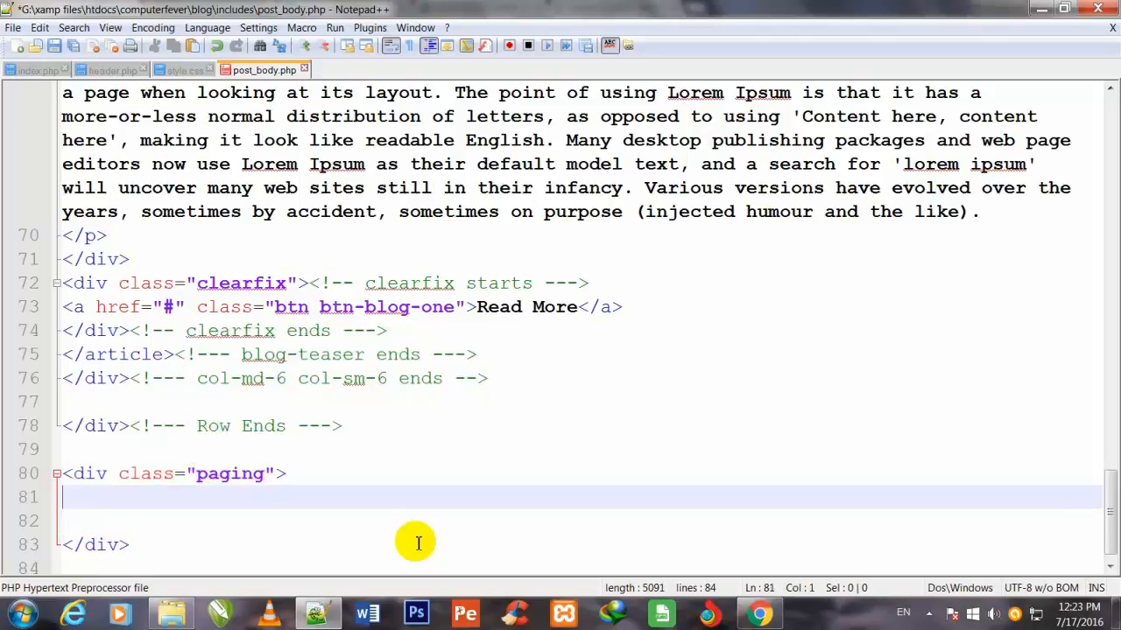
Write the <!-- paging starts ---> comment and copy it to reuse as the ends comment
click(289, 473)
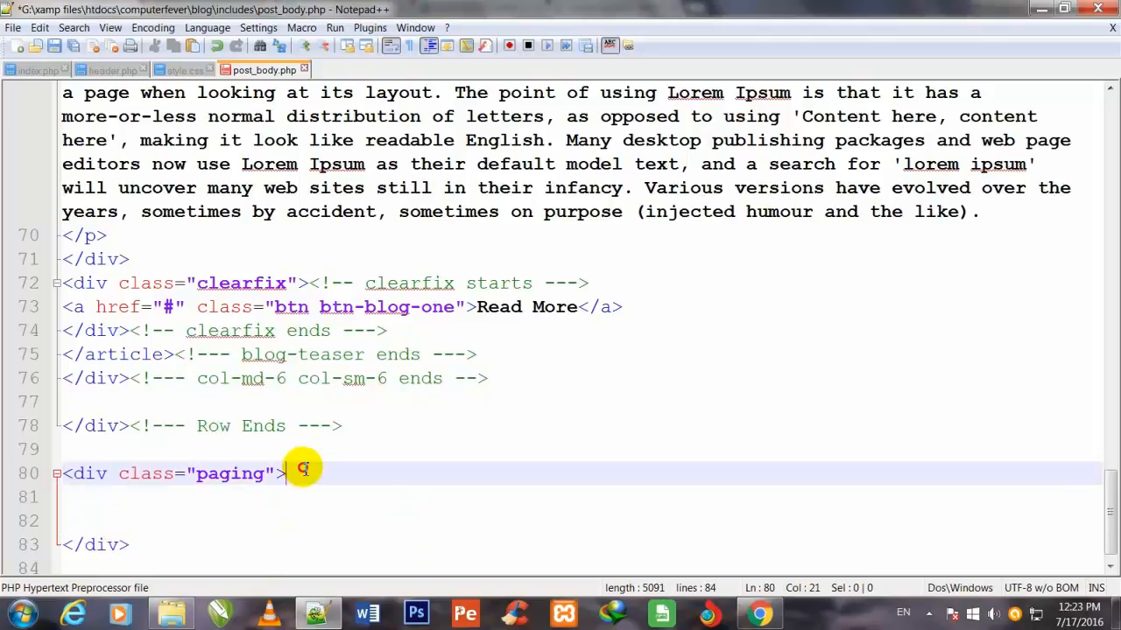
text(<!)
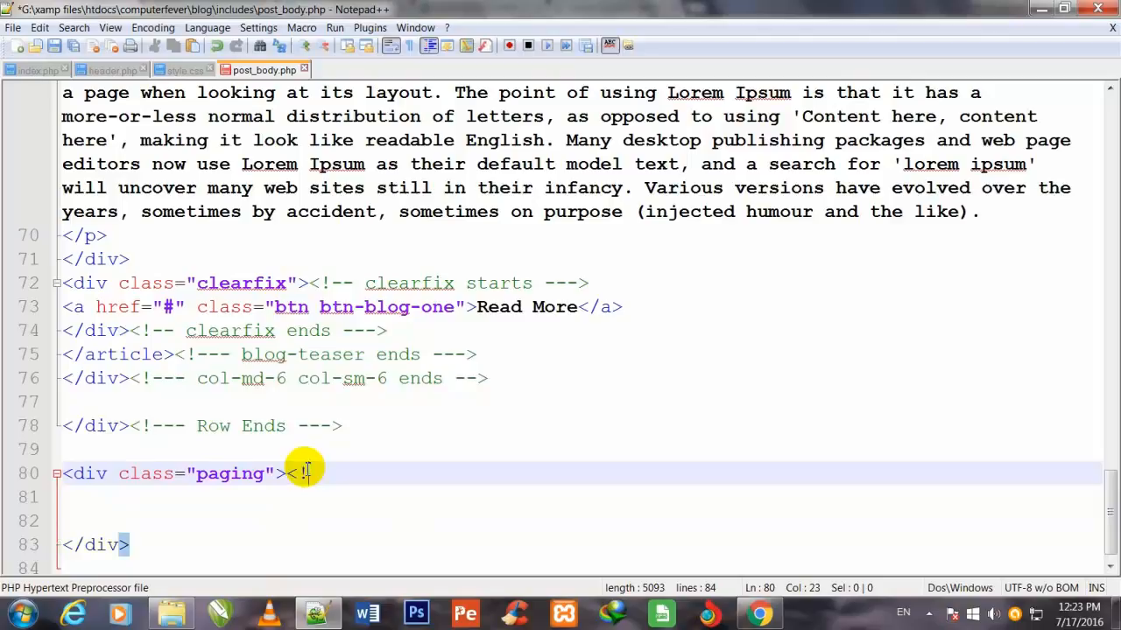
text(!--)
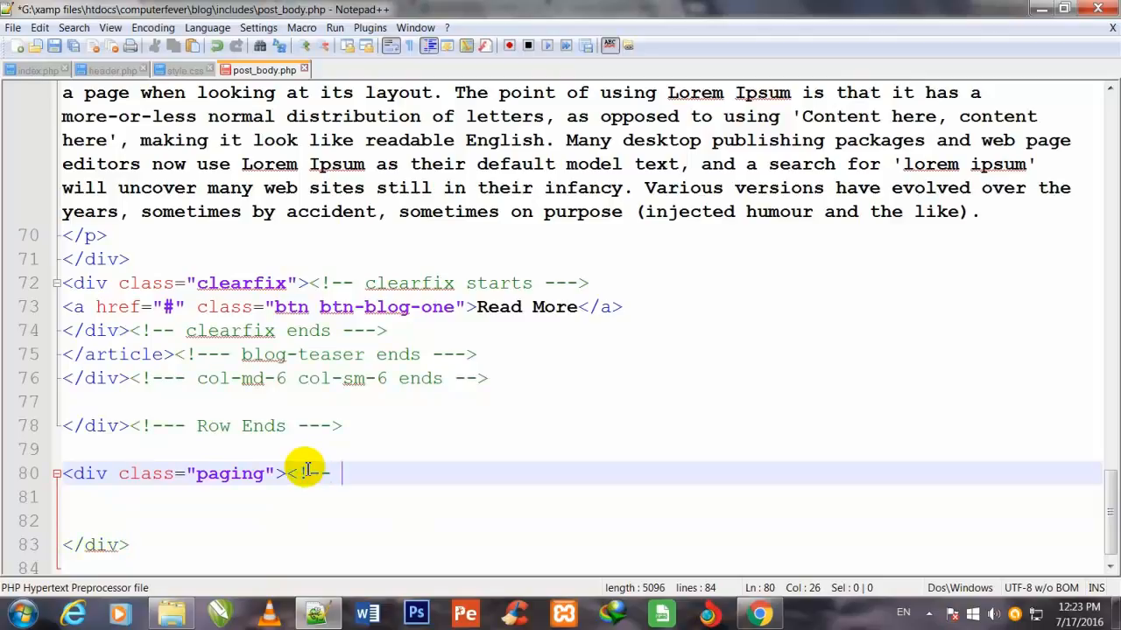
text(paging starts)
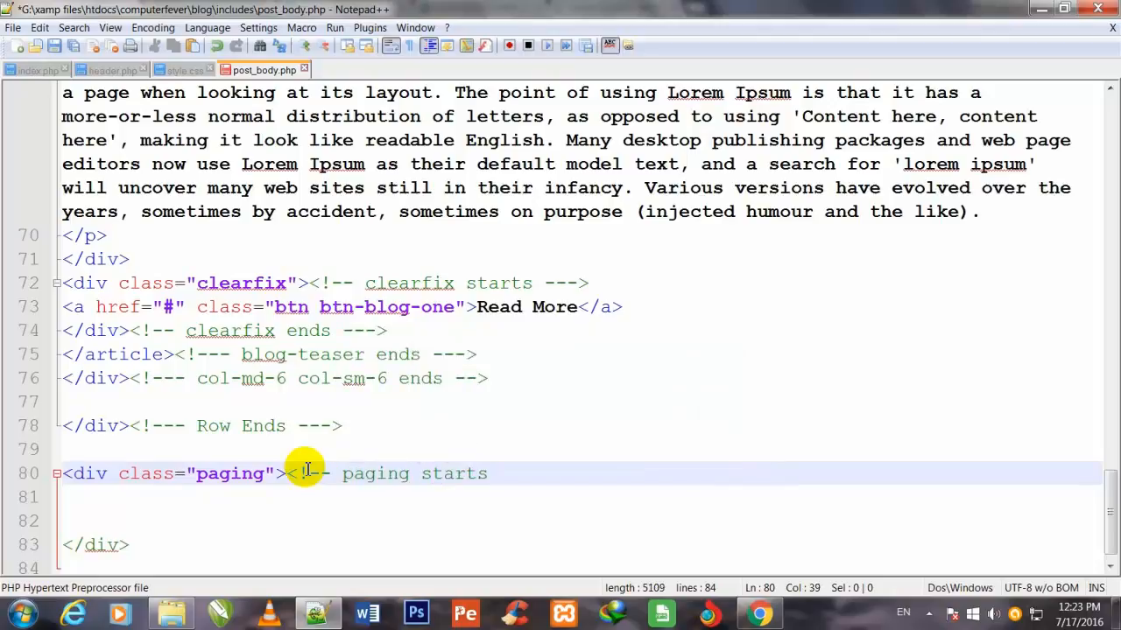
text(--)
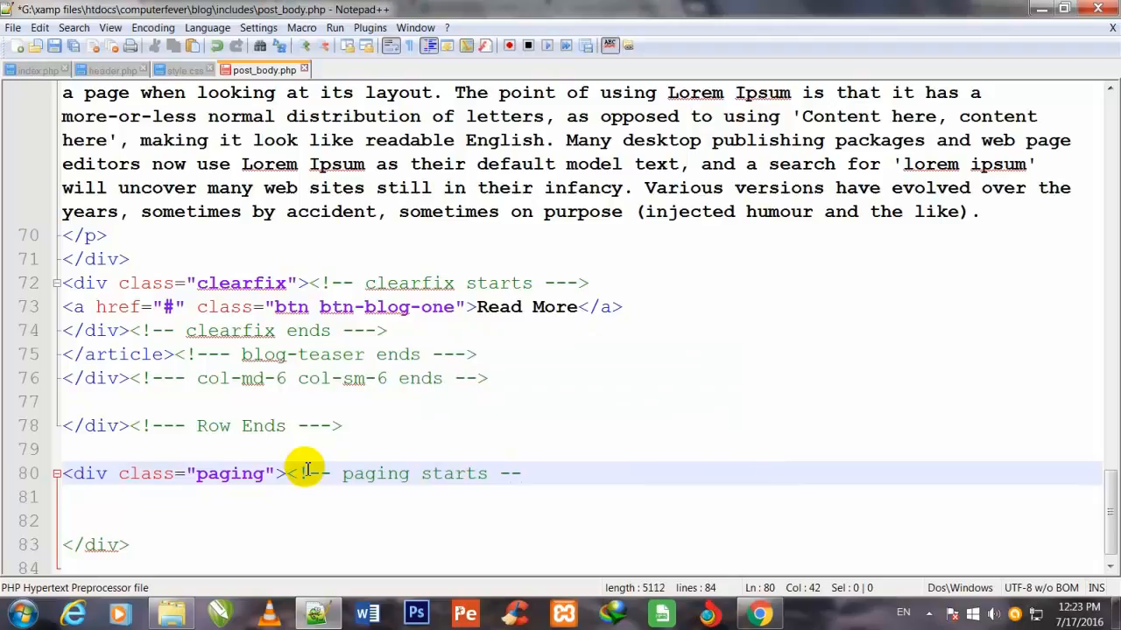
text(->)
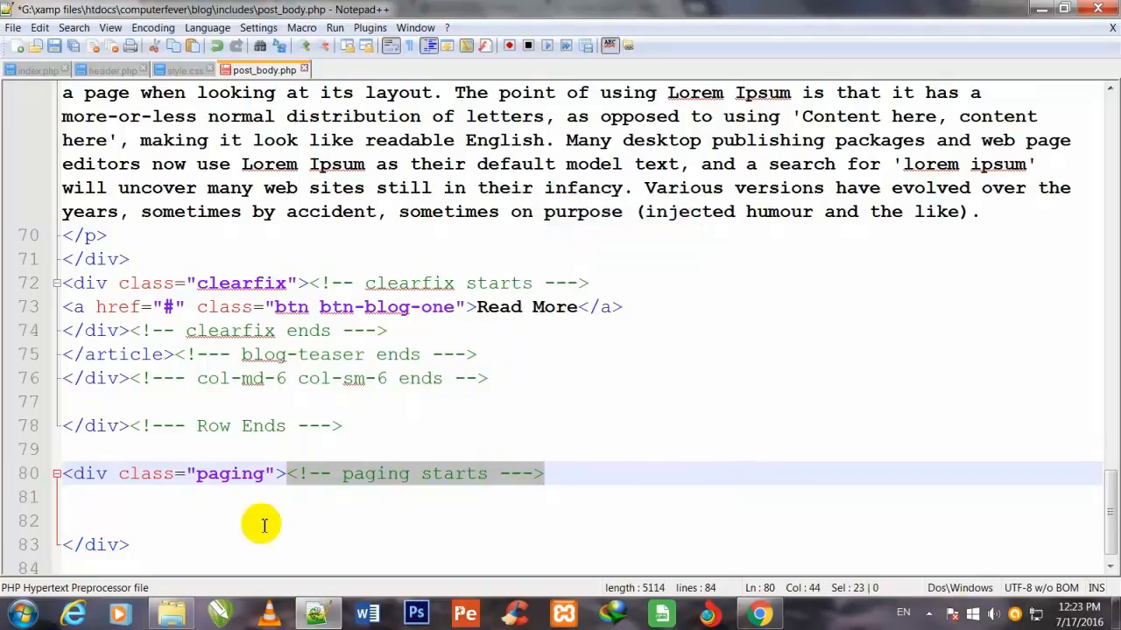
right_click(263, 525)
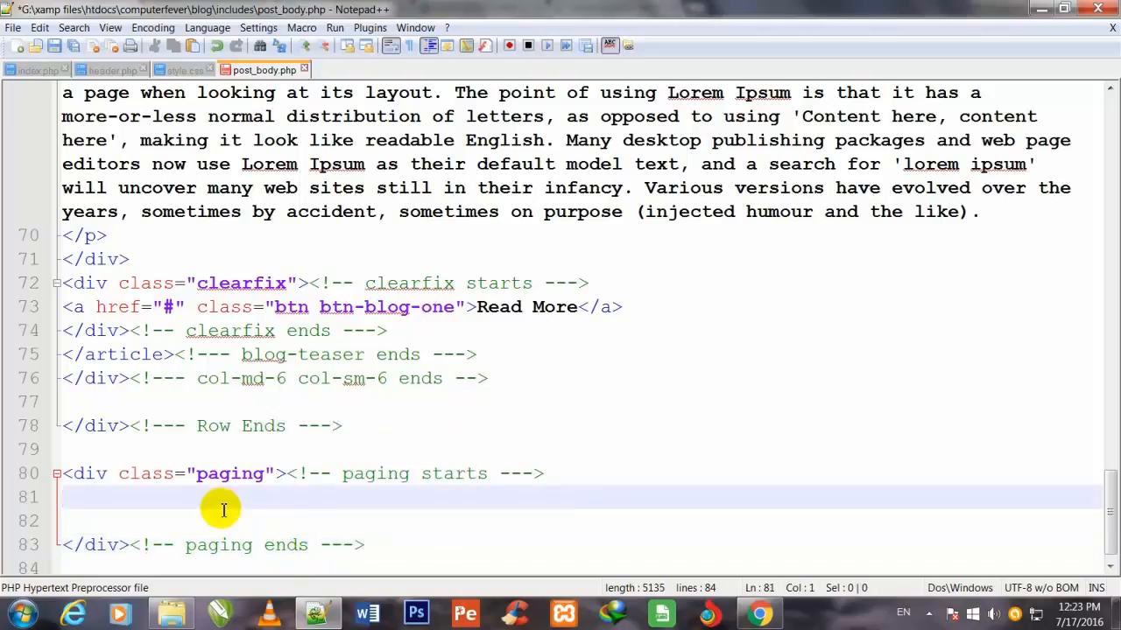
Start an <a class="first"> First Page link containing an empty <i></i> icon element
text(<a></a>)
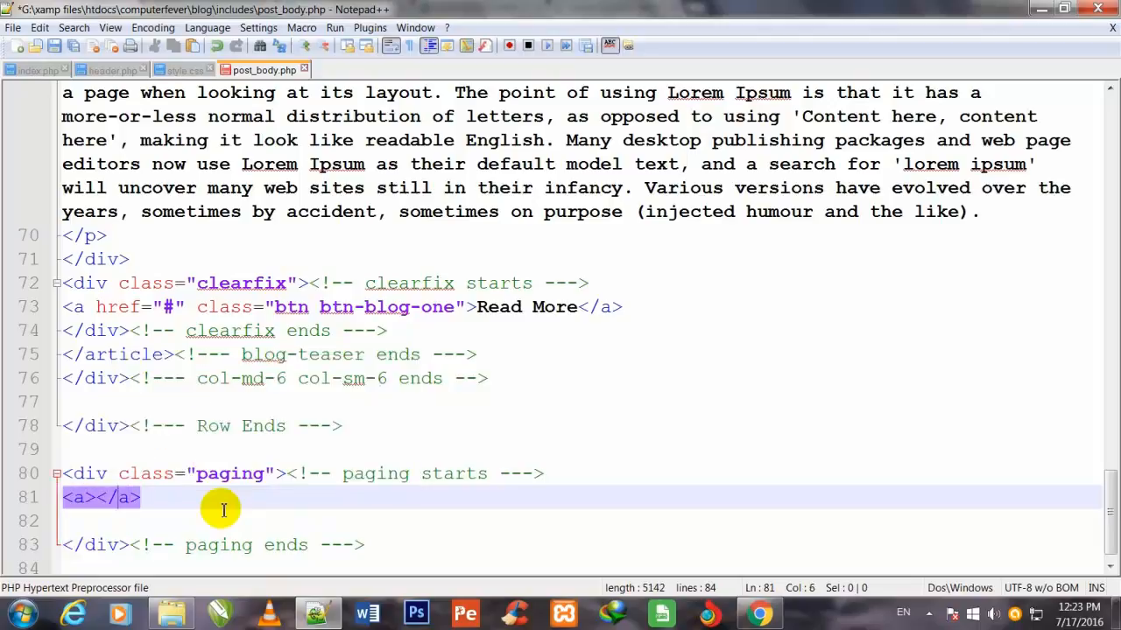
text(class=")
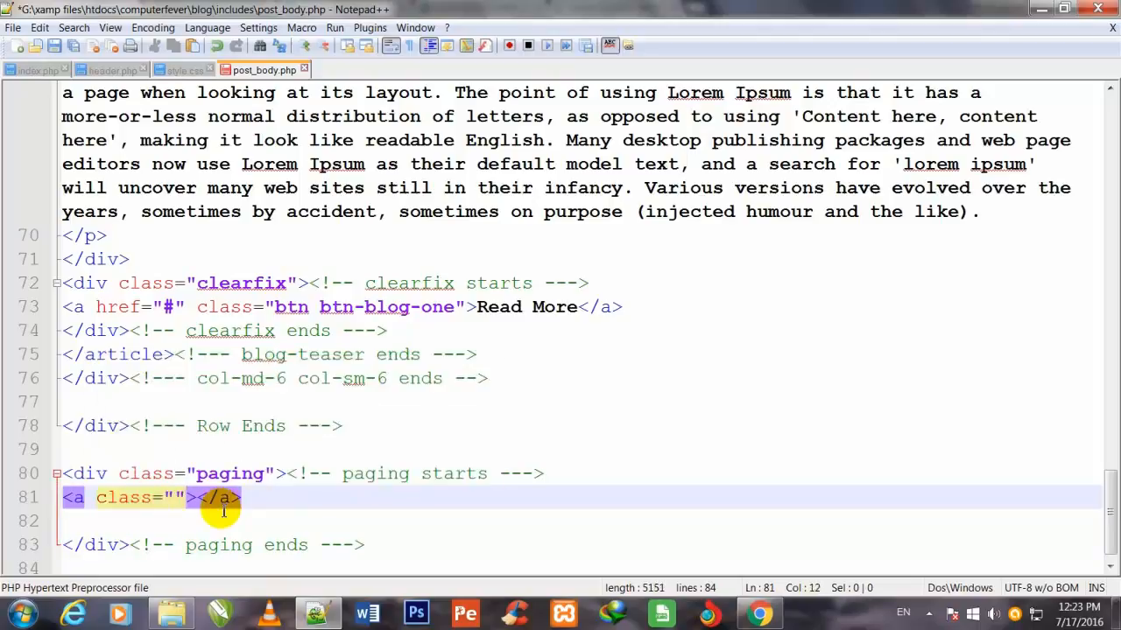
text(irst)
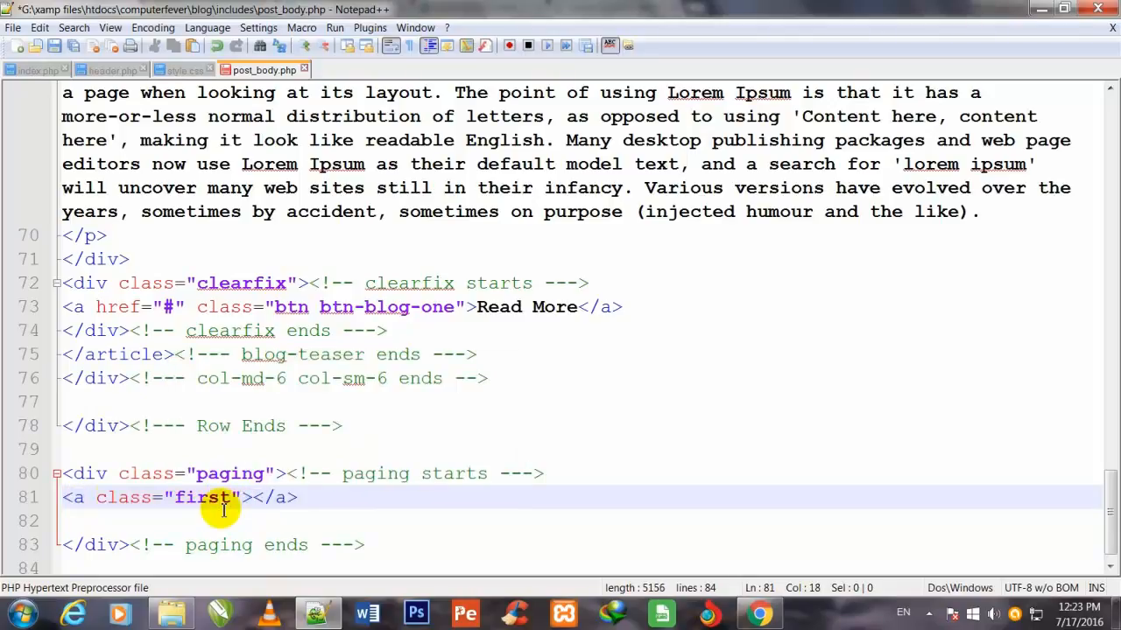
text(i<)
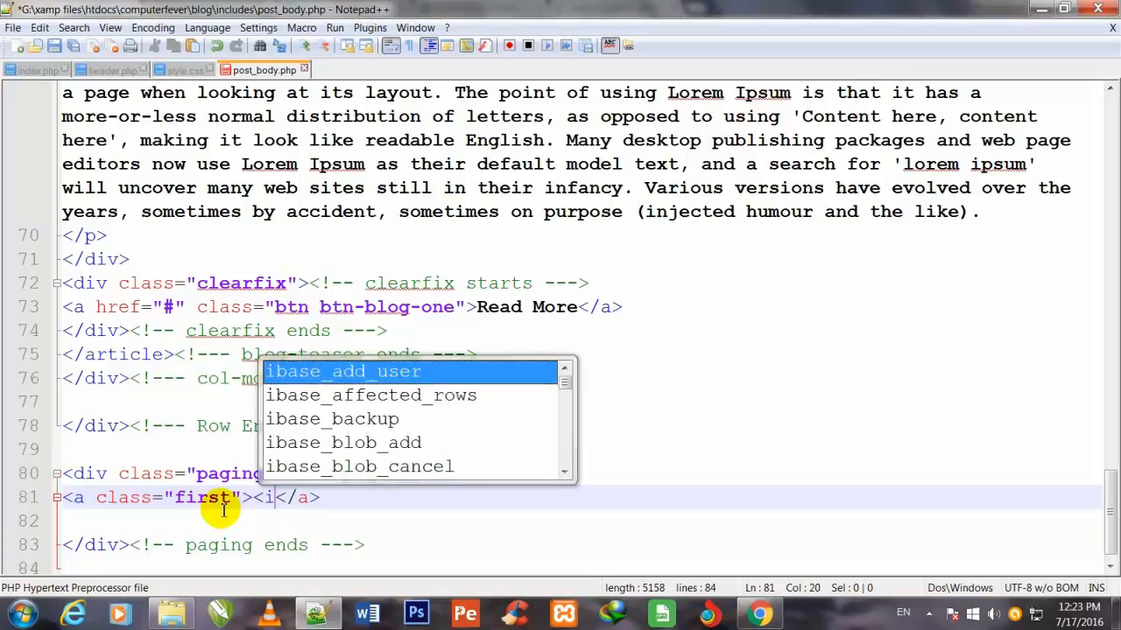
text(></i>)
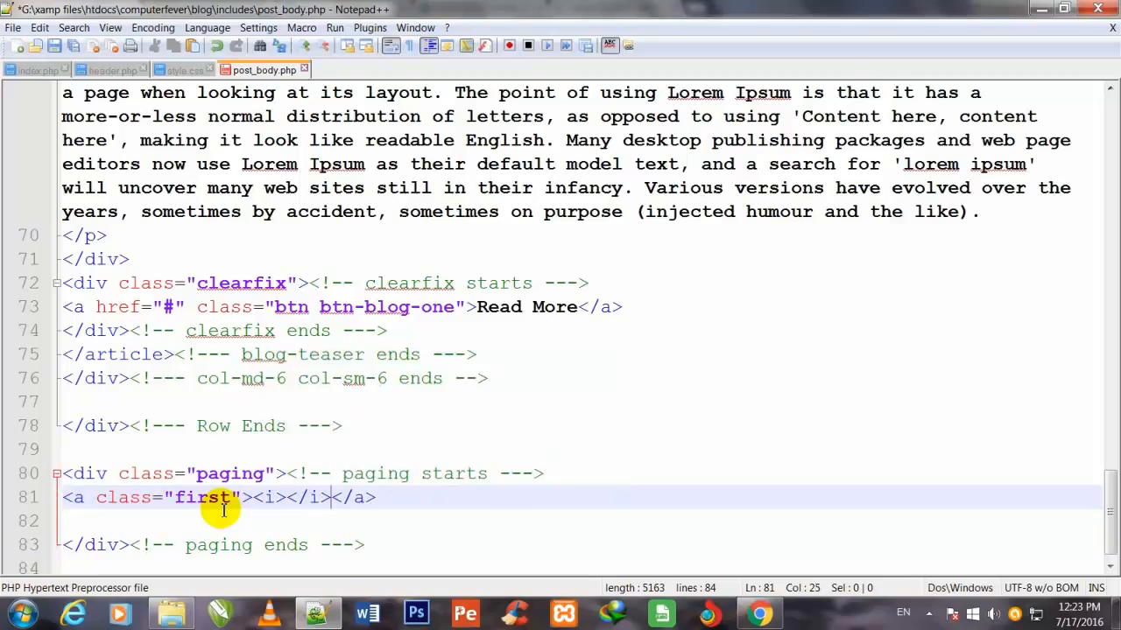
text(" ")
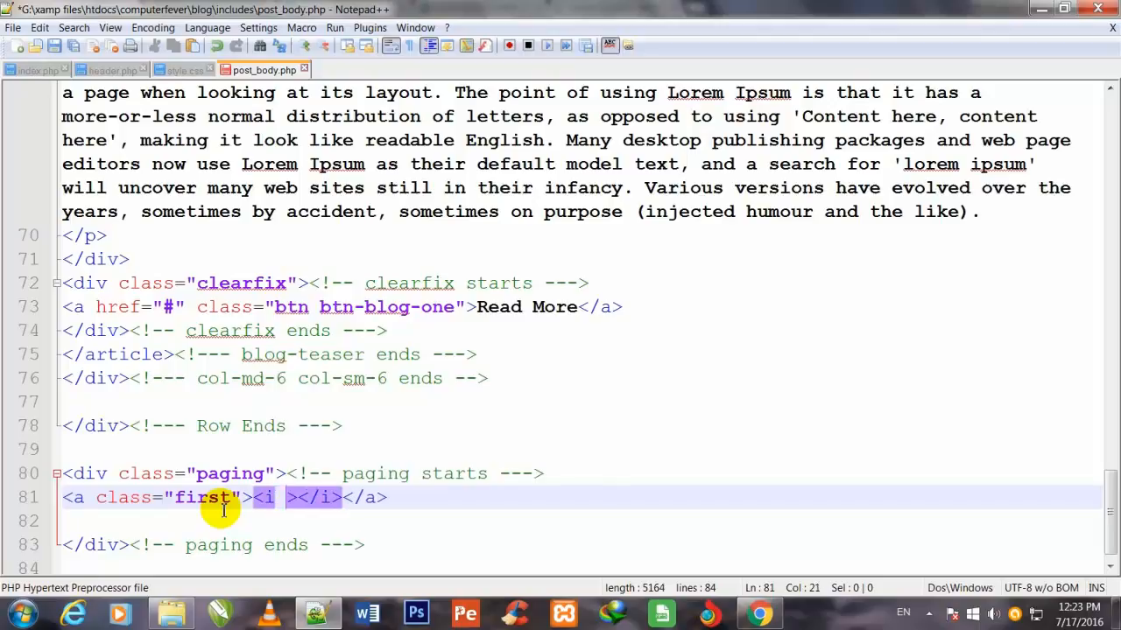
Give the icon element the classes fa fa-long-arrow-left
text(class=)
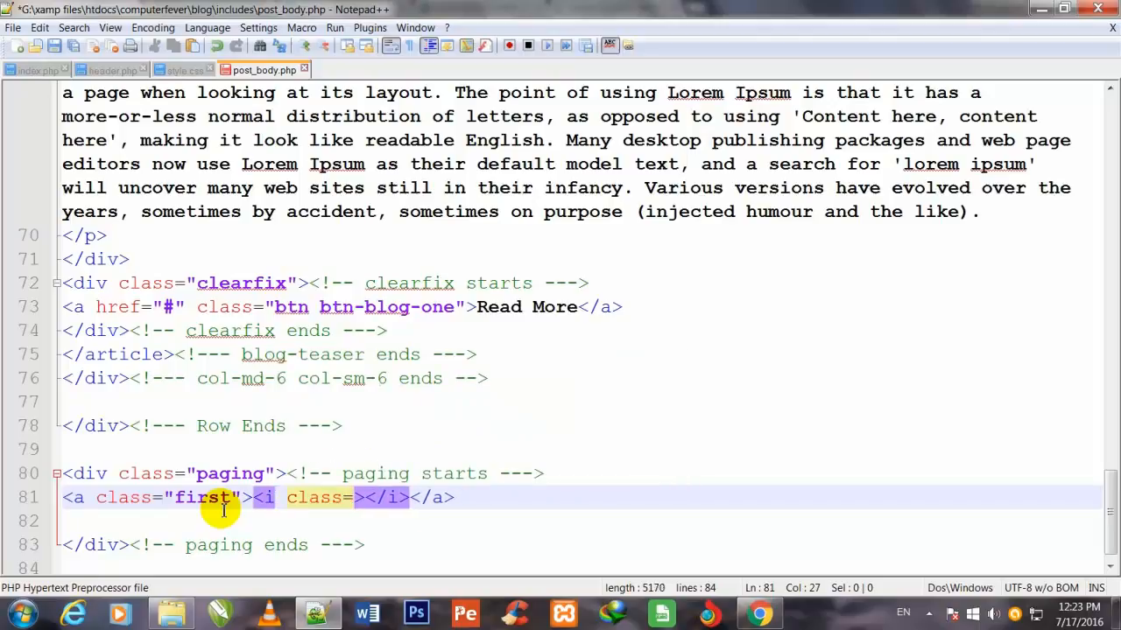
text("")
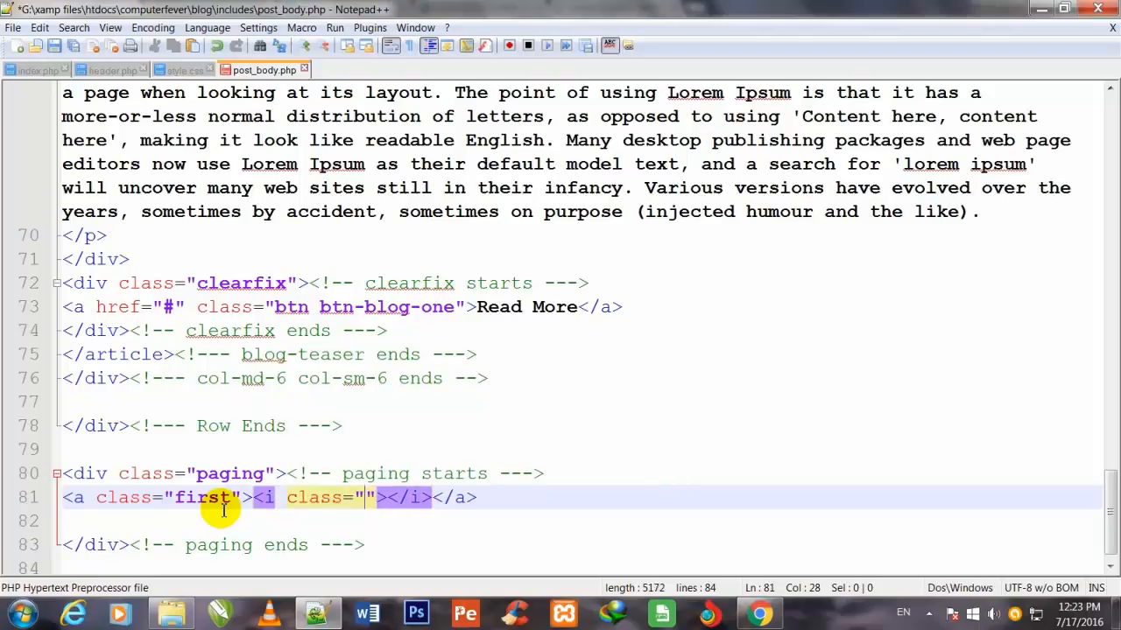
text(fa fa-)
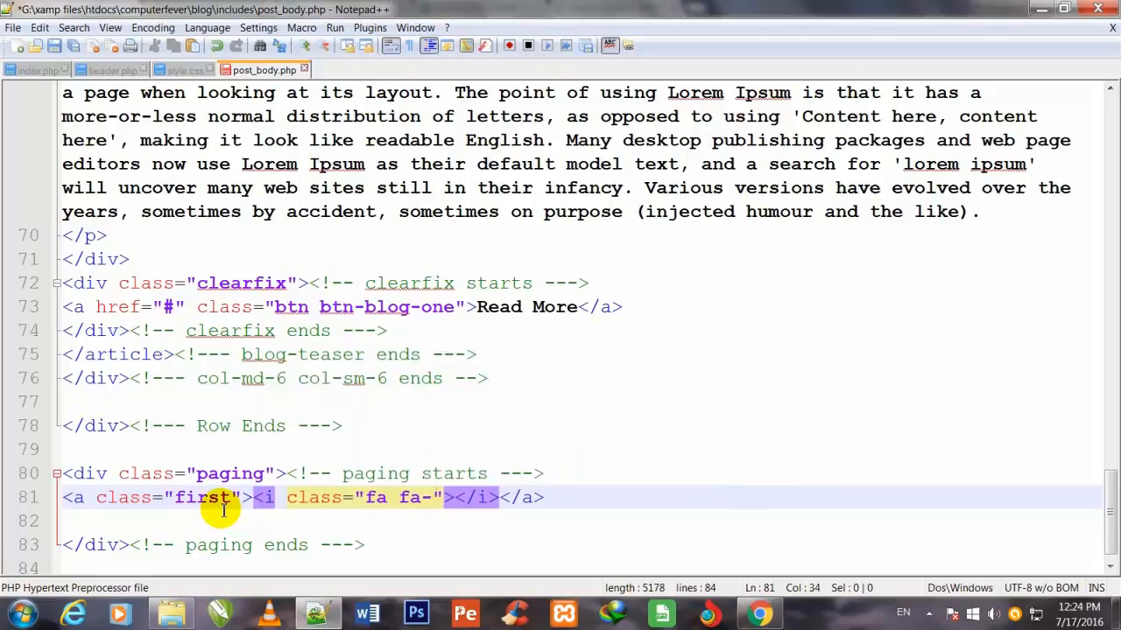
text(log)
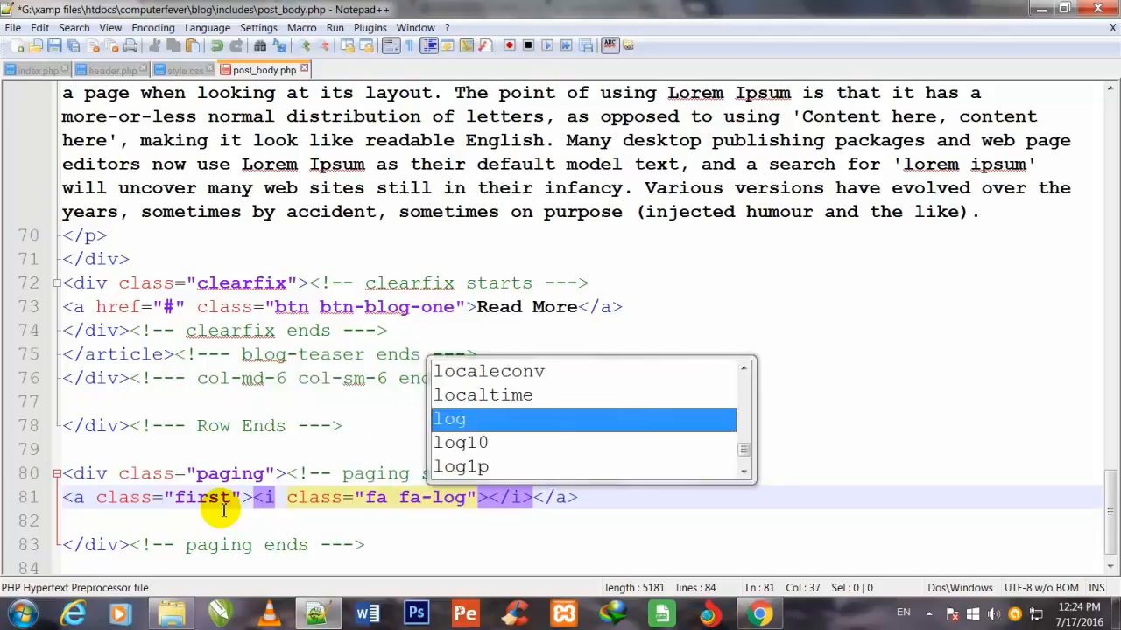
text(-a)
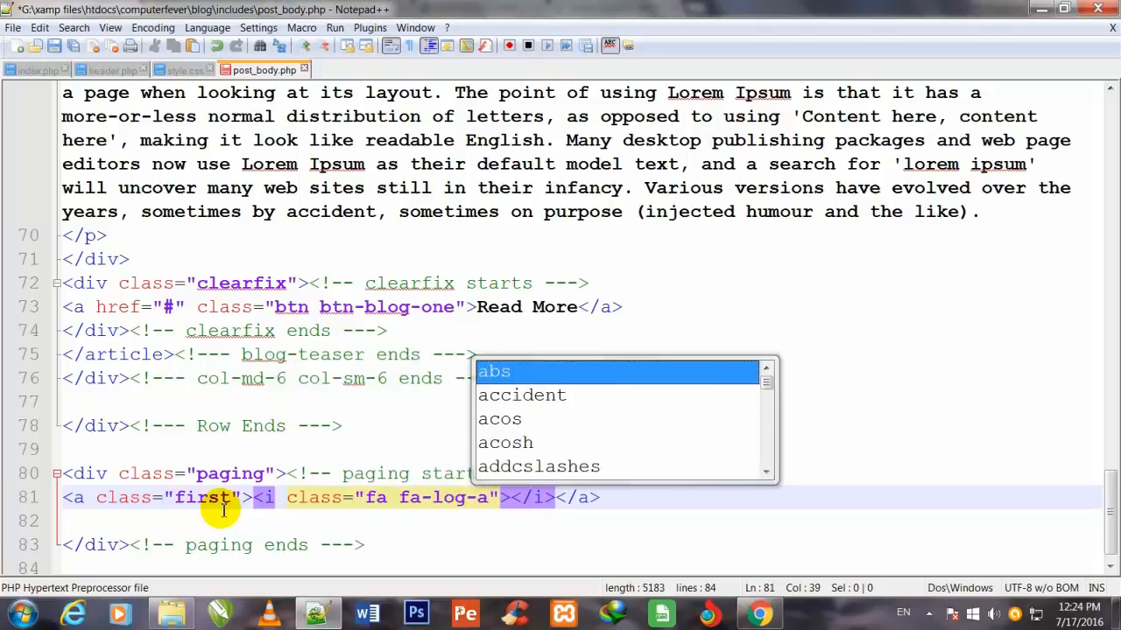
text(rrow)
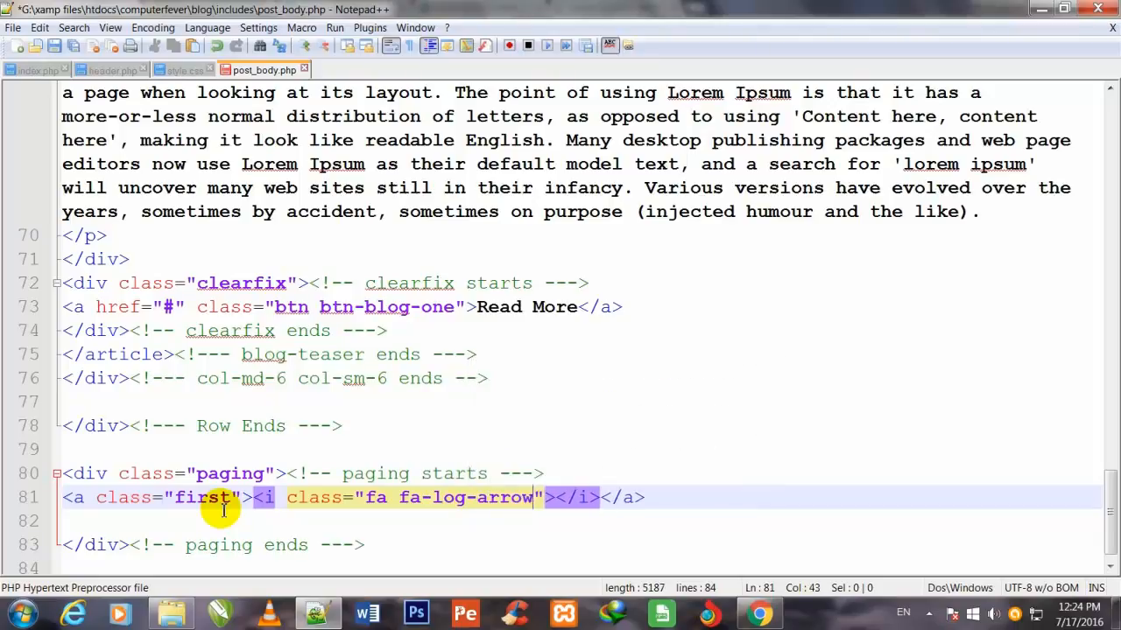
text(l)
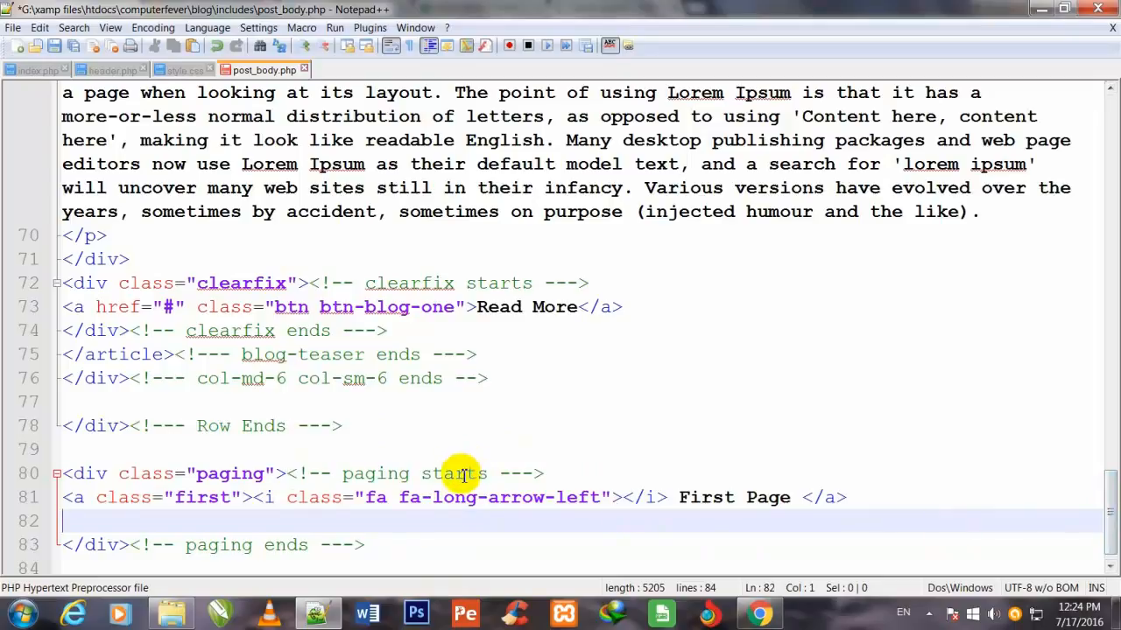
mouse_move(417, 520)
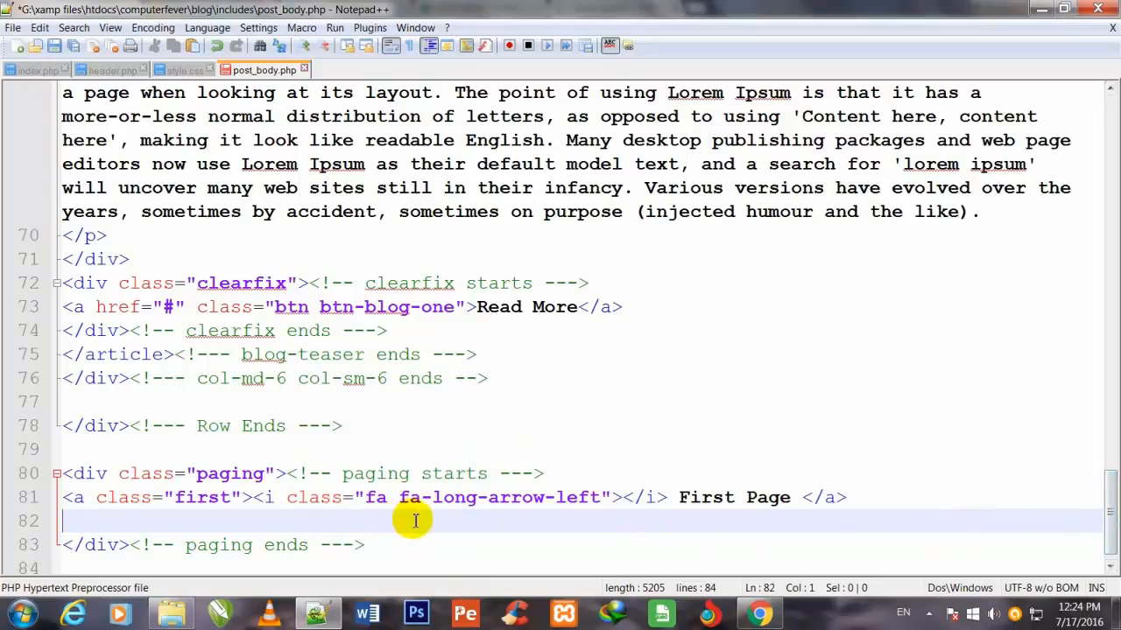
mouse_move(511, 515)
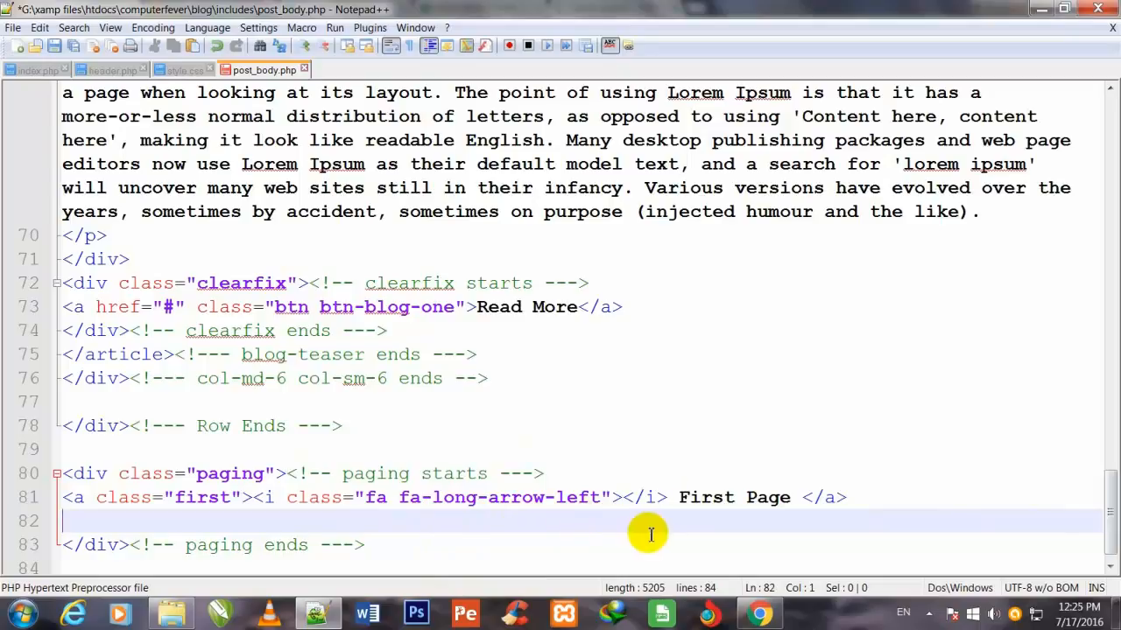
mouse_move(674, 497)
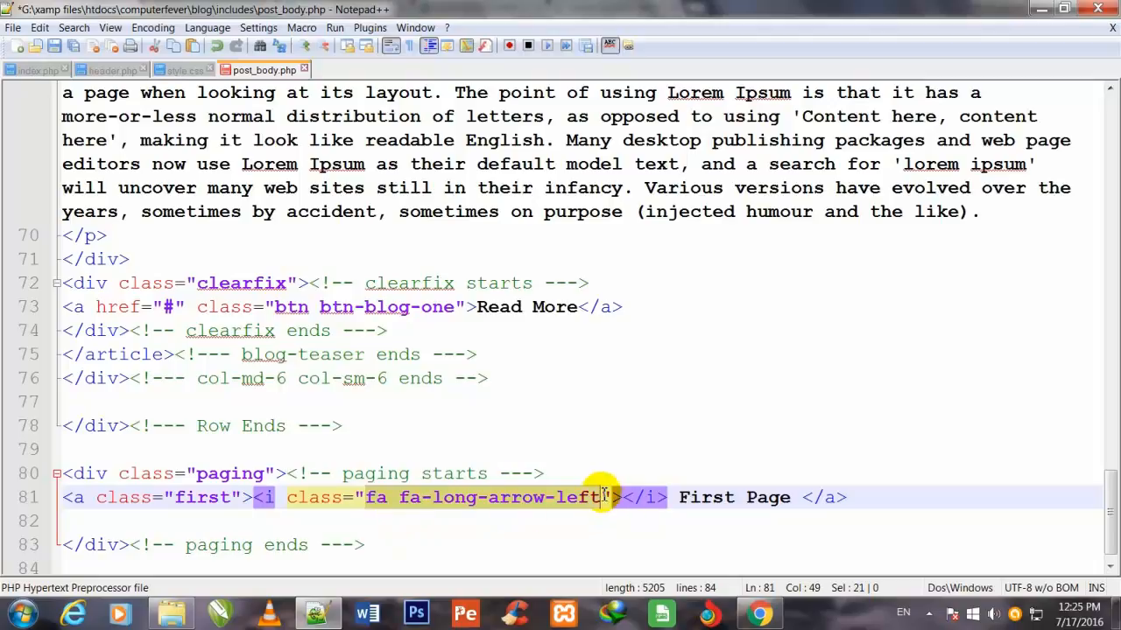
Add an <a href="#">1 2 3</a> page-number link on a new line below First Page
click(604, 497)
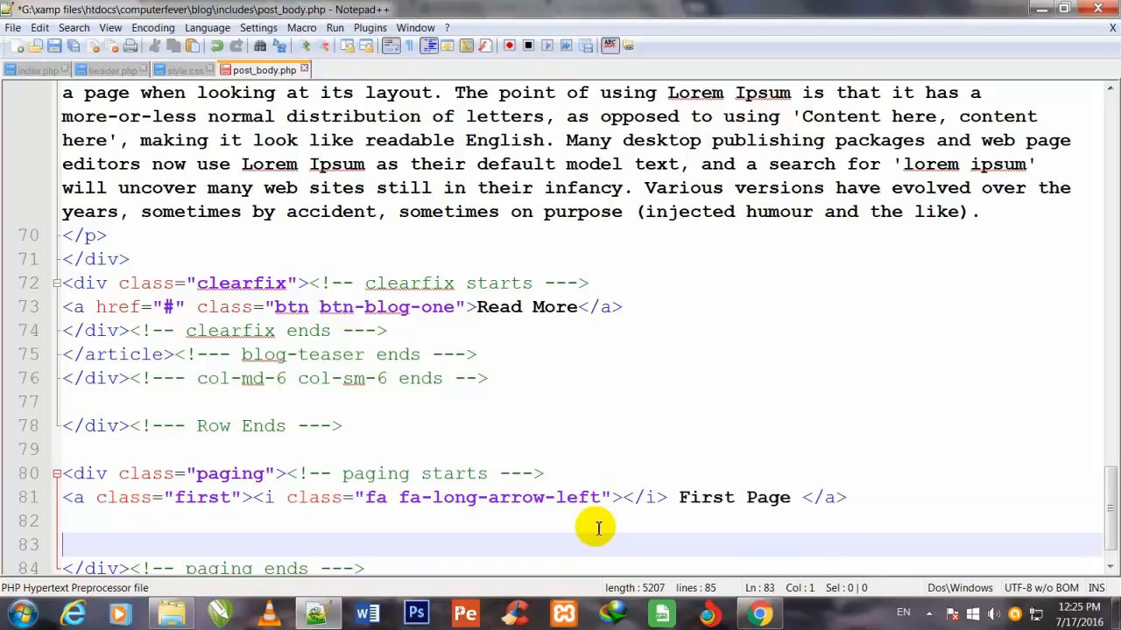
text(<a>)
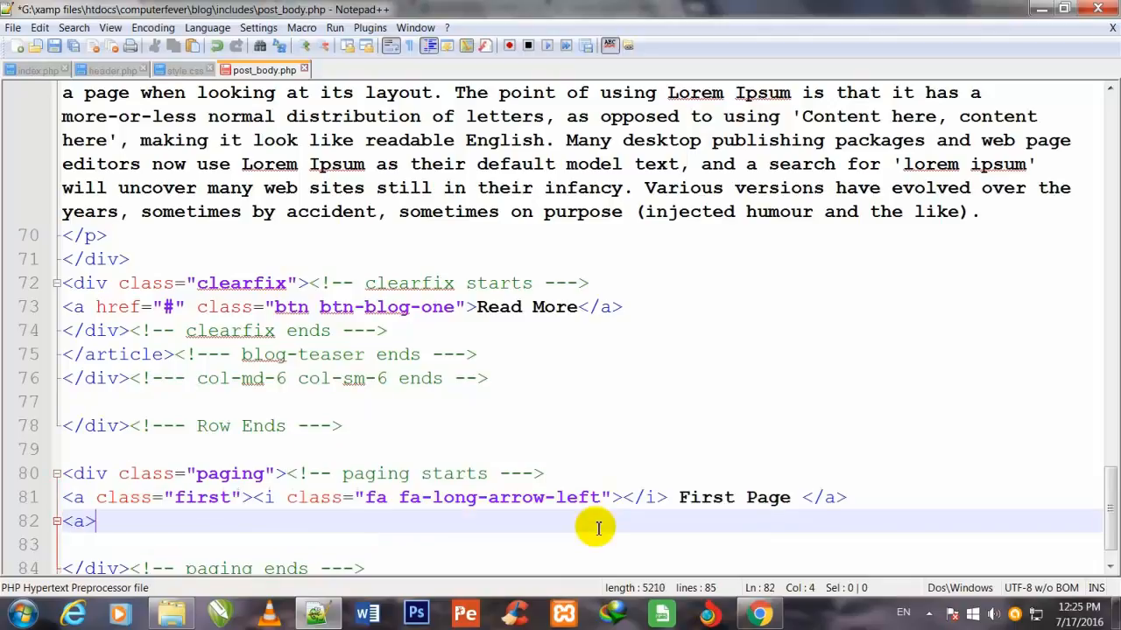
text(</a>)
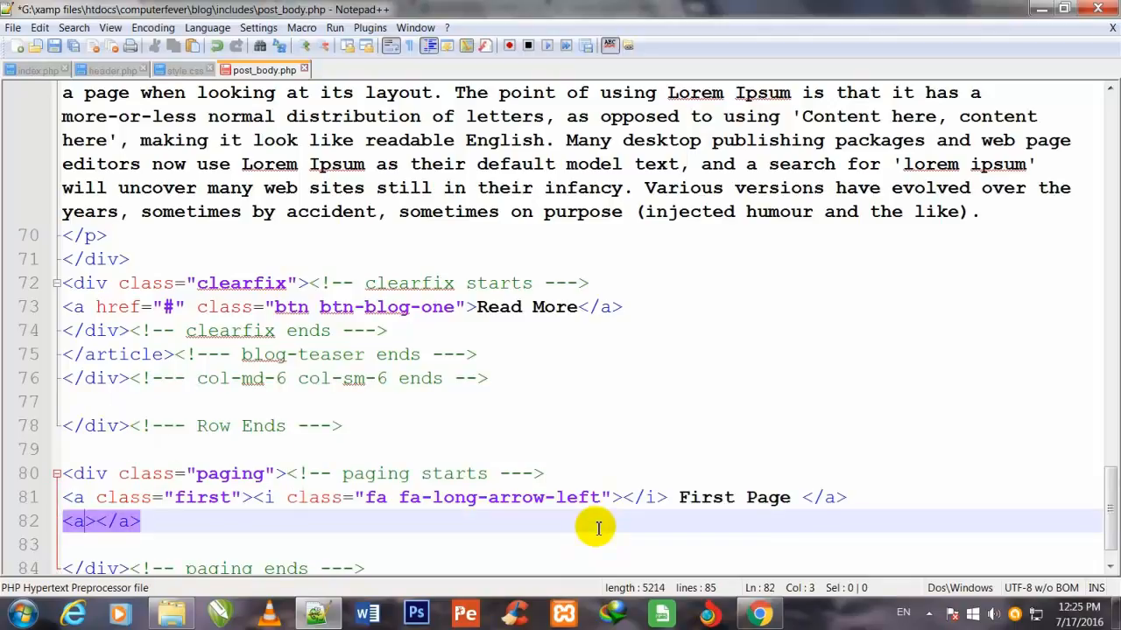
text(href=")
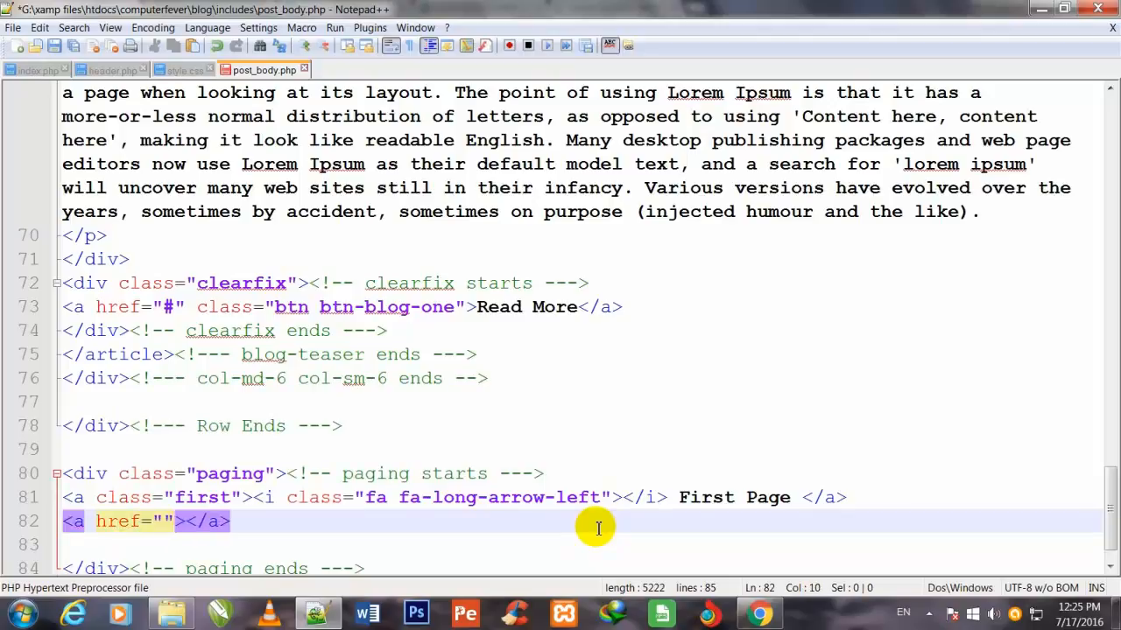
text(#)
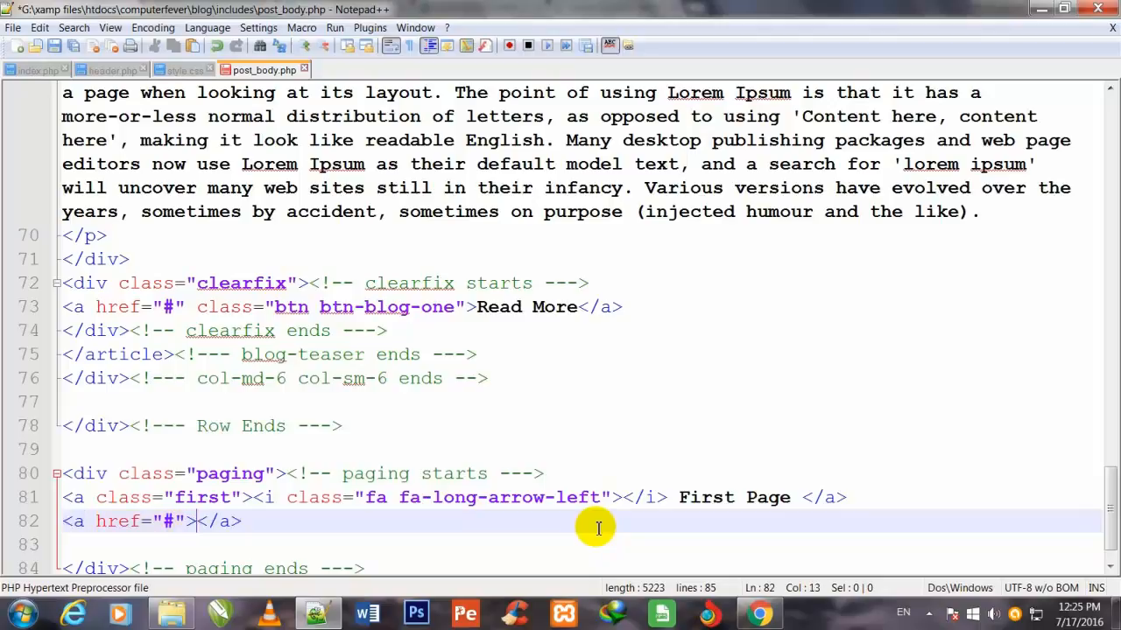
text(1 2)
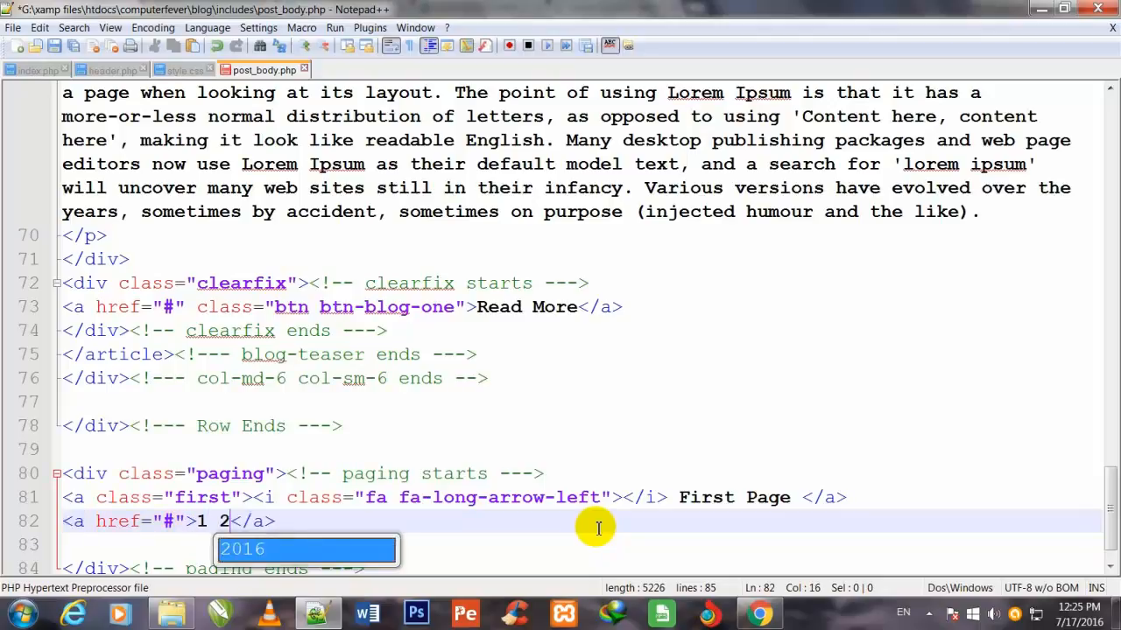
text(3)
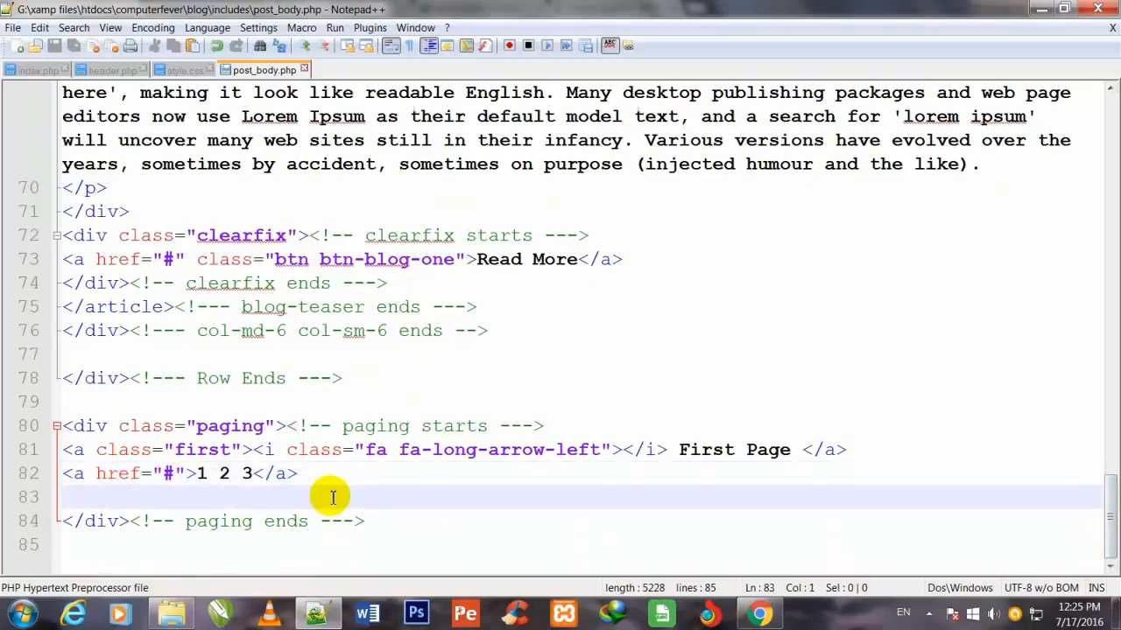
Add a third anchor <a href="#" class="last"> and begin its label with L
text(<a><)
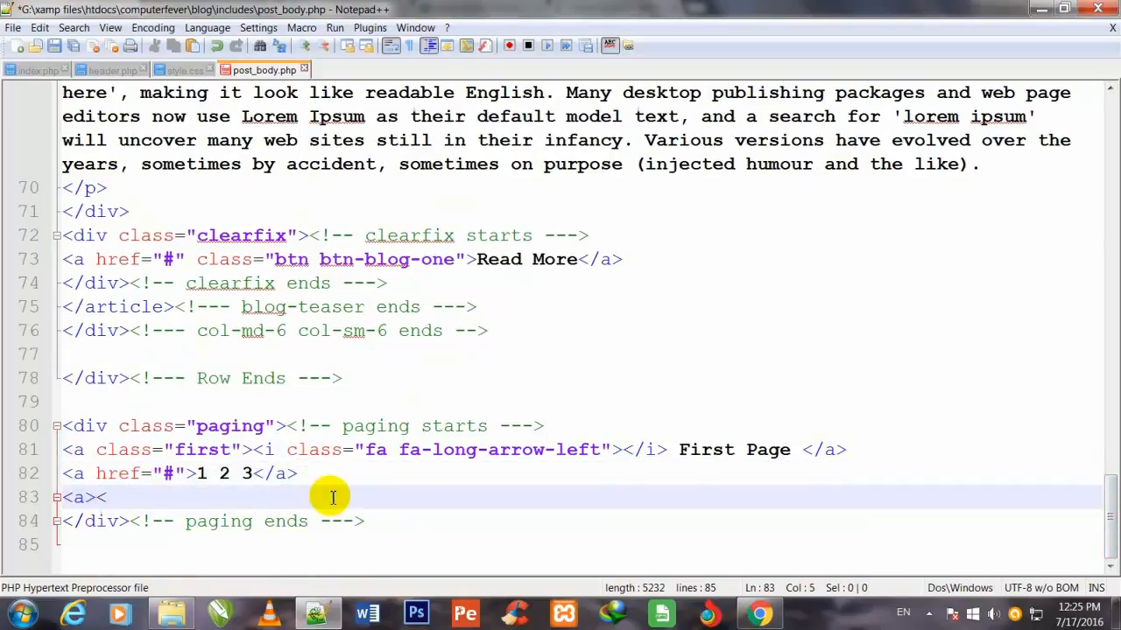
text(/a>)
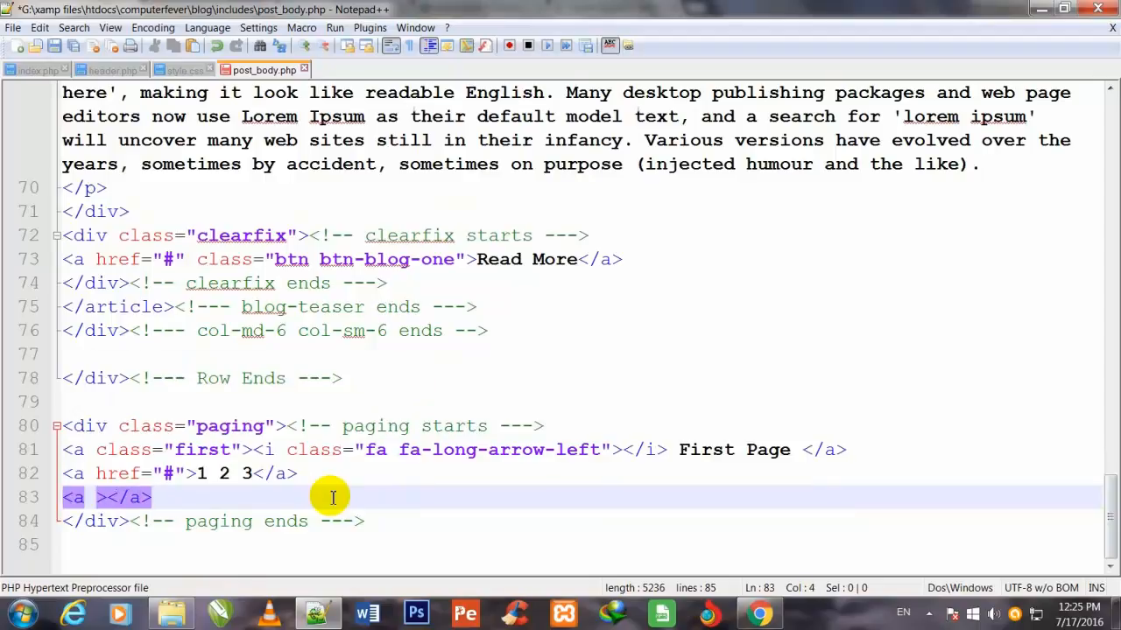
text(href)
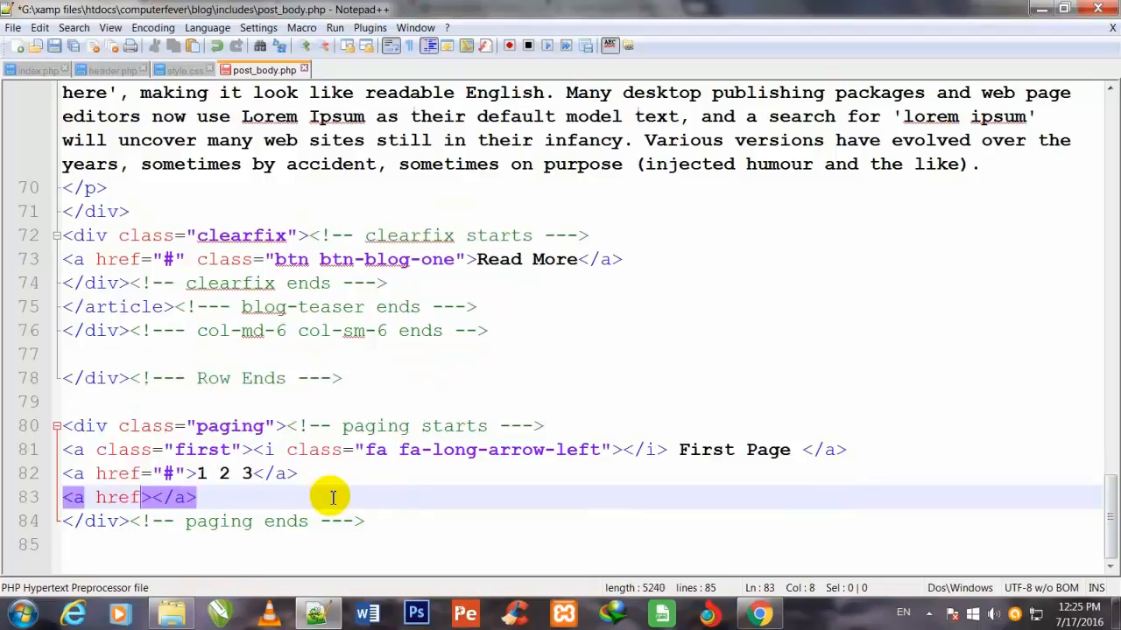
text(="">)
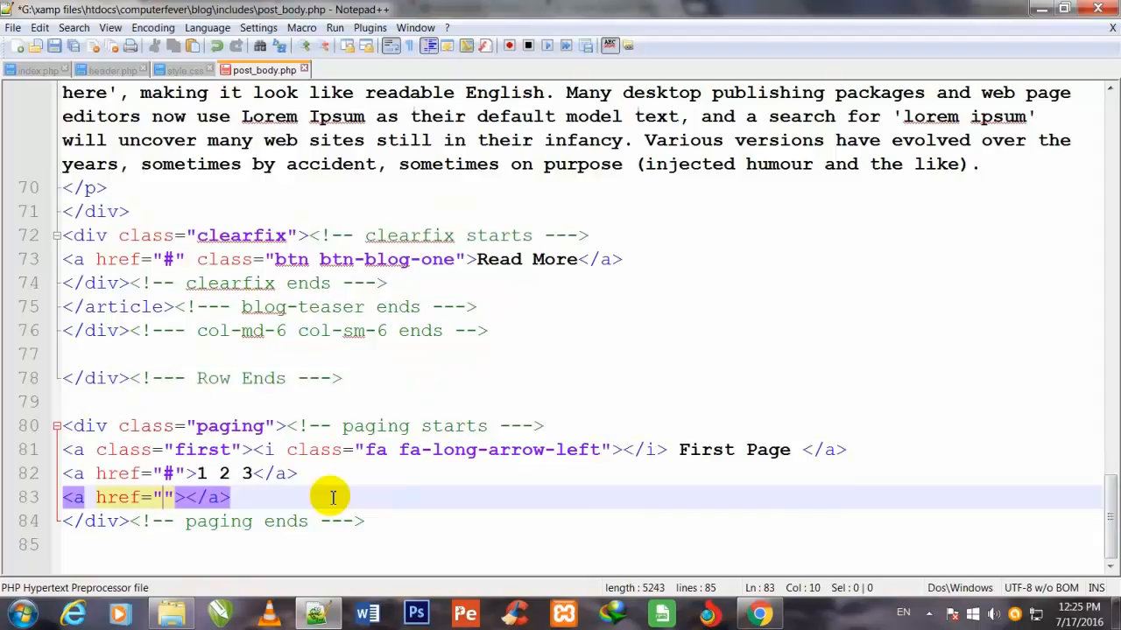
text(#)
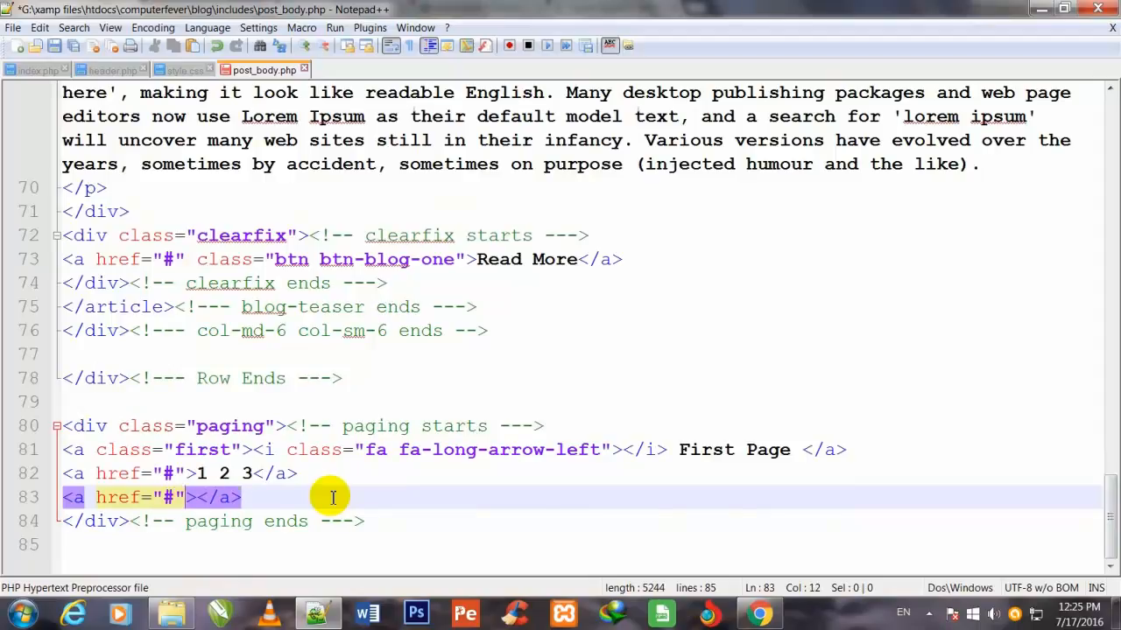
text(class=)
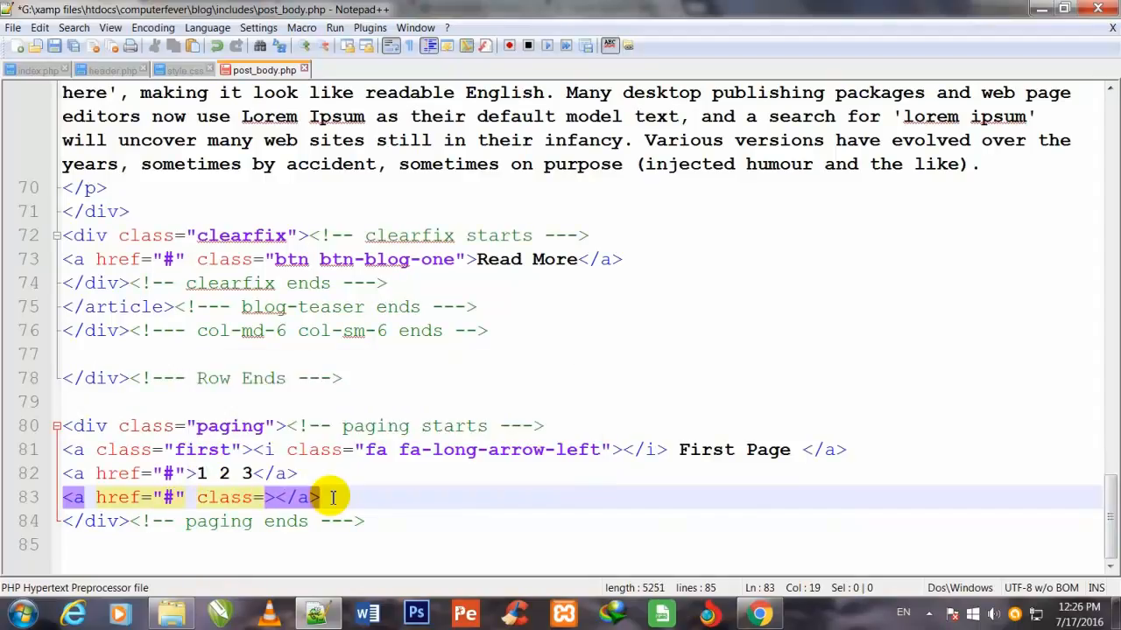
text("")
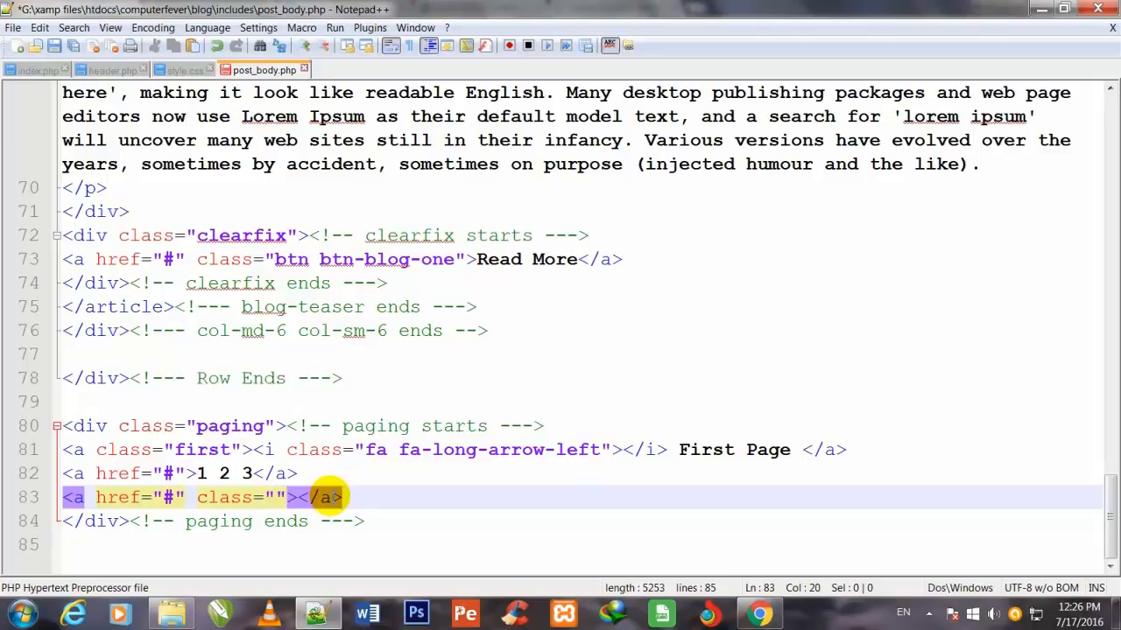
text(last)
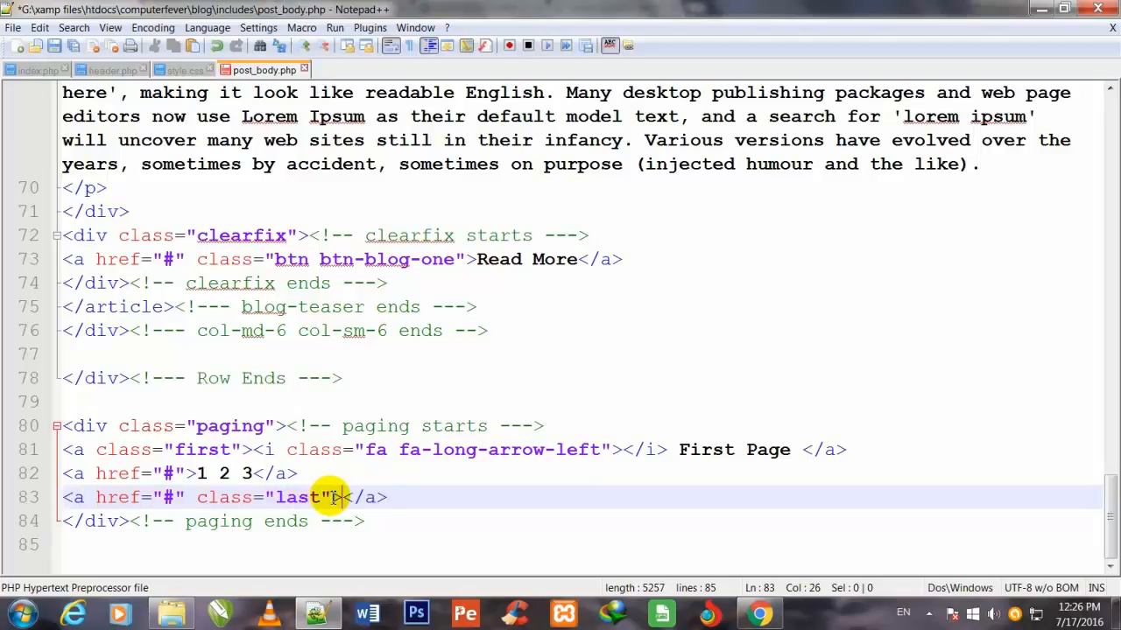
text(L)
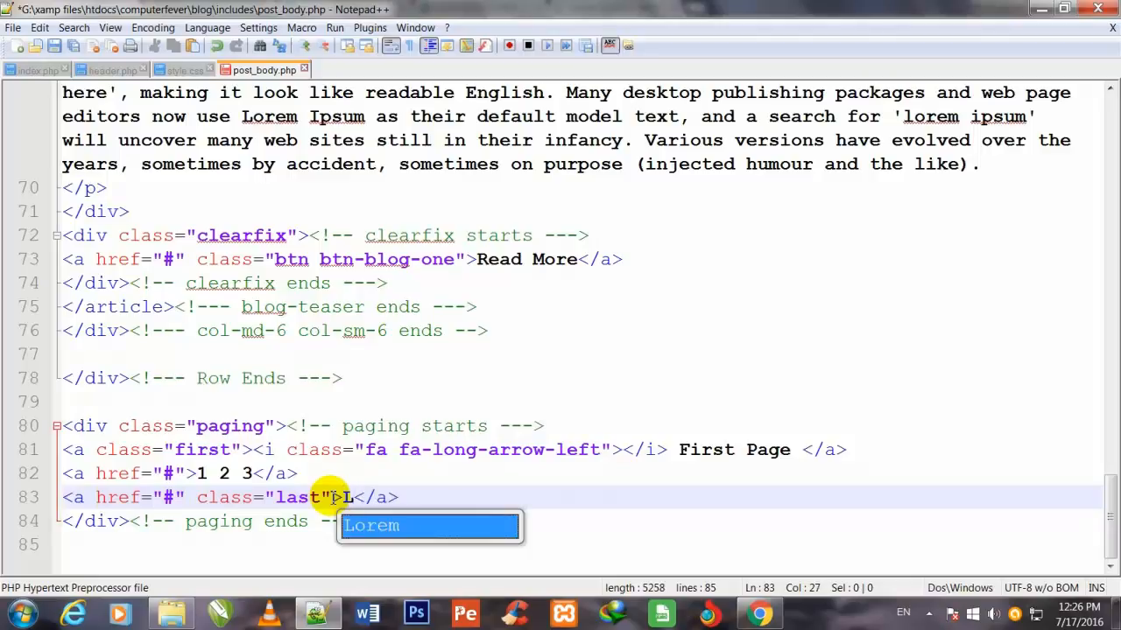
Complete the link as Last Page <i class="fa fa-long-arrow-right"></i></a> and switch to the browser preview
text(Last Page)
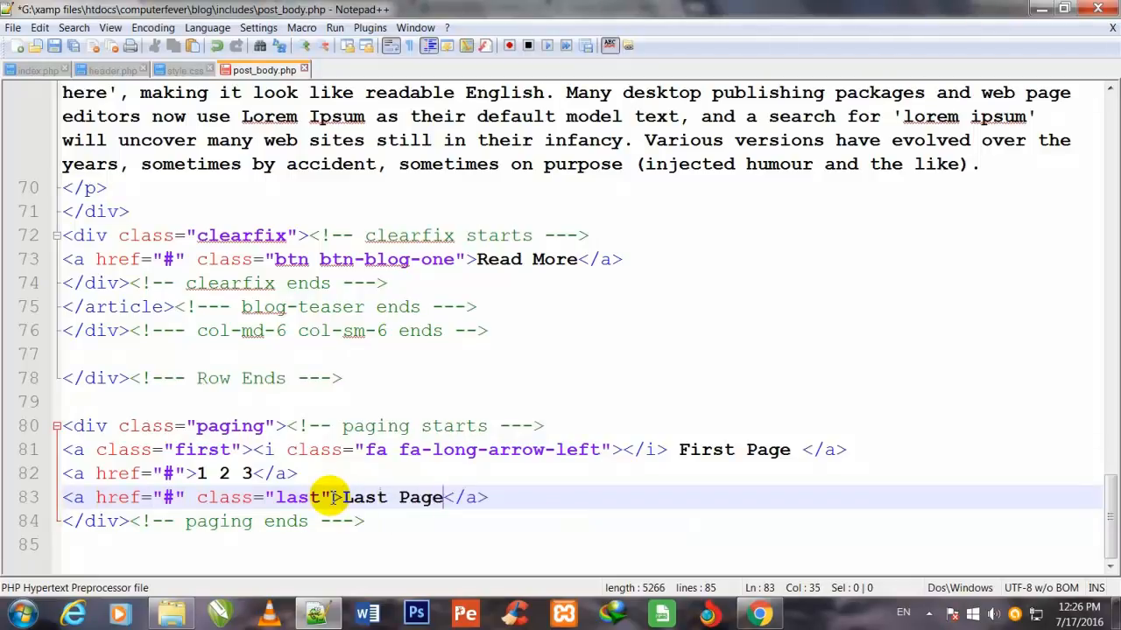
text(<<)
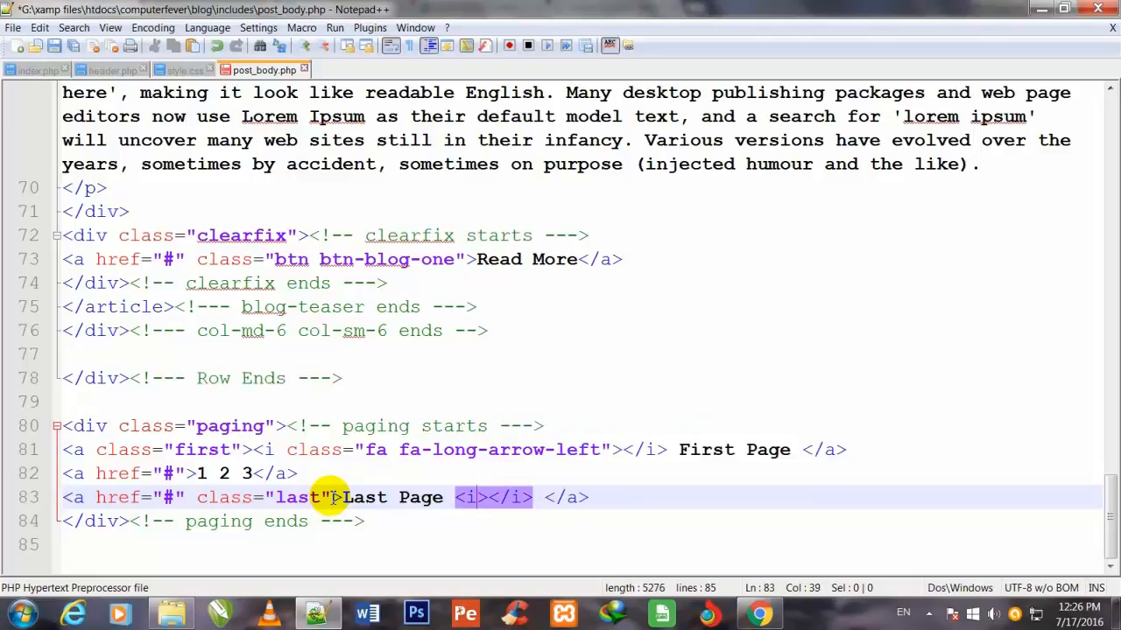
text(class=)
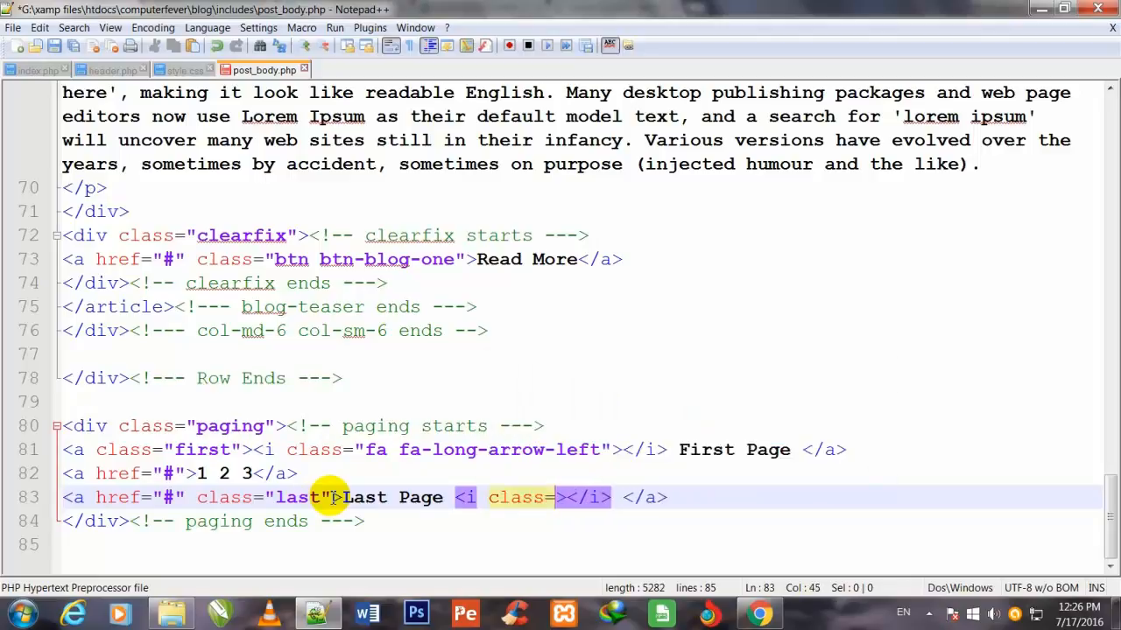
text("")
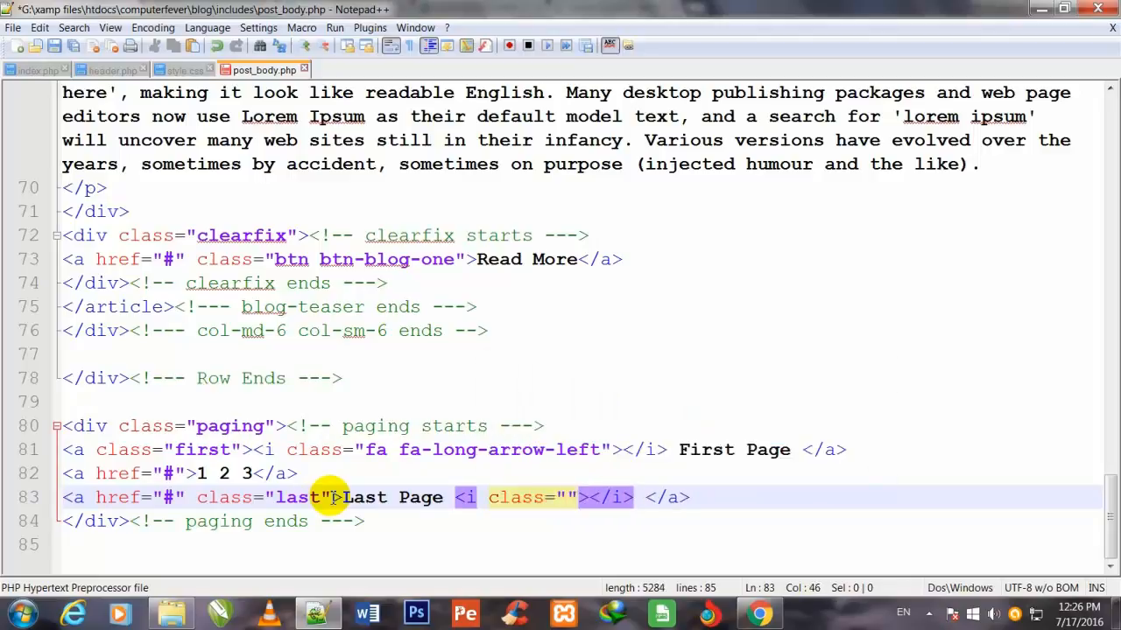
text(fa)
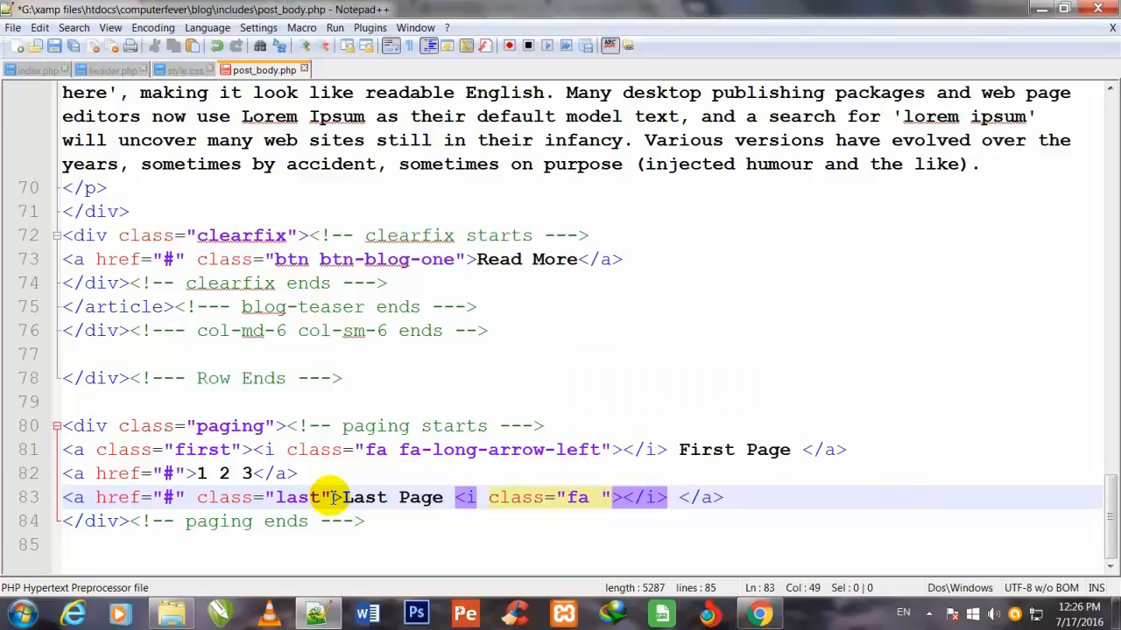
text(fa-)
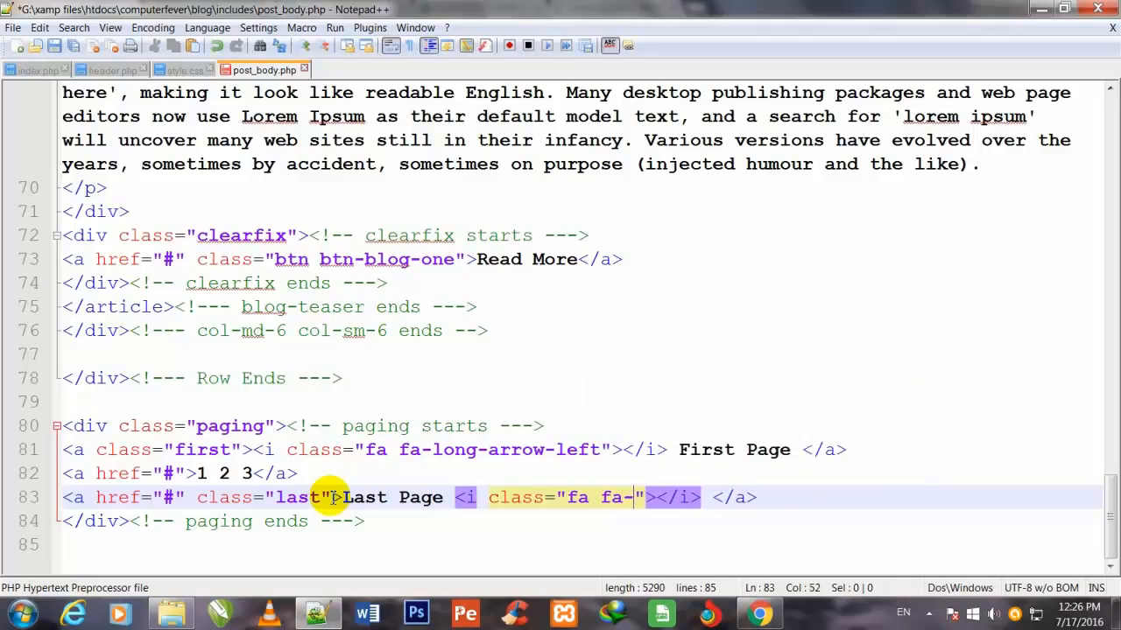
text(long)
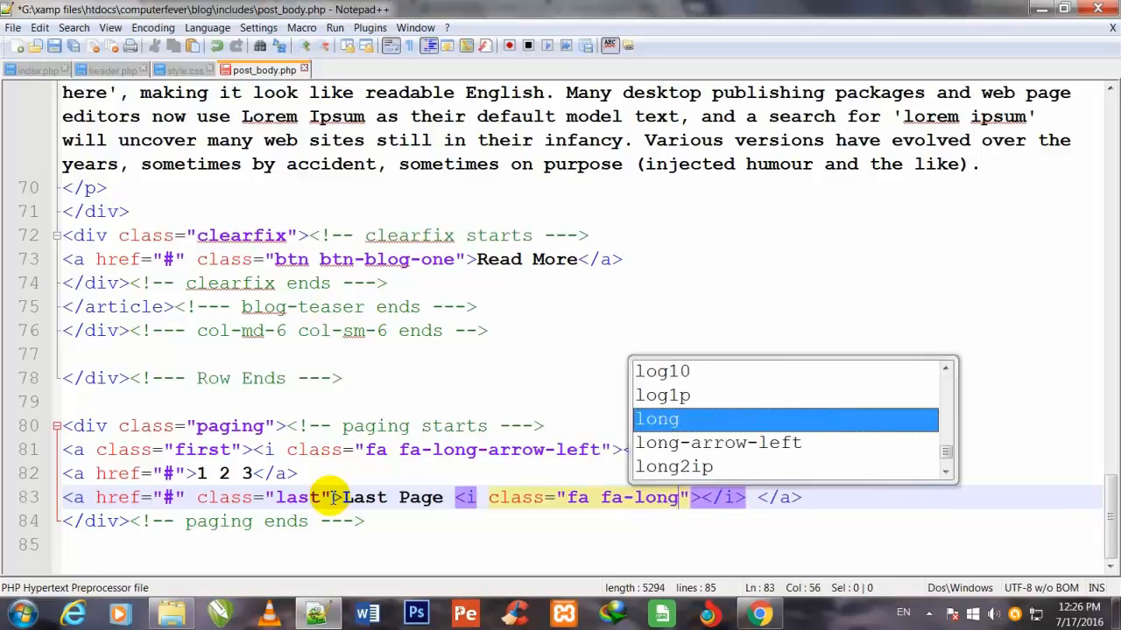
text(a)
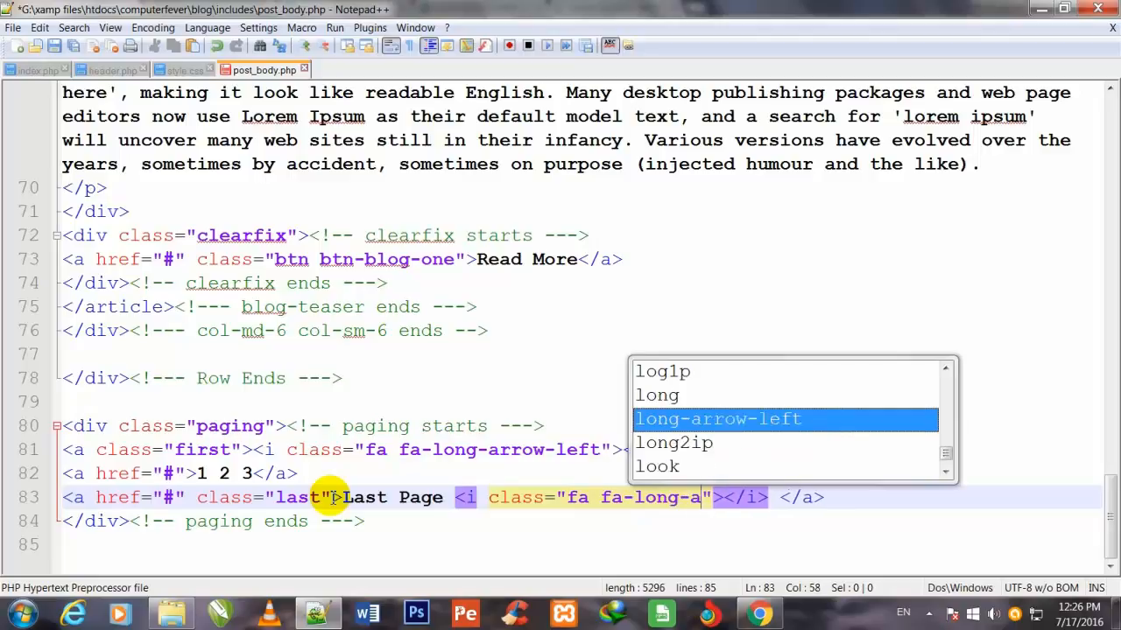
text(rrow-r)
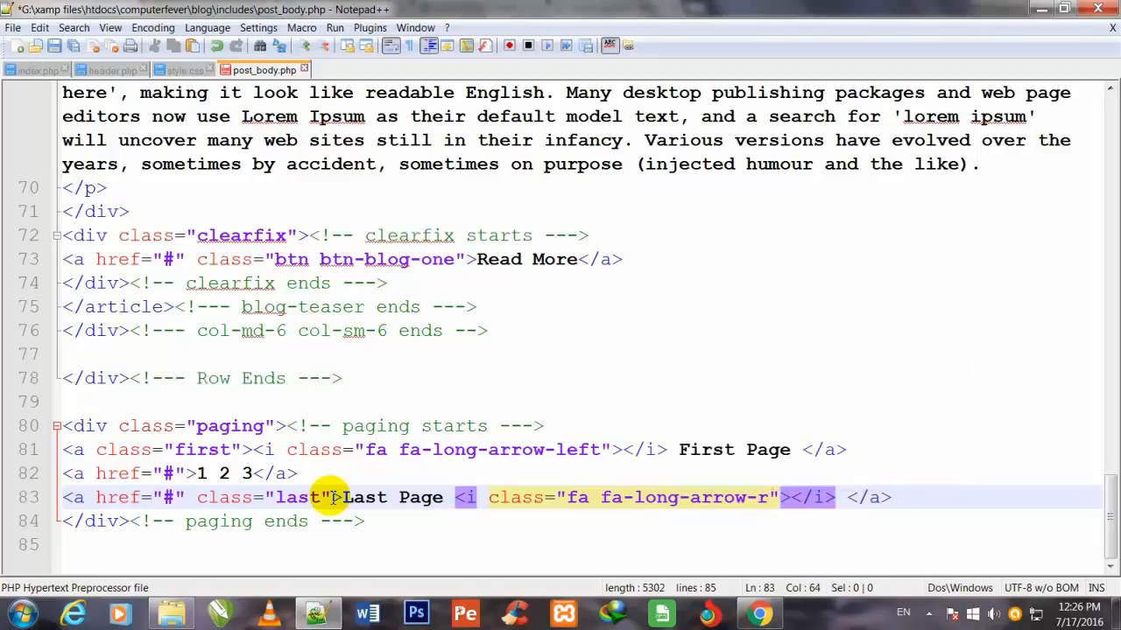
text(ight)
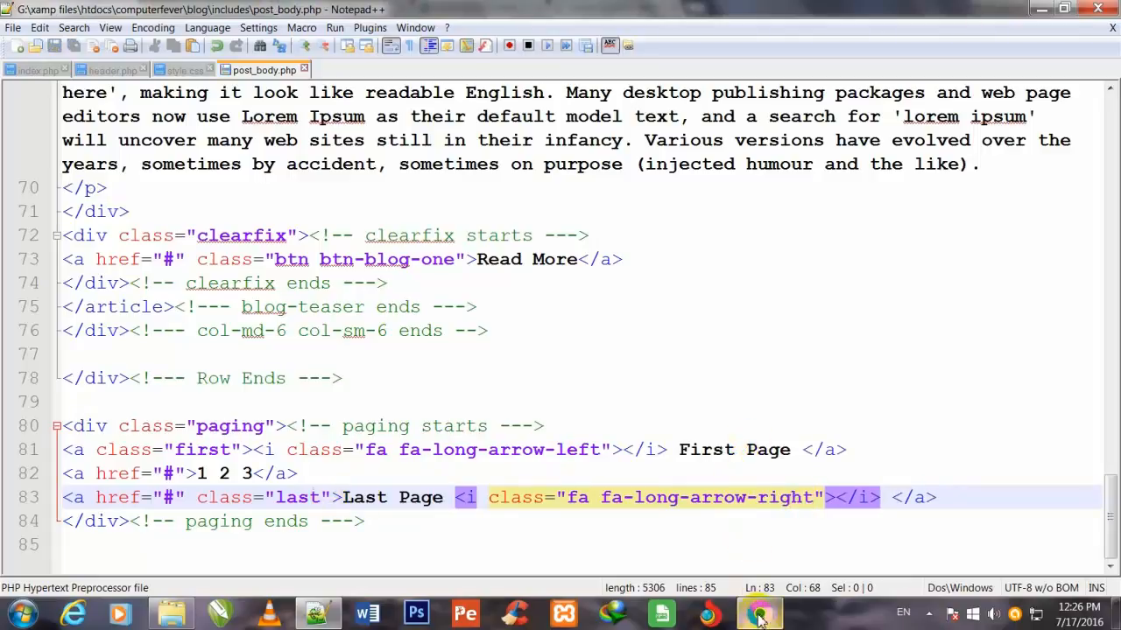
click(758, 613)
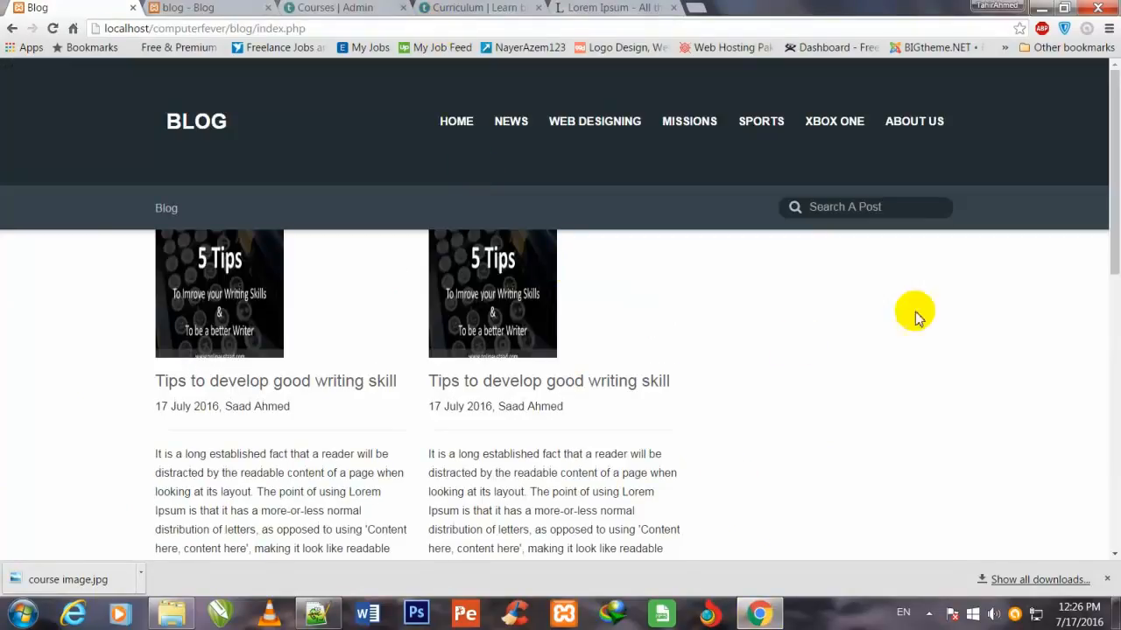
Scroll the reloaded blog page down to the First Page / 1 2 3 / Last Page paging row beneath the four teasers
scroll(down, 3)
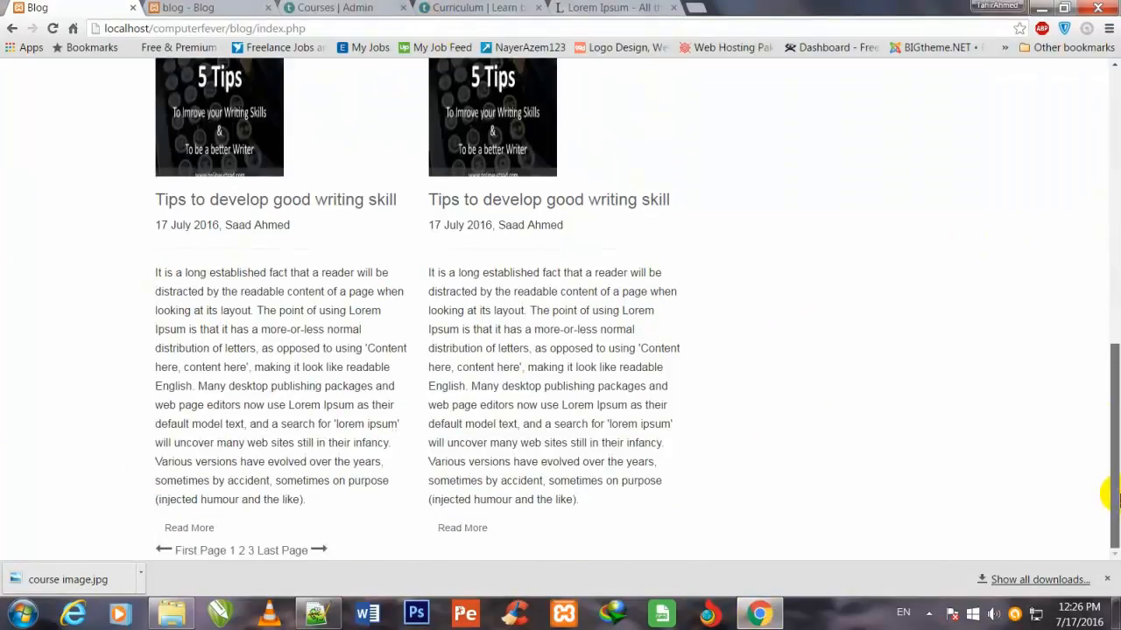
mouse_move(757, 493)
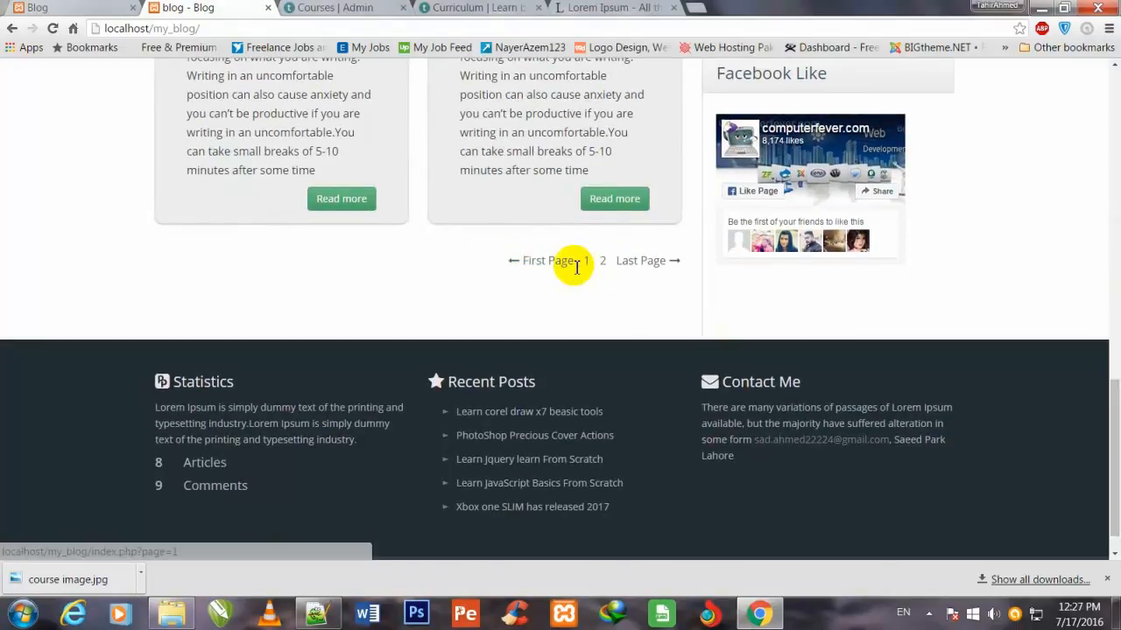
mouse_move(526, 279)
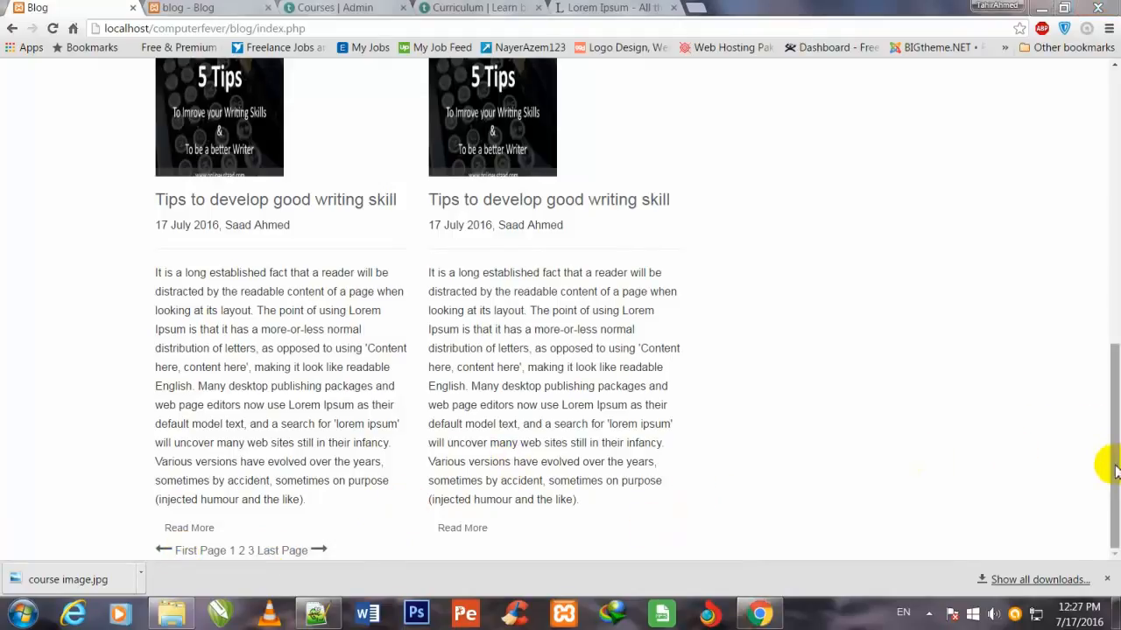
mouse_move(1110, 416)
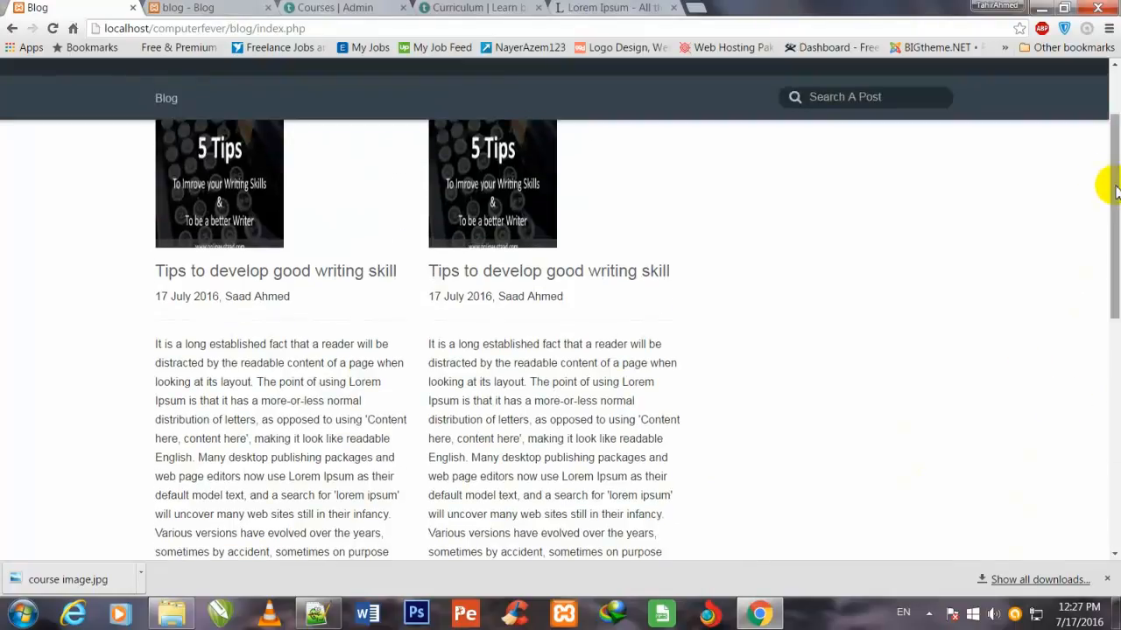
scroll(down, 3)
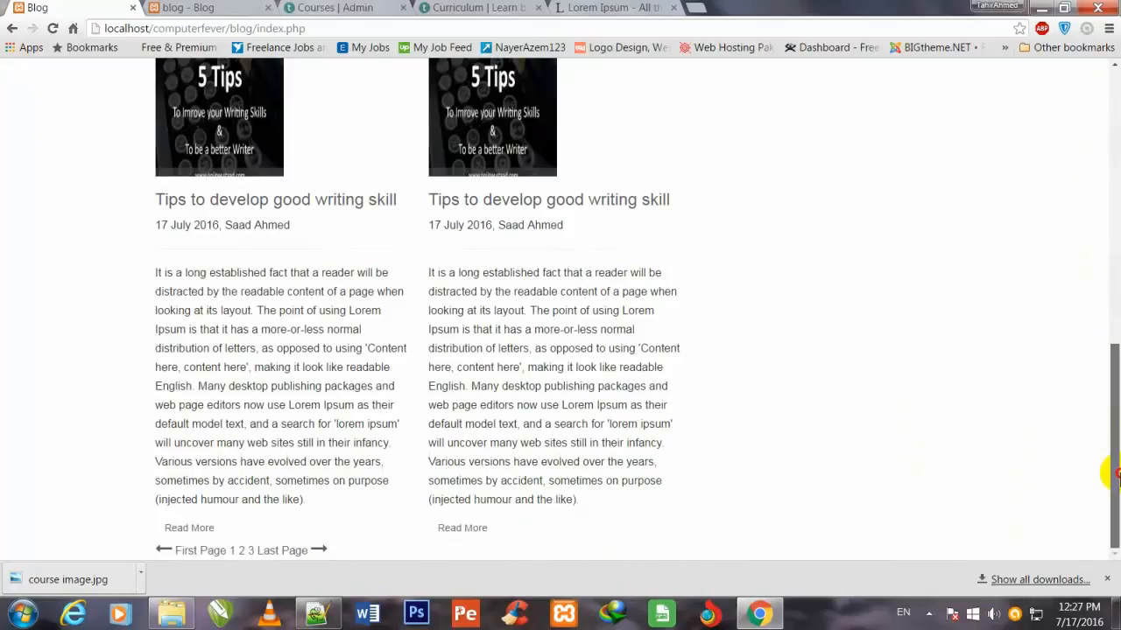
scroll(down, 3)
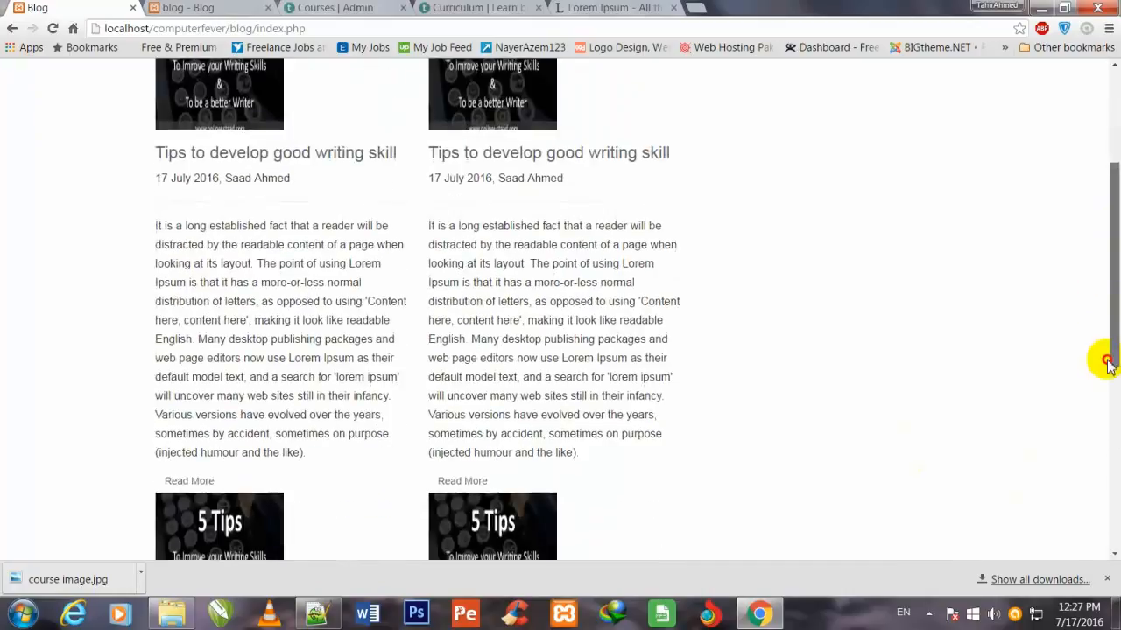
scroll(down, 3)
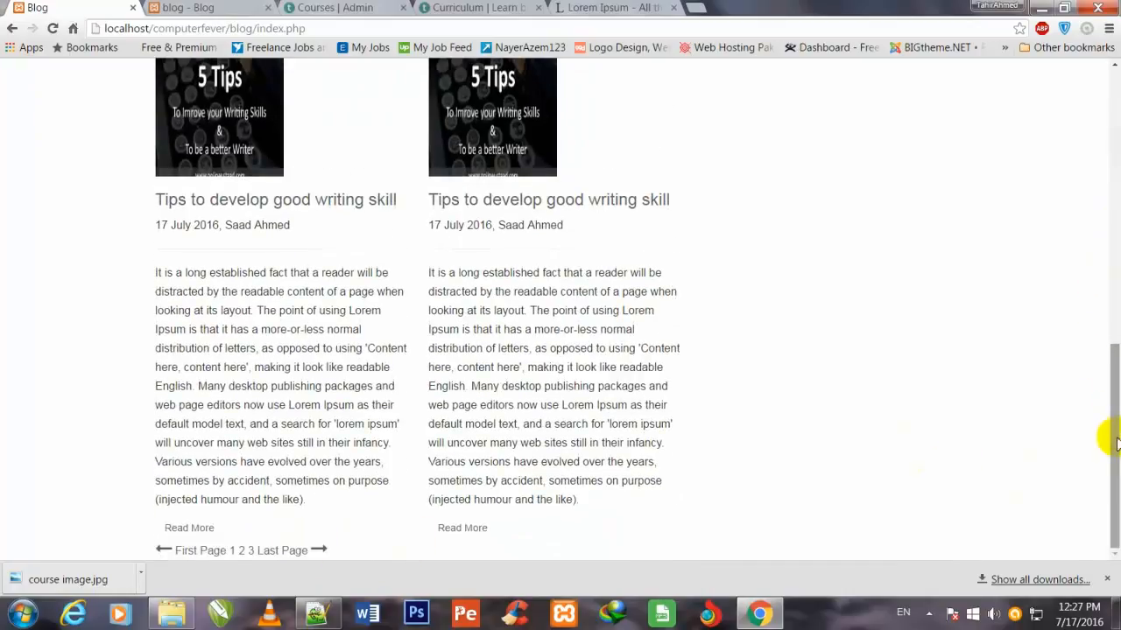
scroll(down, 3)
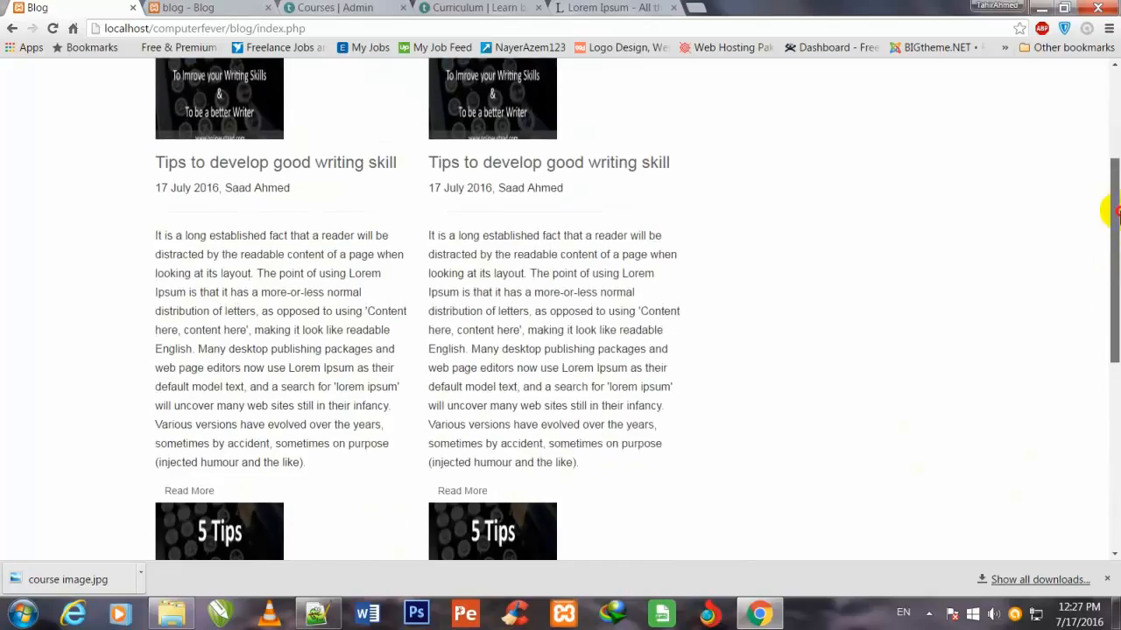